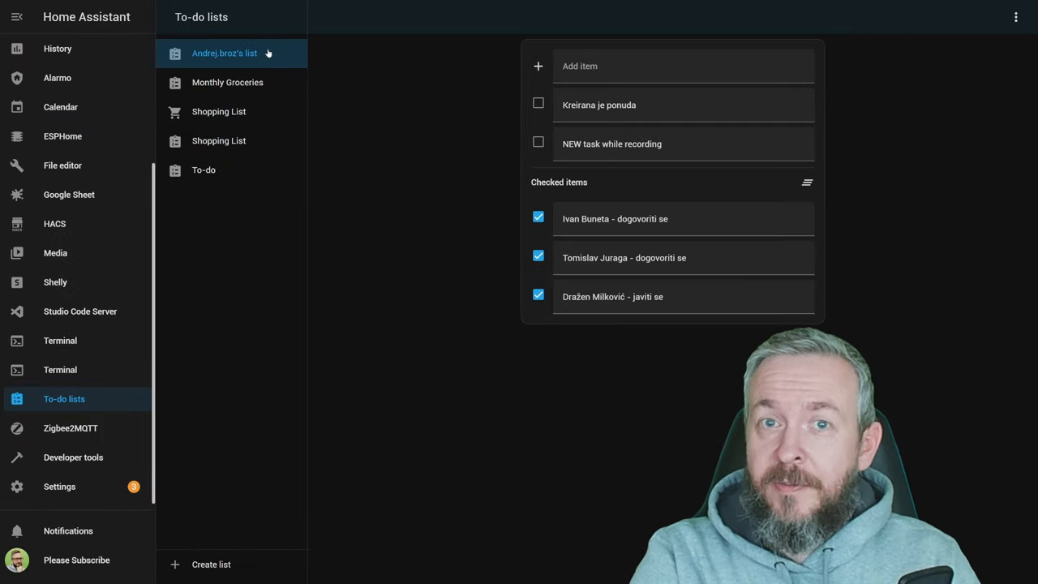
# Step: View the personal to-do list, then filter Developer tools States for 'todo.' entities
pyautogui.click(227, 81)
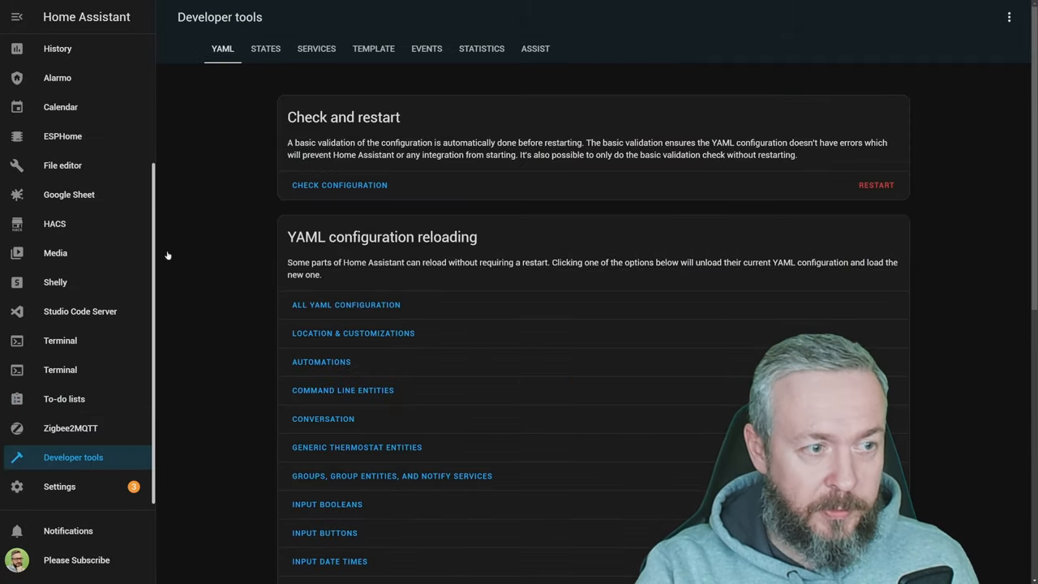
pyautogui.click(266, 49)
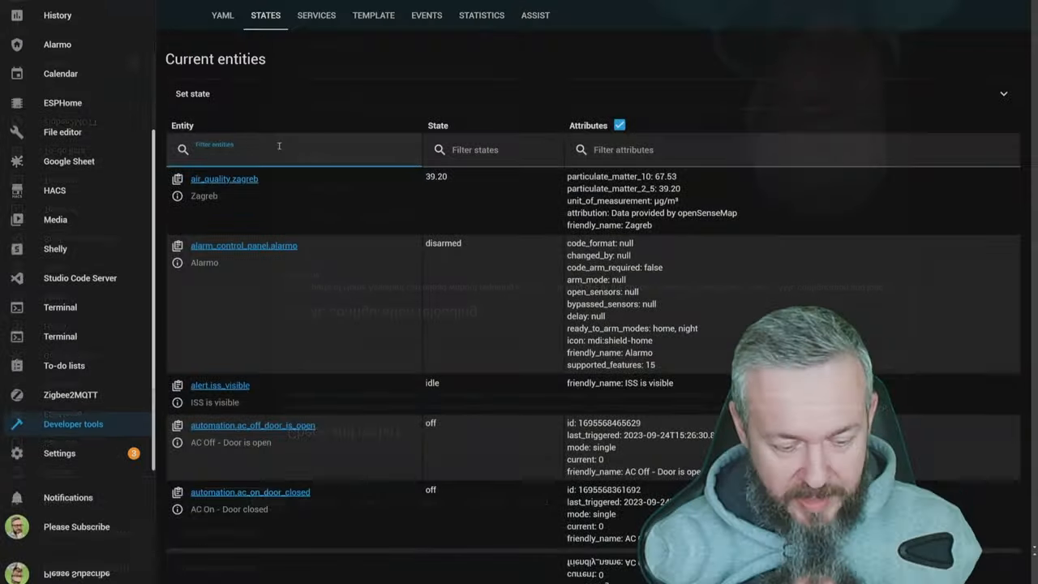
pyautogui.write('todo.')
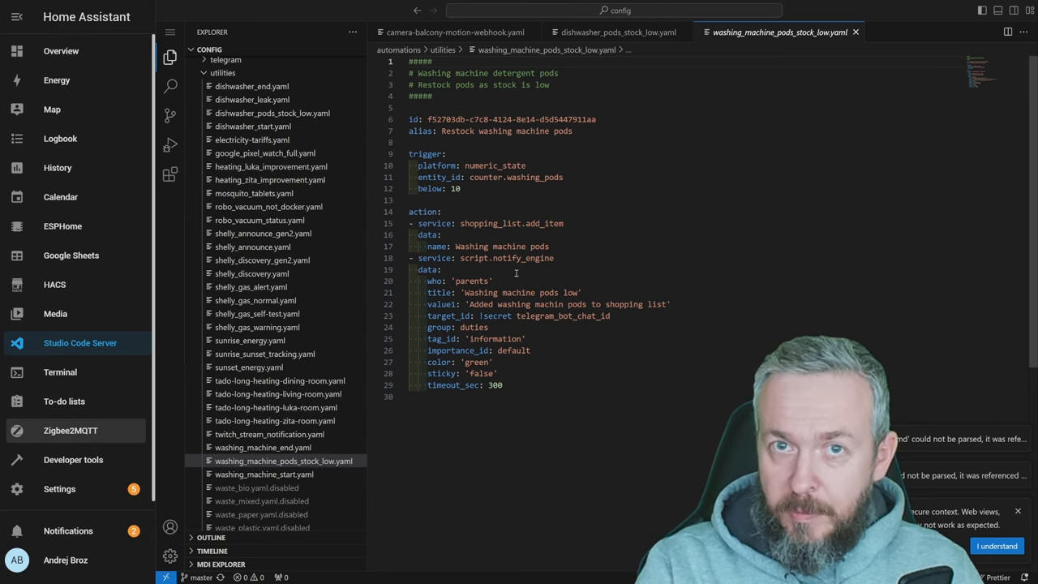
# Step: Change the service to todo.add_item with target entity_id: todo.shopping_list above data
pyautogui.doubleClick(490, 224)
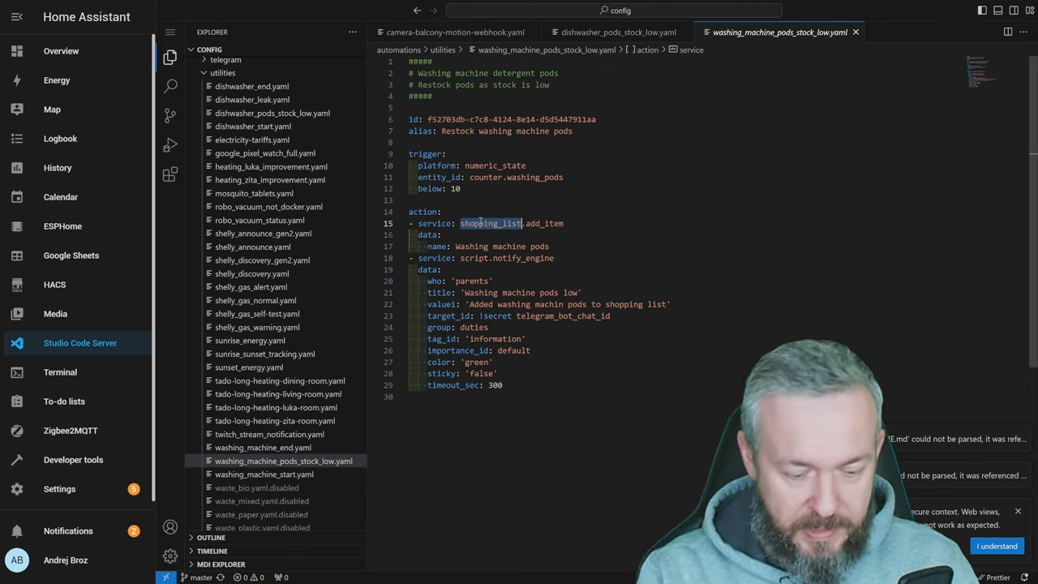
pyautogui.write('todo')
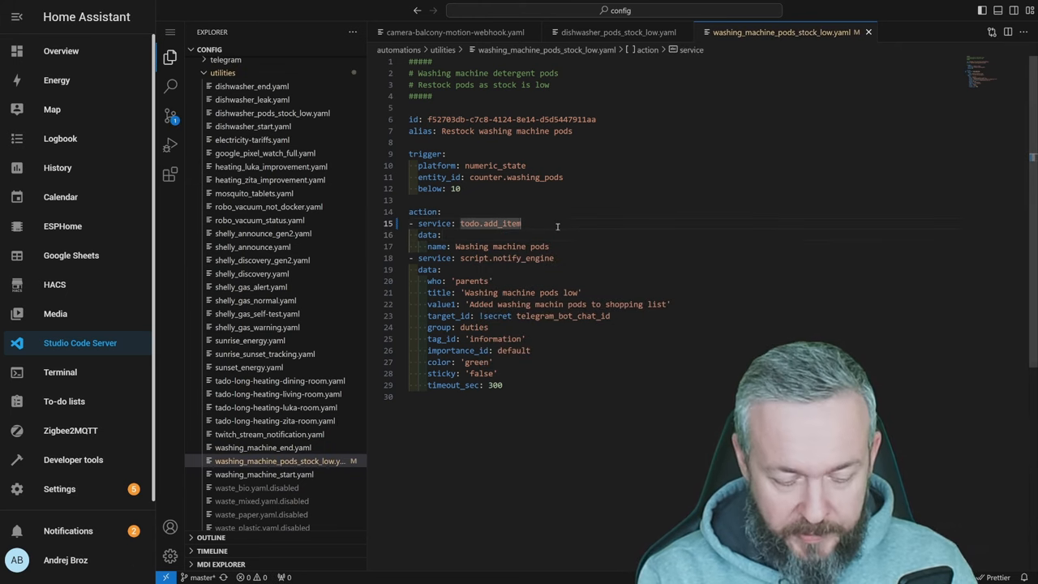
pyautogui.write('target:')
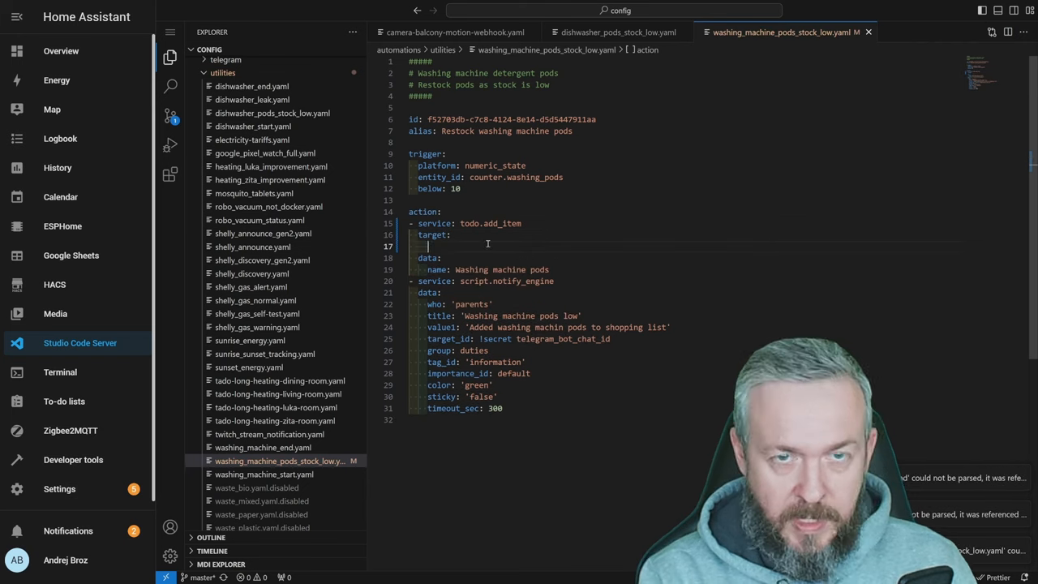
pyautogui.write('entity_id:')
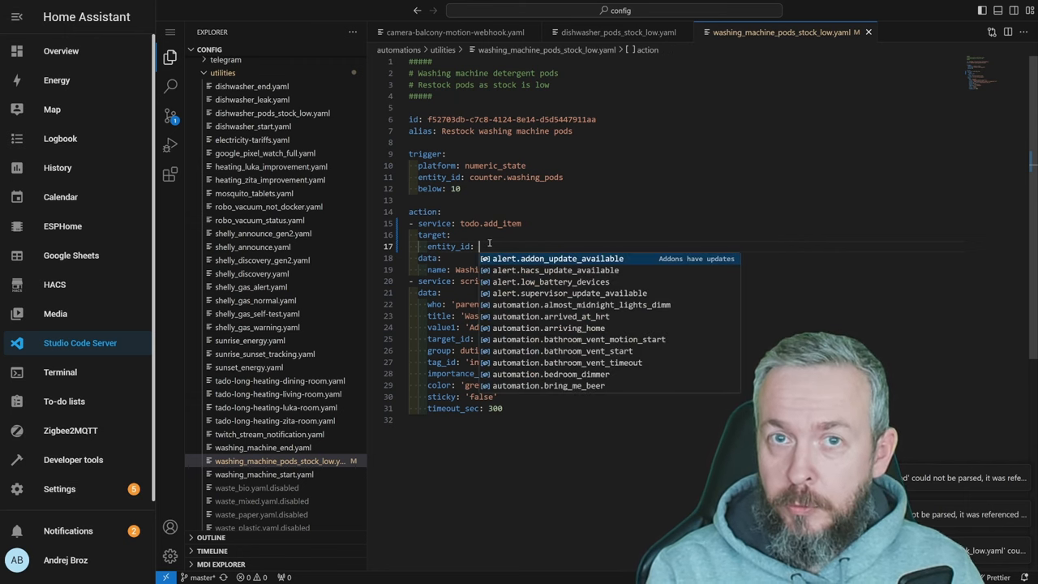
pyautogui.write('todo.shopping_list')
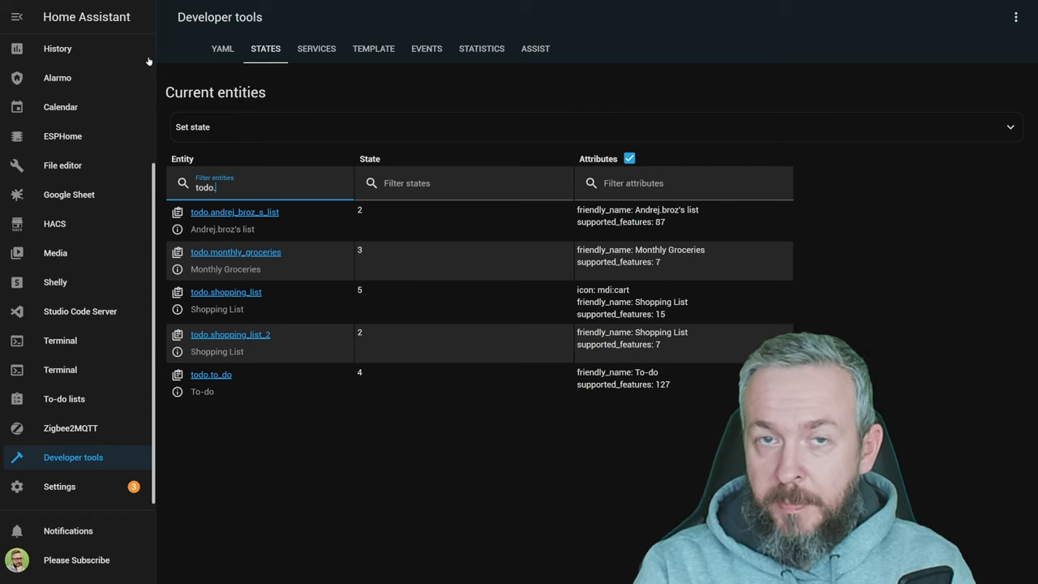
pyautogui.moveTo(316, 52)
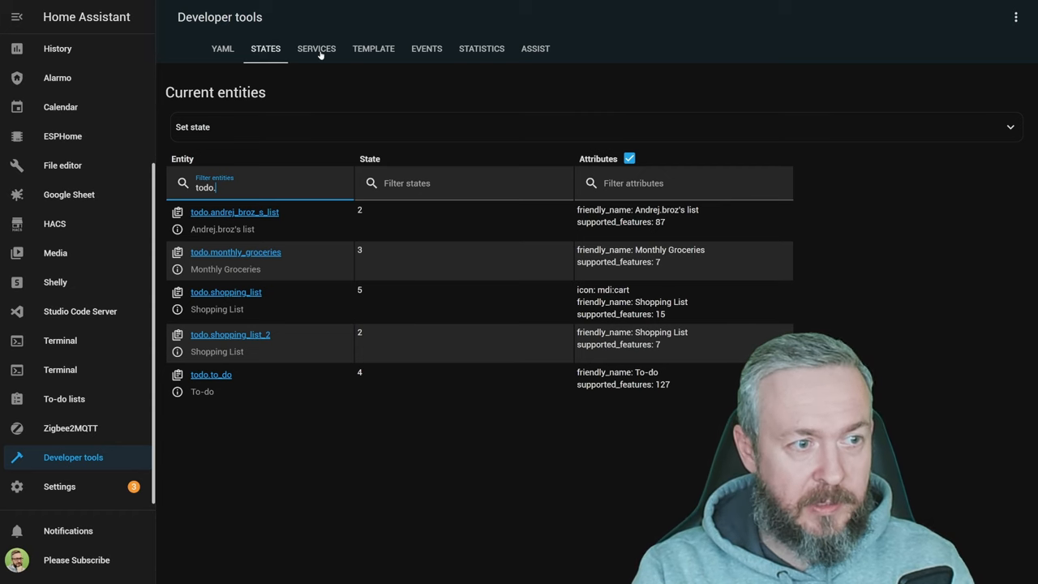
# Step: In Developer tools Services, name the new to-do item 'Sample item for recording'
pyautogui.click(316, 49)
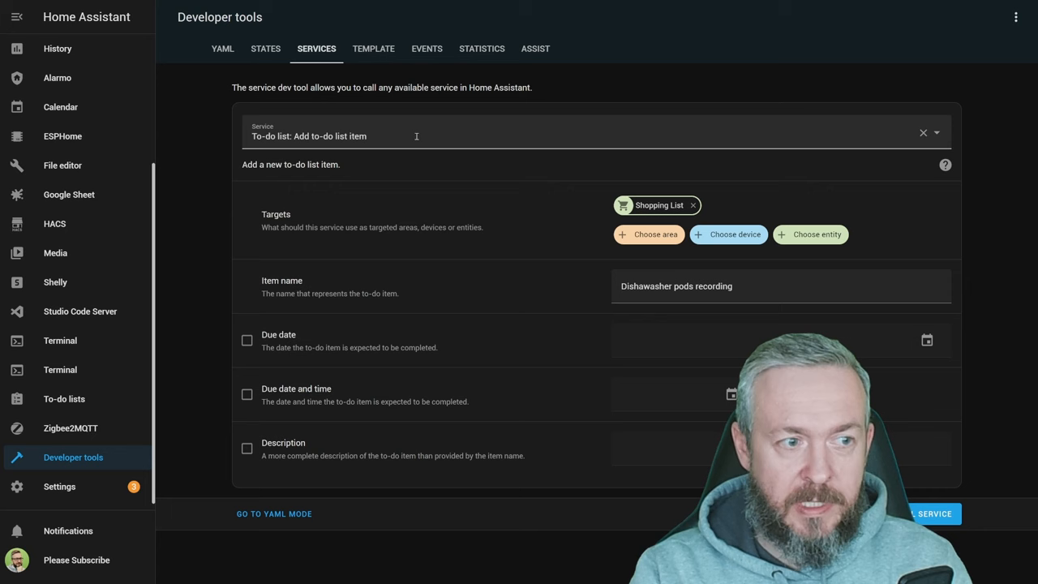
pyautogui.moveTo(496, 218)
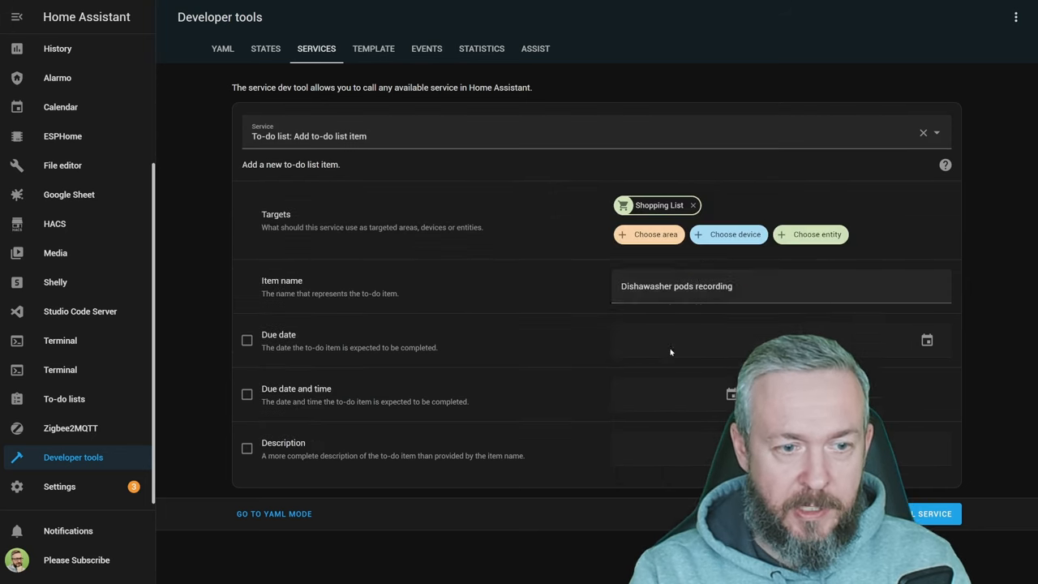
pyautogui.click(675, 286)
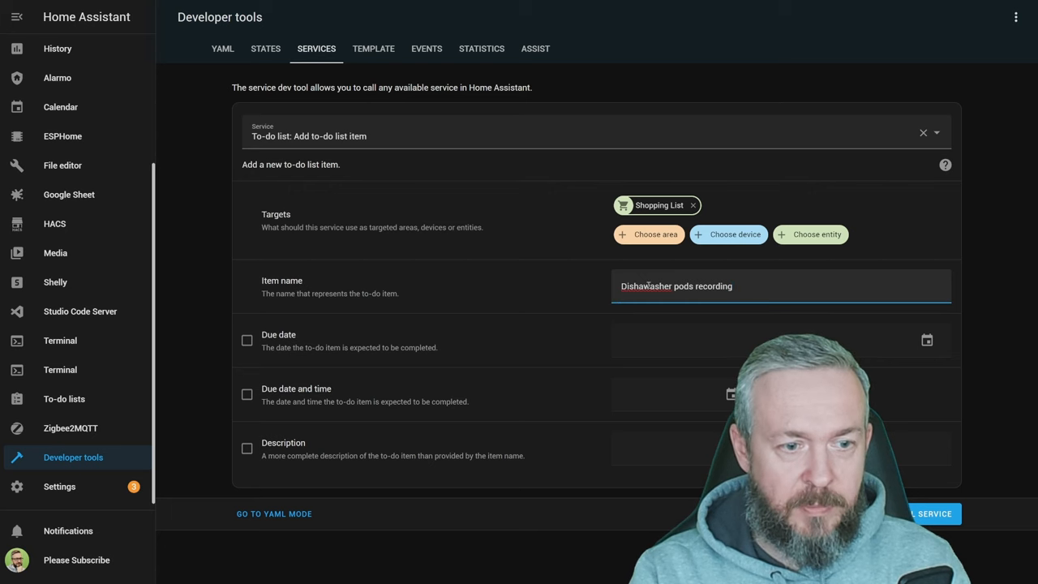
pyautogui.write('Sample item for r')
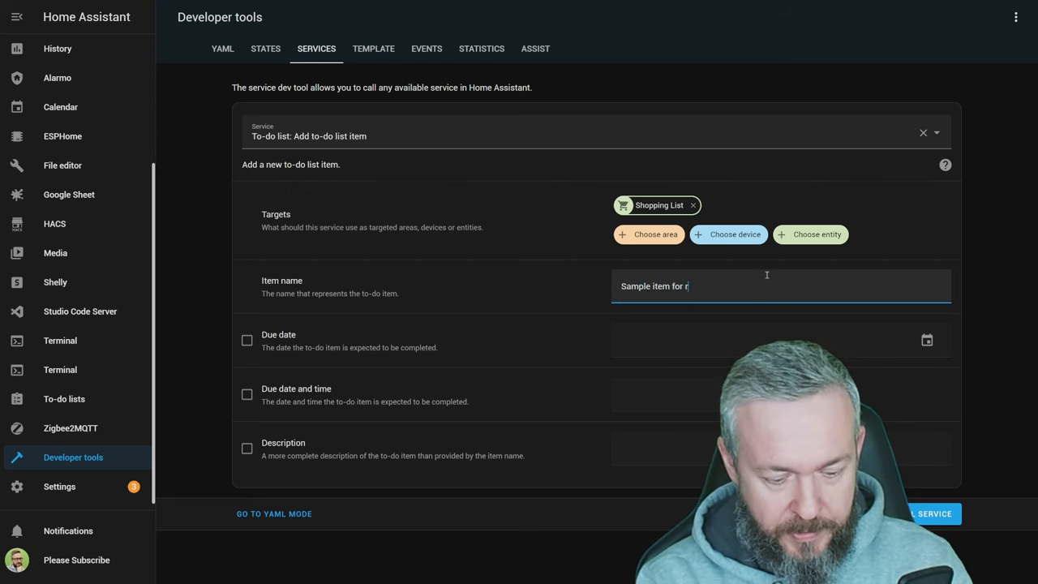
pyautogui.write('ecording')
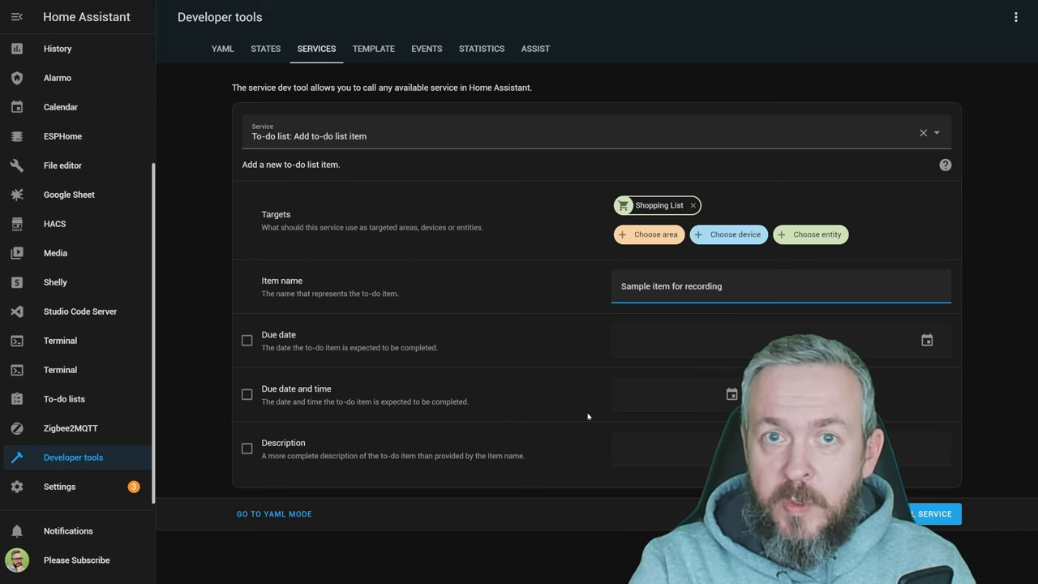
pyautogui.moveTo(233, 350)
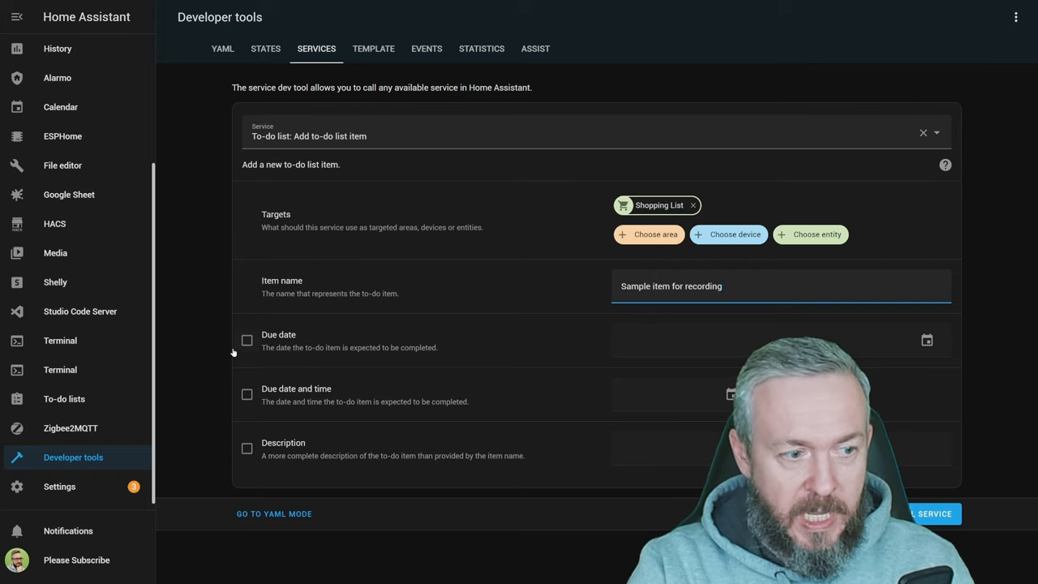
# Step: Add a due date and description 'This is sample des...' and call the service, which fails
pyautogui.click(246, 341)
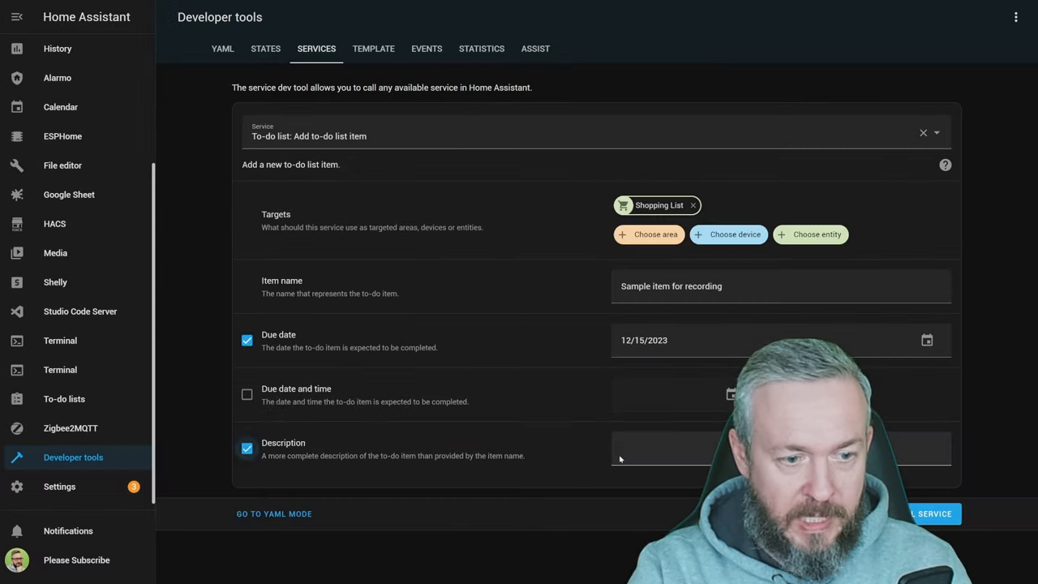
pyautogui.write('This is')
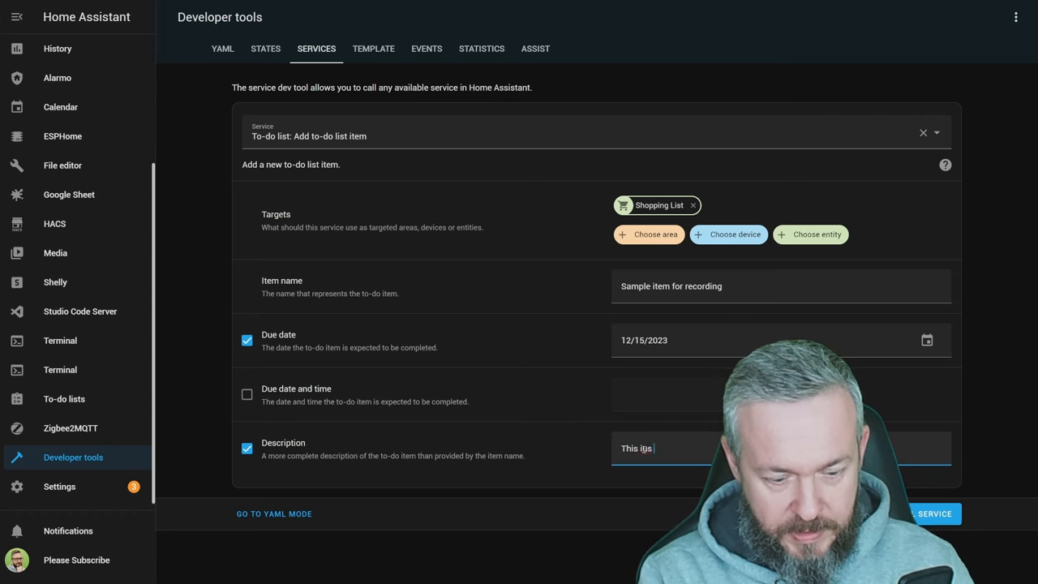
pyautogui.write('sample descriptio')
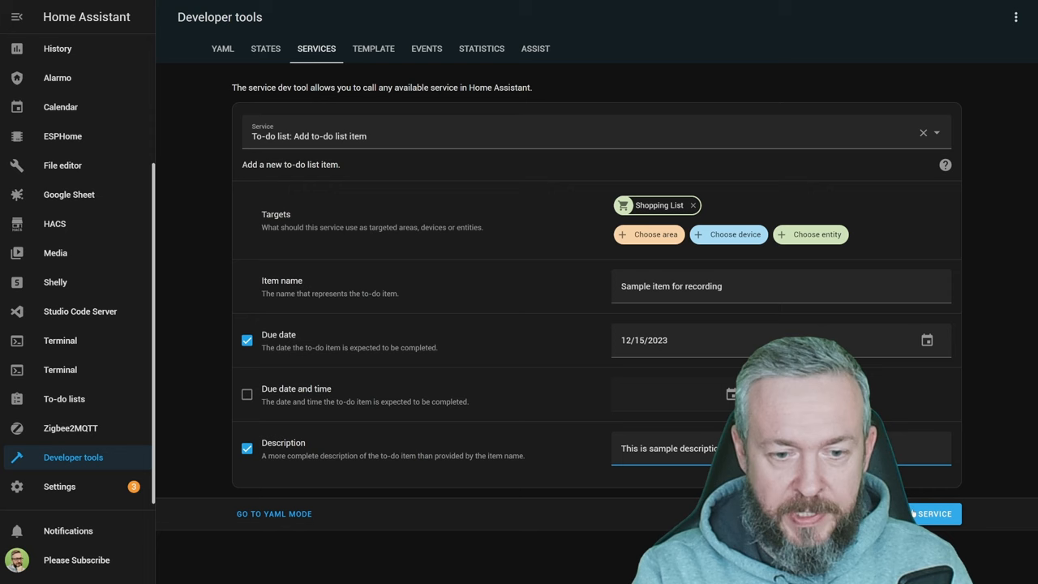
pyautogui.click(933, 513)
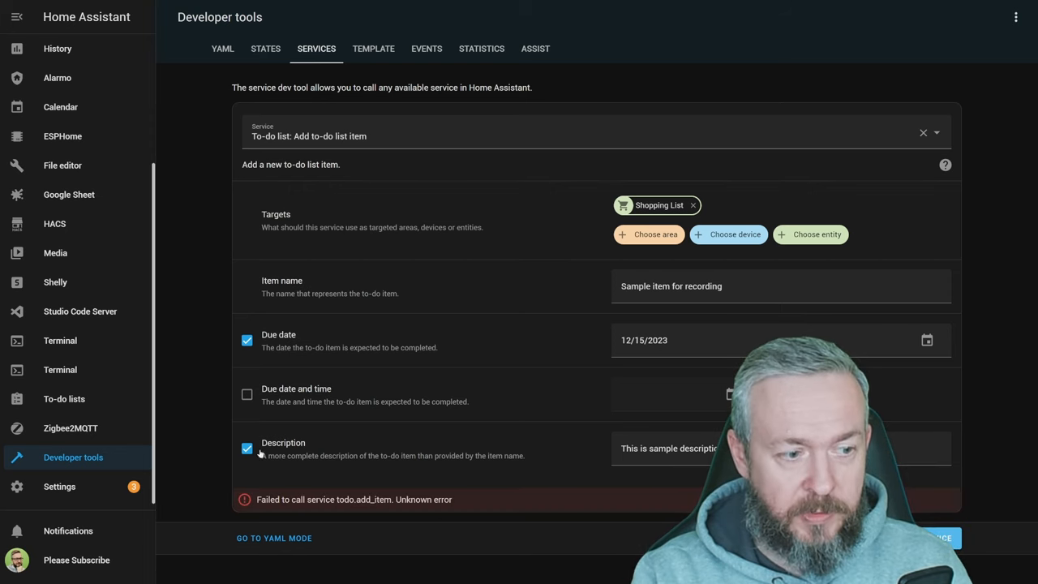
pyautogui.moveTo(515, 243)
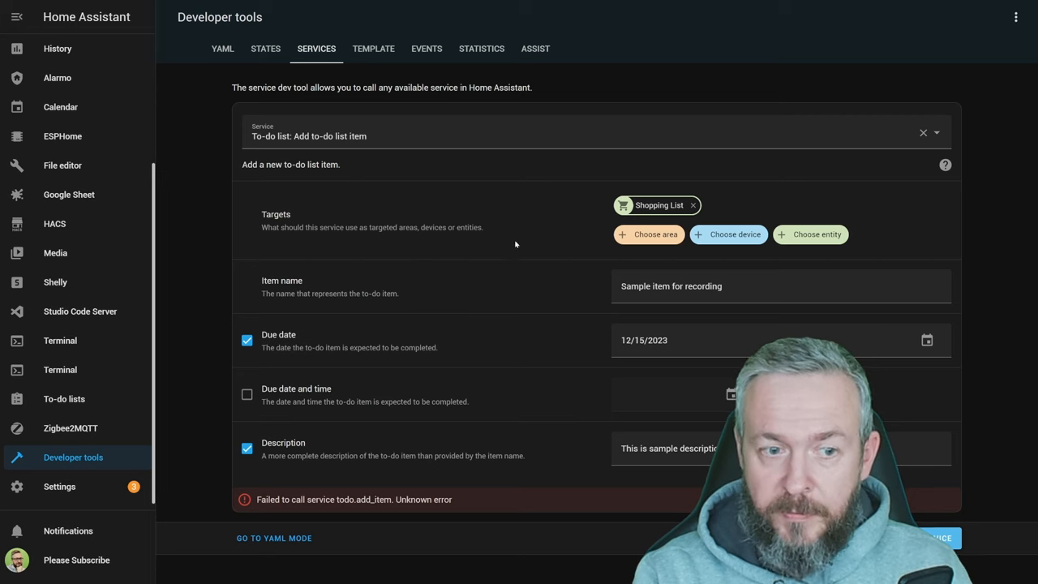
# Step: Retarget the add-item call to the personal to-do list and call the service again
pyautogui.click(811, 233)
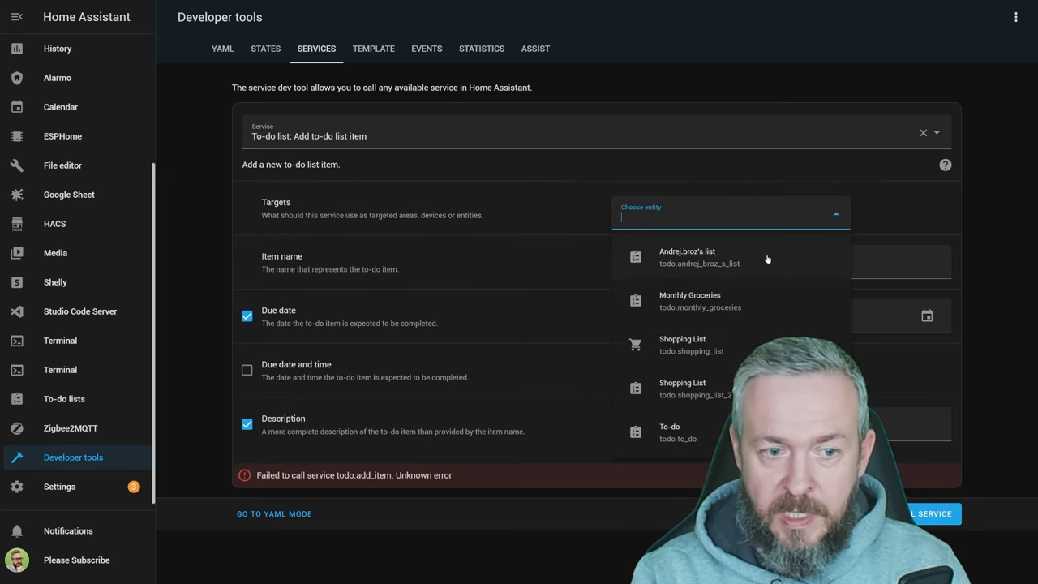
pyautogui.click(687, 256)
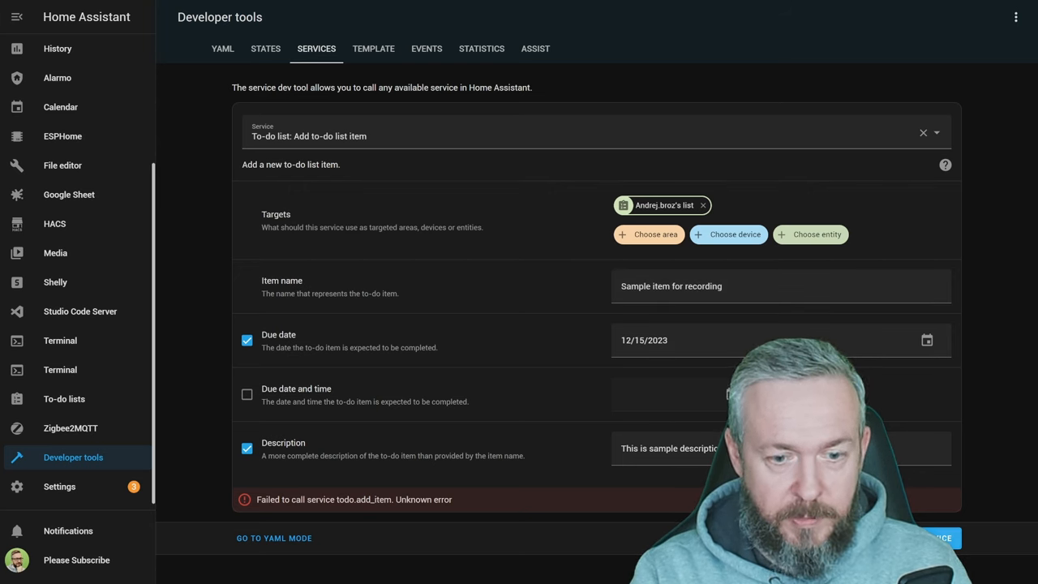
pyautogui.click(937, 538)
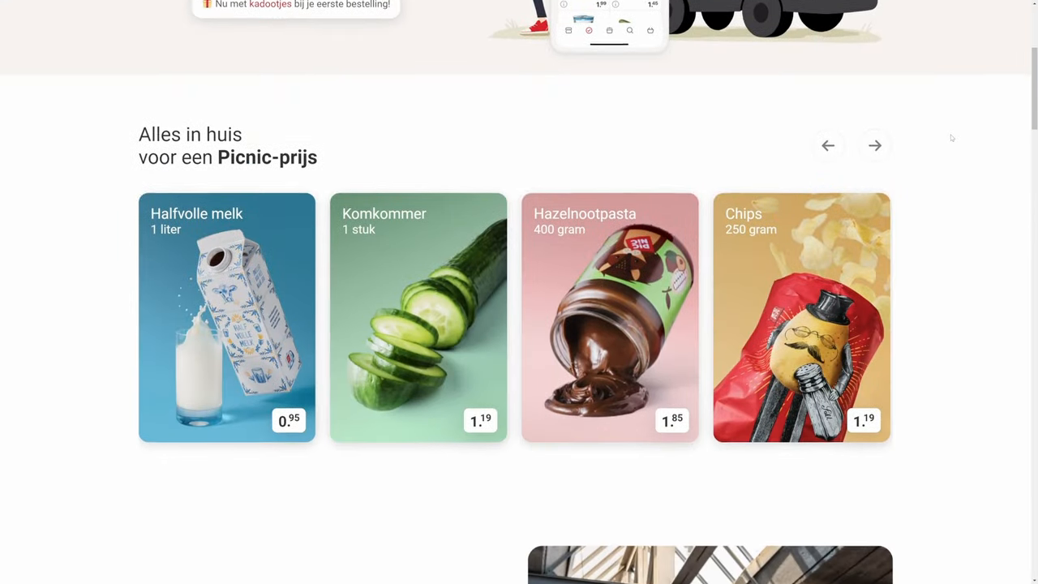
pyautogui.scroll(-3)
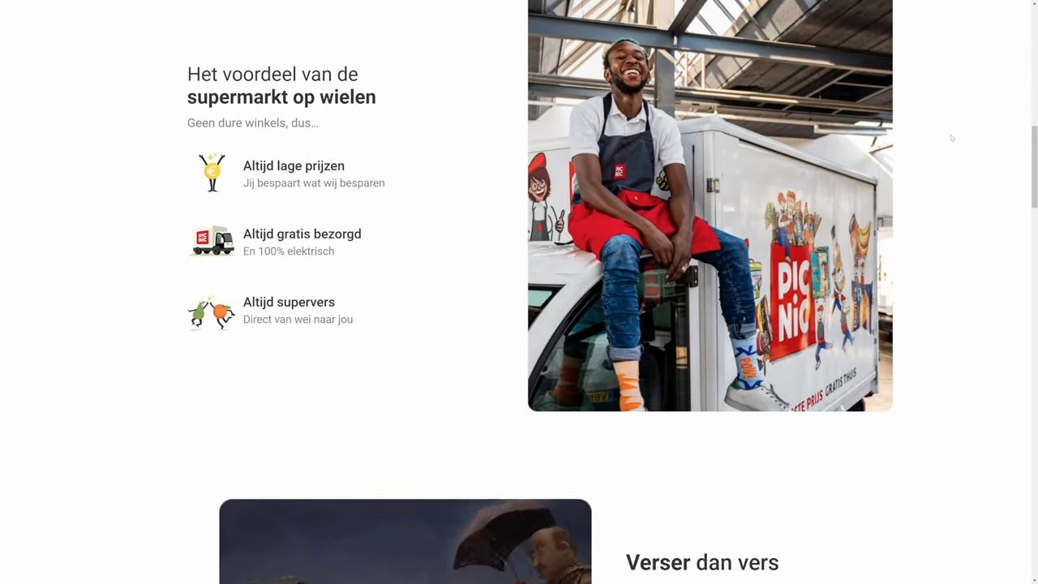
pyautogui.scroll(-3)
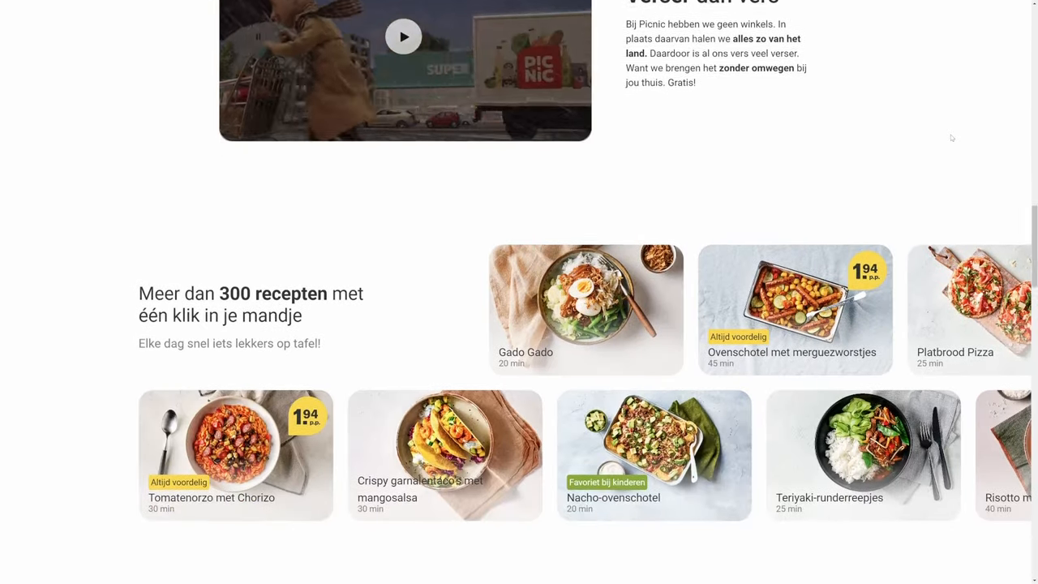
pyautogui.scroll(-3)
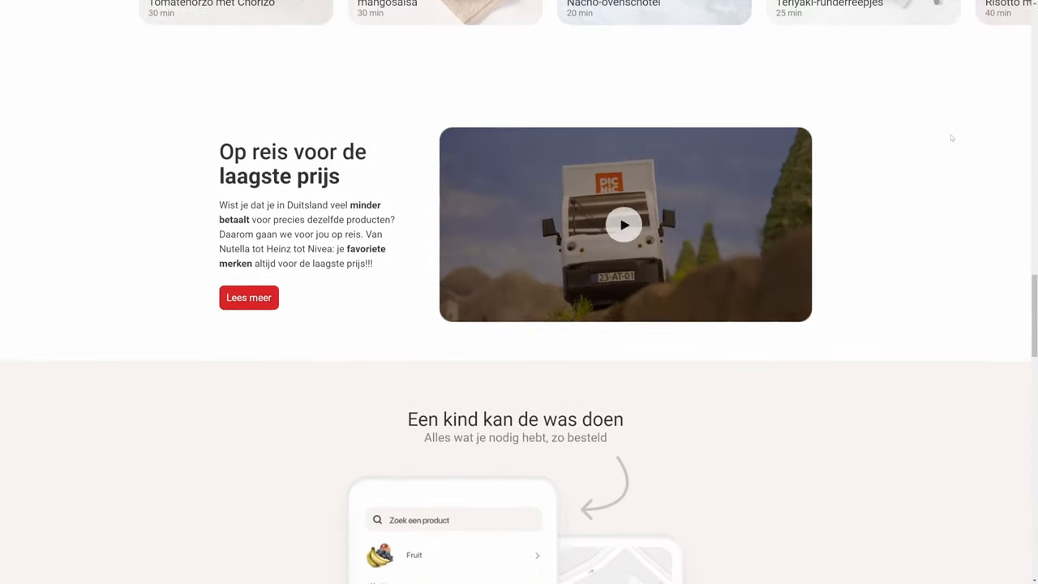
pyautogui.scroll(-3)
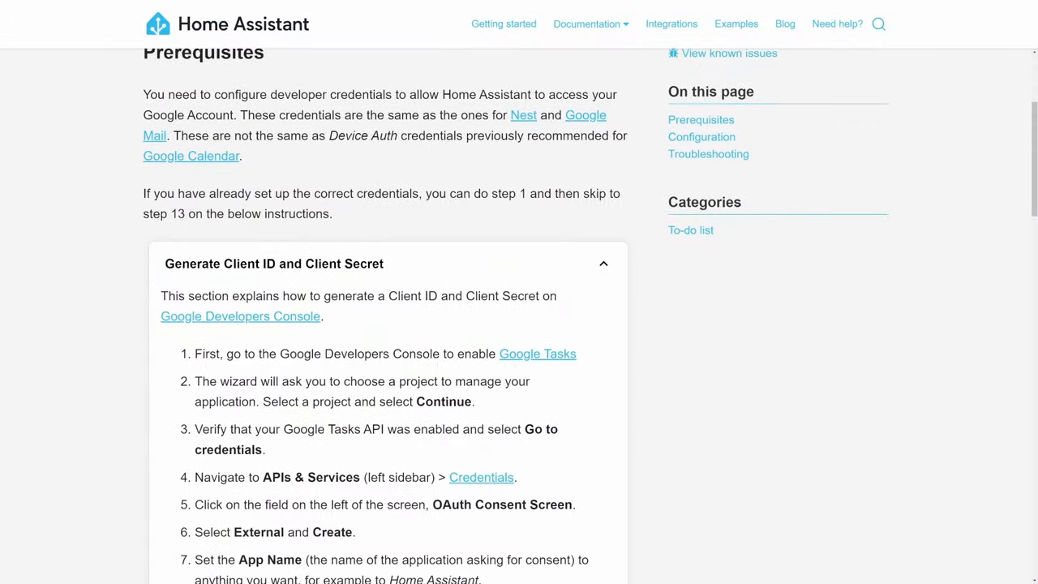
# Step: Read the Google Tasks prerequisites about developer credentials differing from Device Auth credentials
pyautogui.scroll(-3)
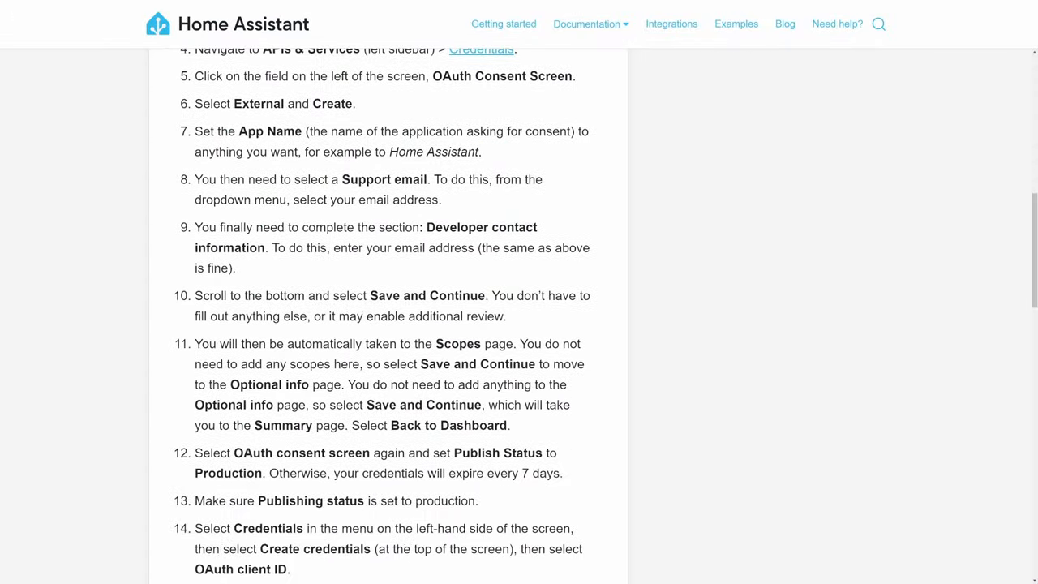
pyautogui.scroll(-3)
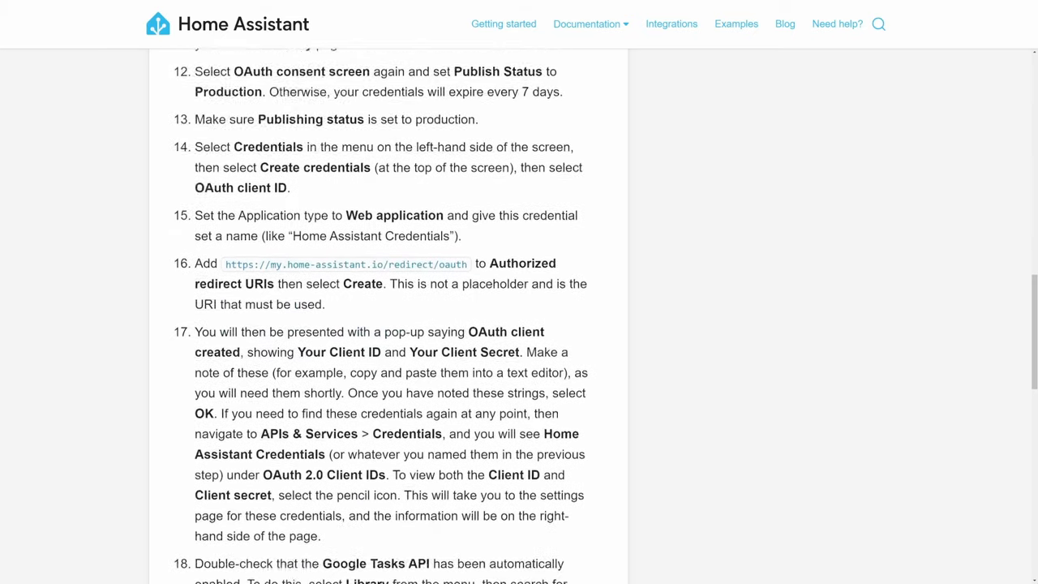
pyautogui.scroll(-3)
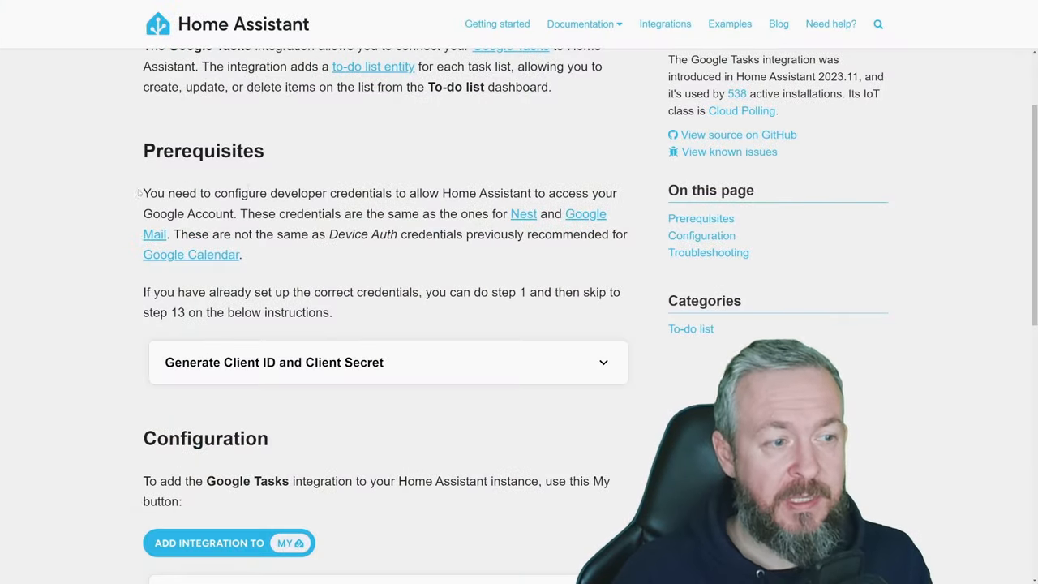
pyautogui.moveTo(143, 193); pyautogui.dragTo(409, 193)
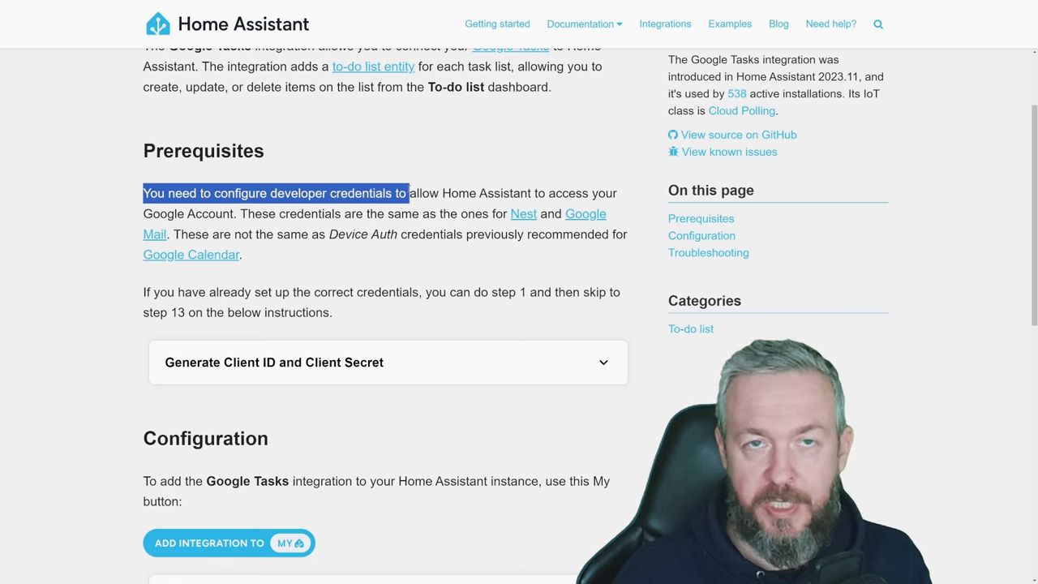
pyautogui.moveTo(409, 193); pyautogui.dragTo(194, 214)
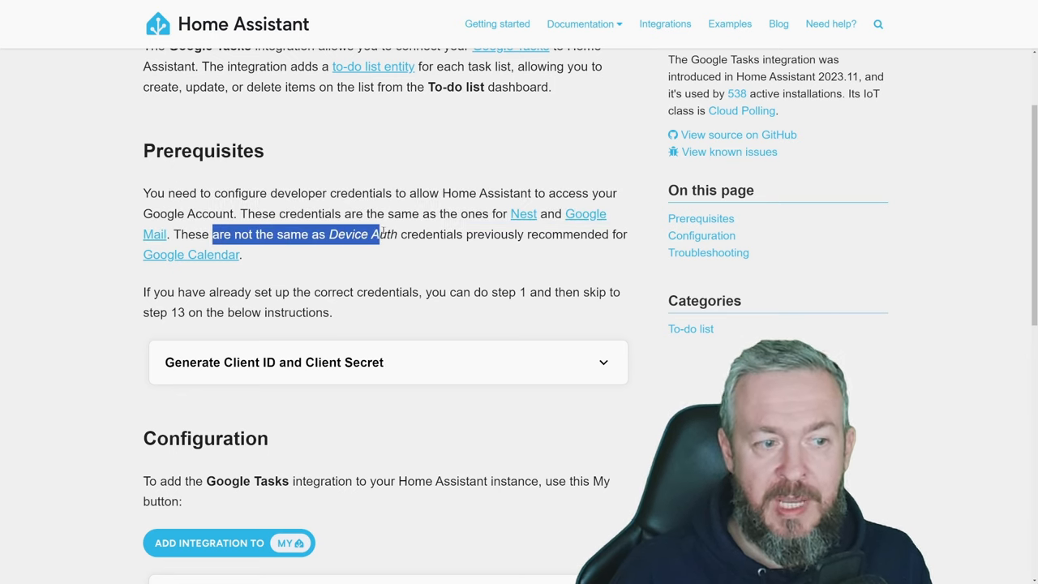
pyautogui.moveTo(376, 234); pyautogui.dragTo(532, 233)
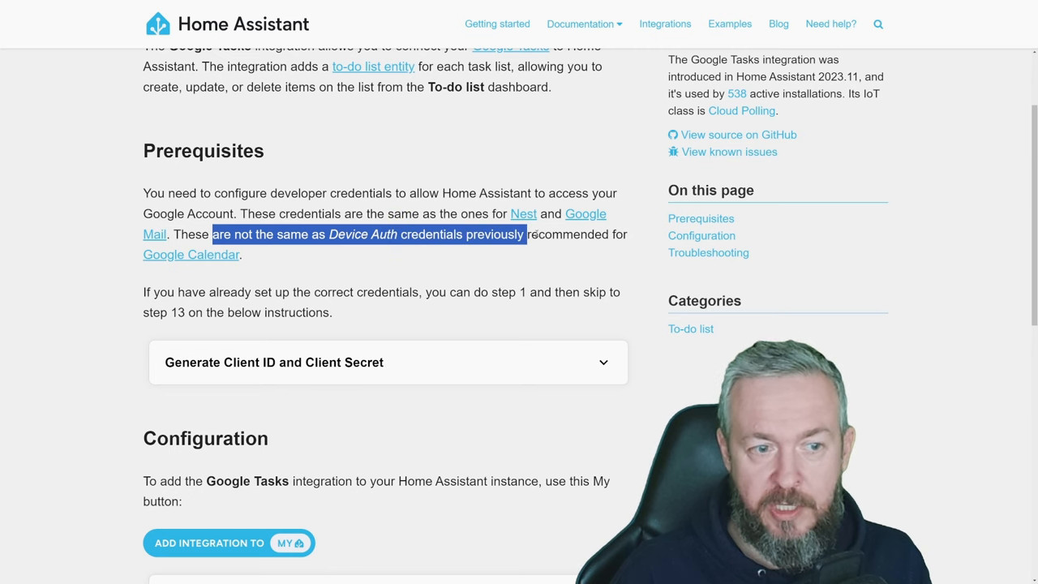
pyautogui.moveTo(527, 234); pyautogui.dragTo(240, 253)
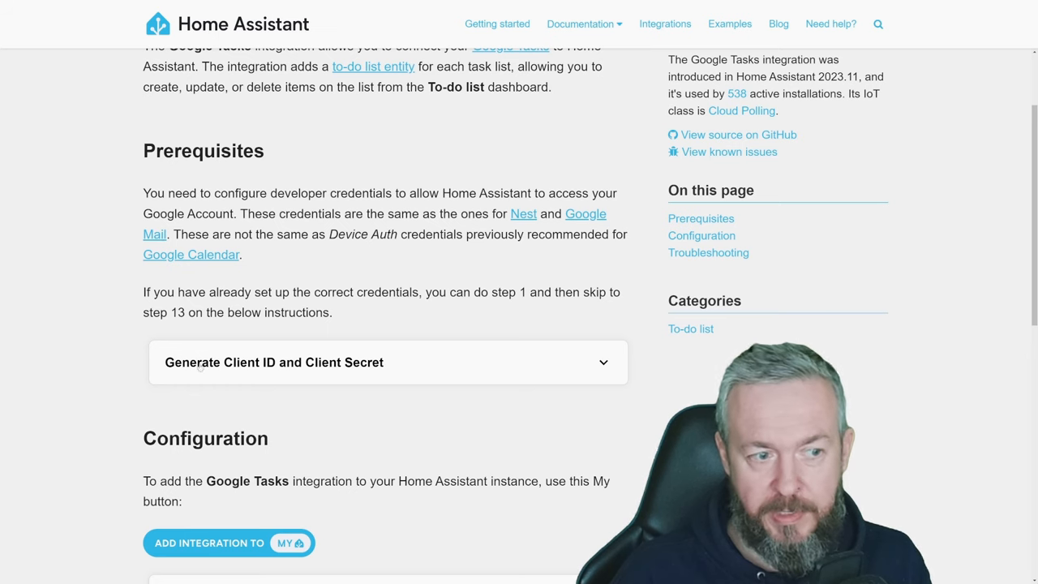
# Step: Expand 'Generate Client ID and Client Secret' and follow the Google Tasks API link
pyautogui.scroll(-3)
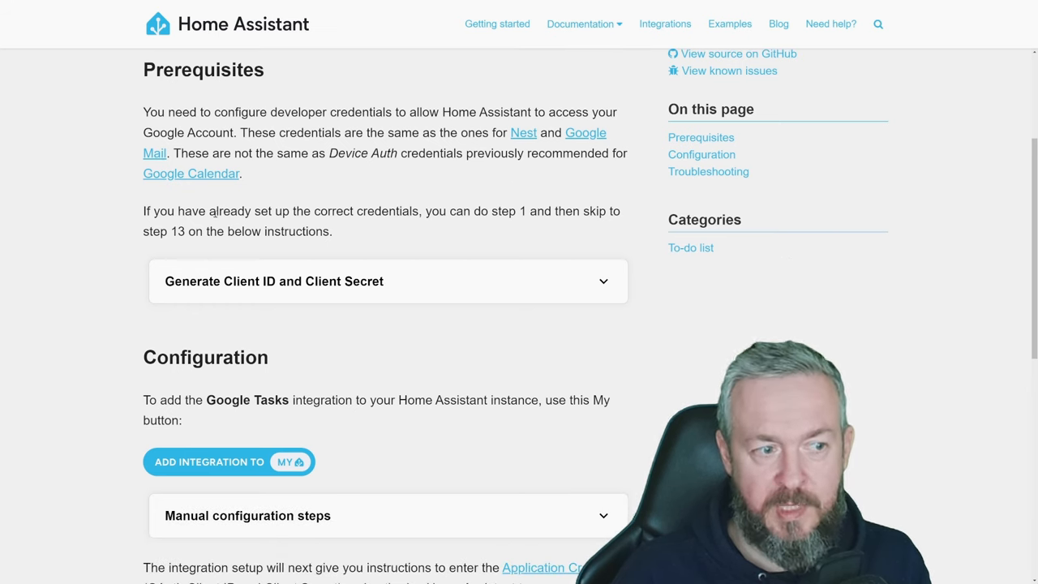
pyautogui.scroll(-3)
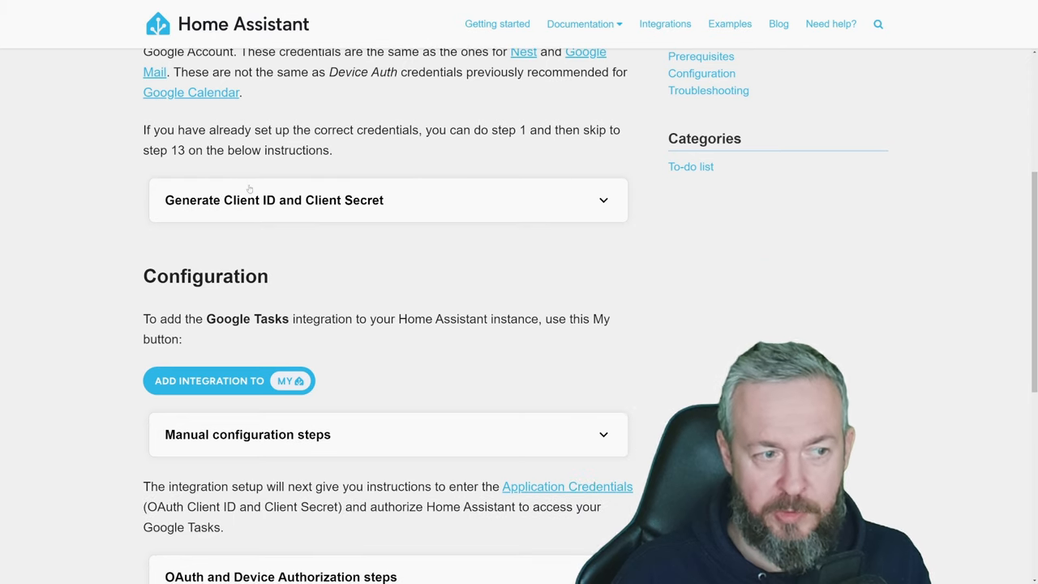
pyautogui.click(272, 201)
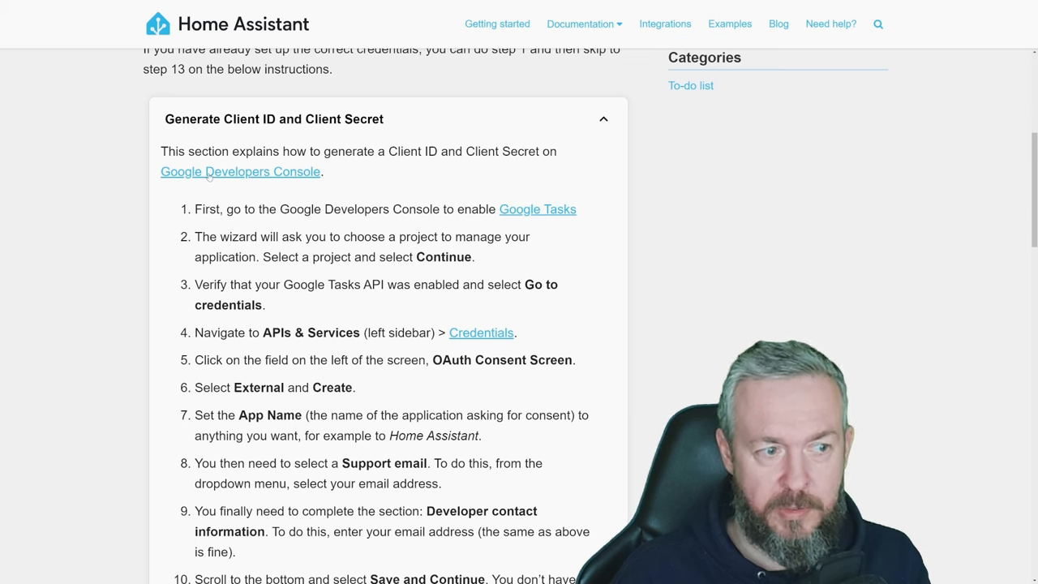
pyautogui.click(537, 207)
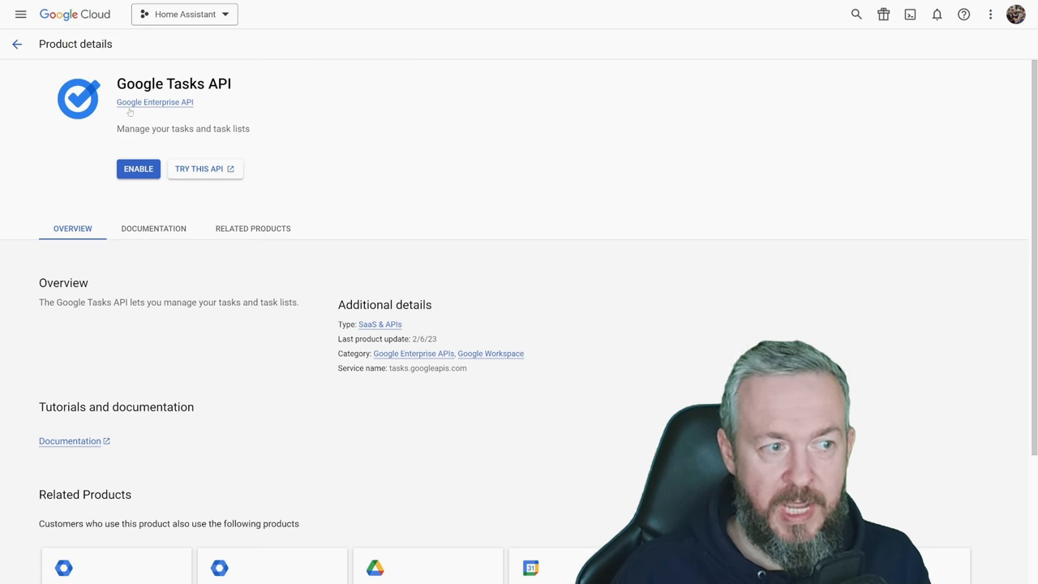
pyautogui.moveTo(138, 168)
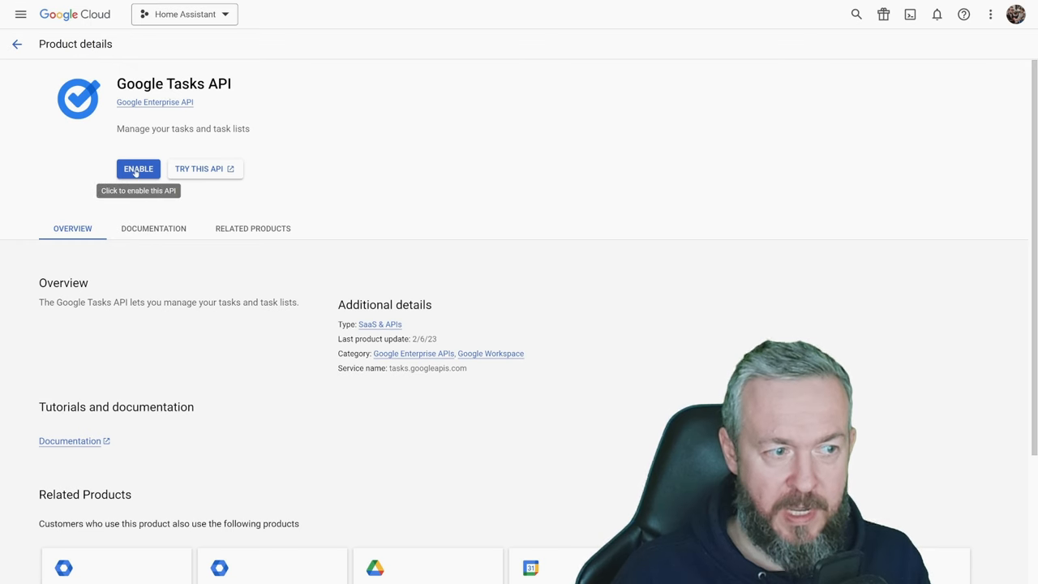
# Step: Enable the Google Tasks API for the project and view the OAuth consent screen settings
pyautogui.click(138, 168)
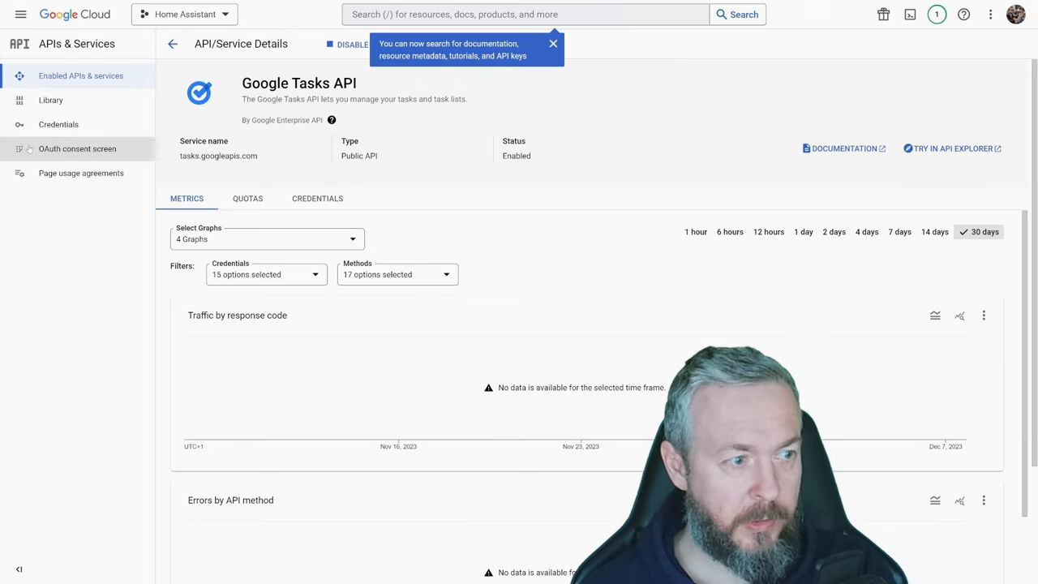
pyautogui.click(78, 149)
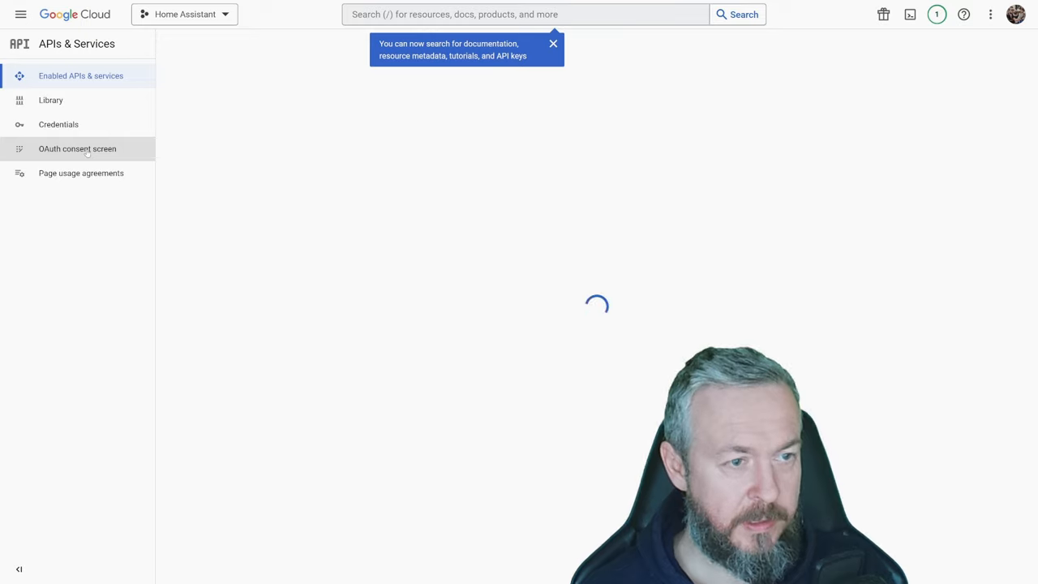
pyautogui.click(78, 149)
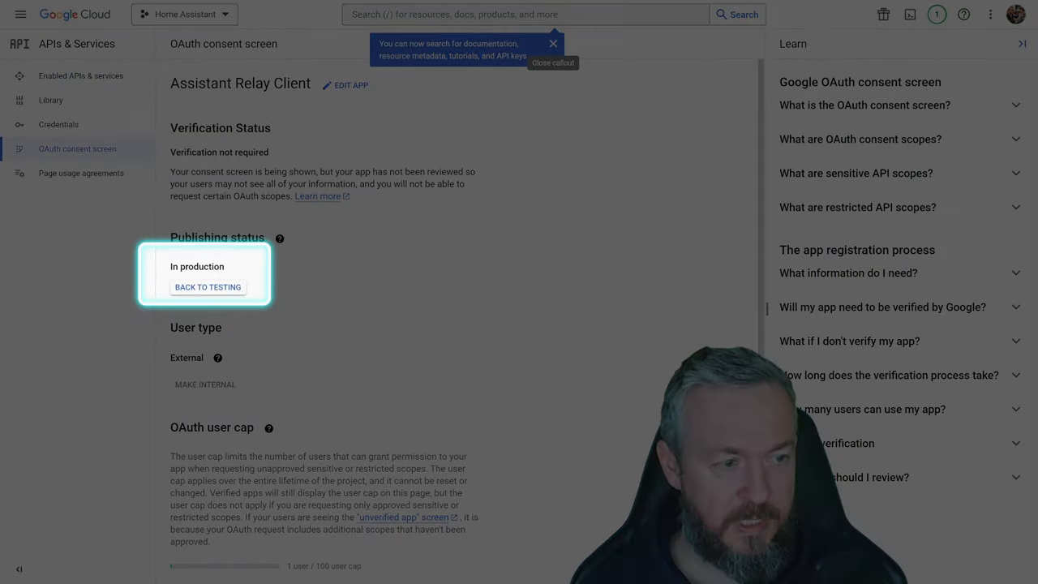
pyautogui.moveTo(236, 261)
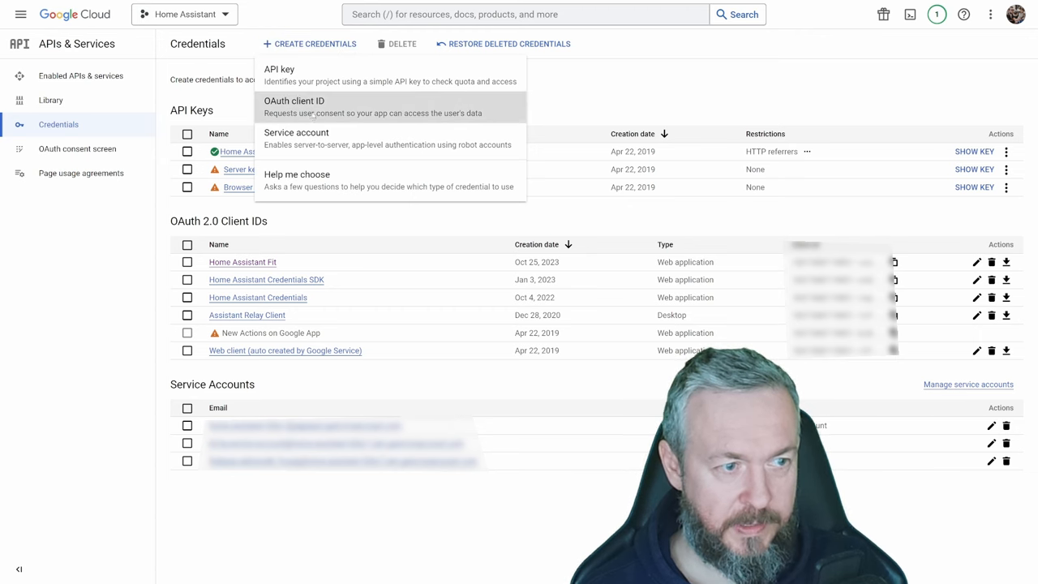
# Step: Create a Web application OAuth client 'Home Assistant Google Tasks' with the my.home-assistant.io redirect URI
pyautogui.click(293, 100)
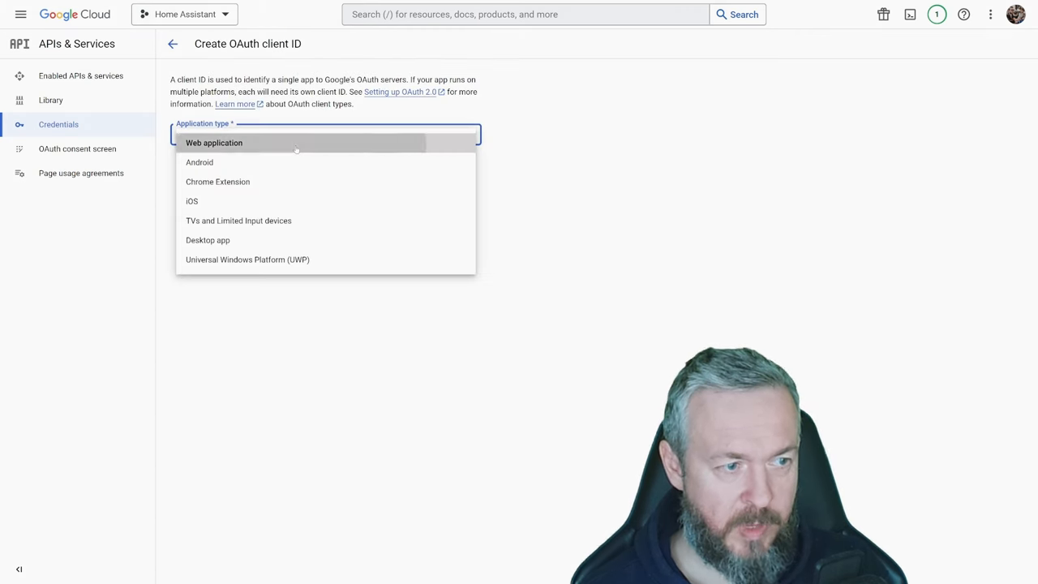
pyautogui.click(214, 143)
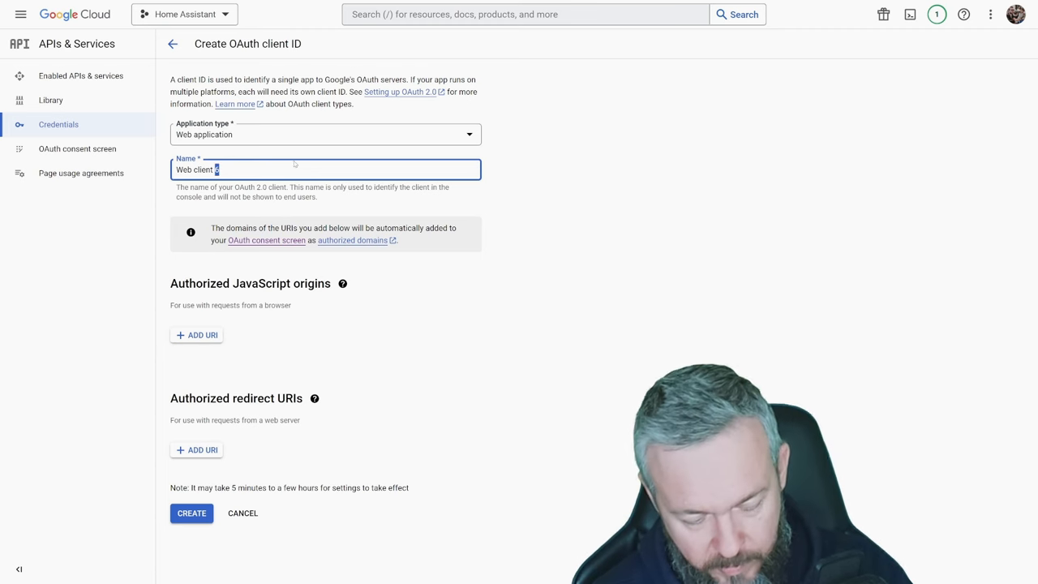
pyautogui.write('Home Assista')
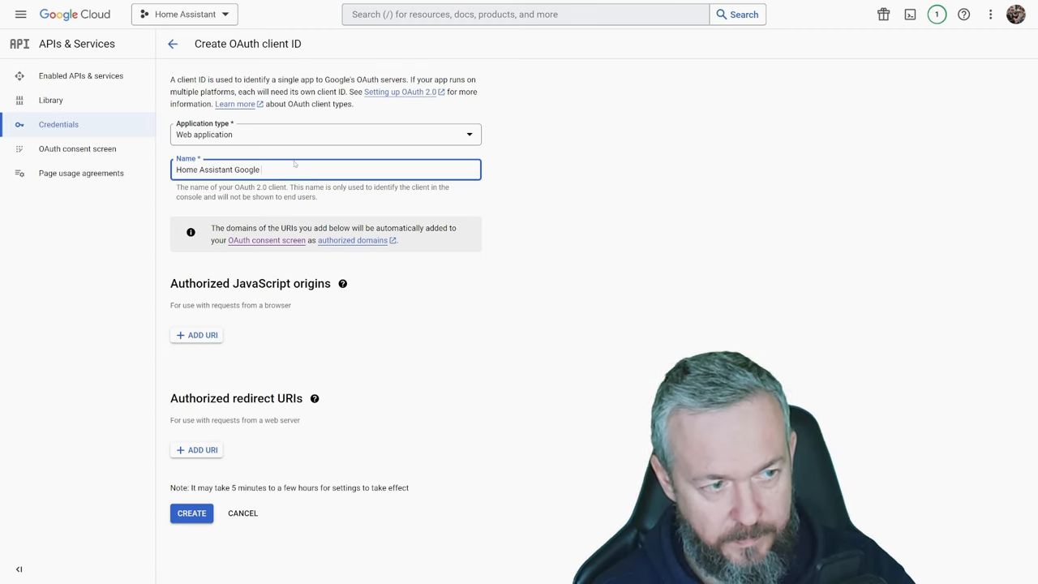
pyautogui.write('Tasks')
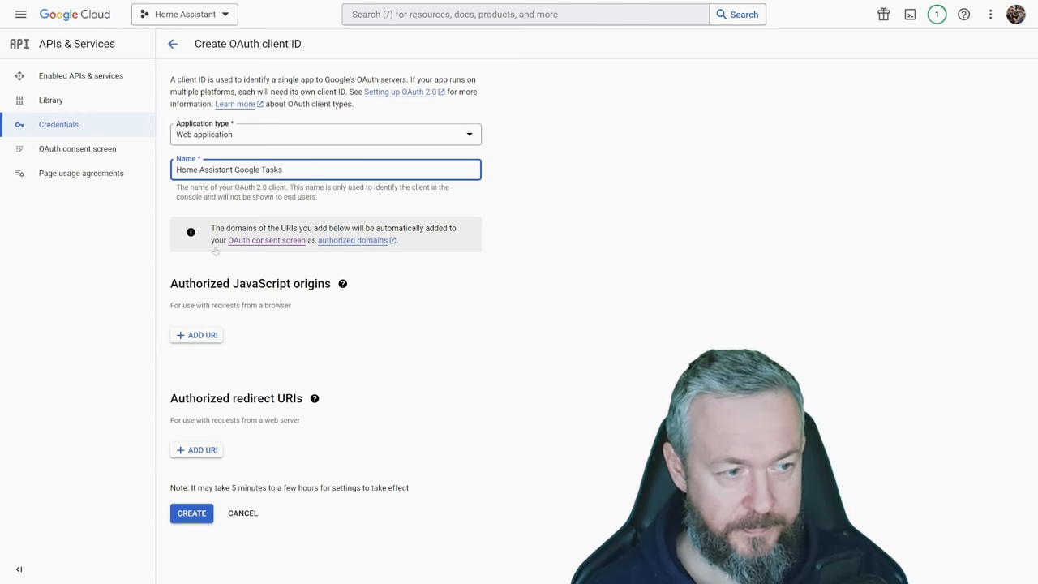
pyautogui.click(201, 450)
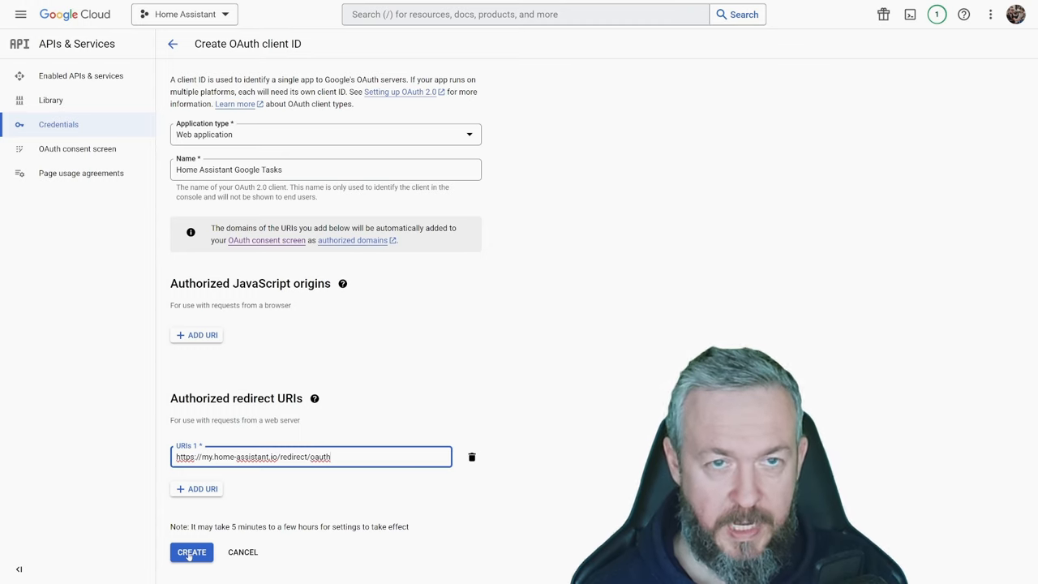
pyautogui.click(192, 552)
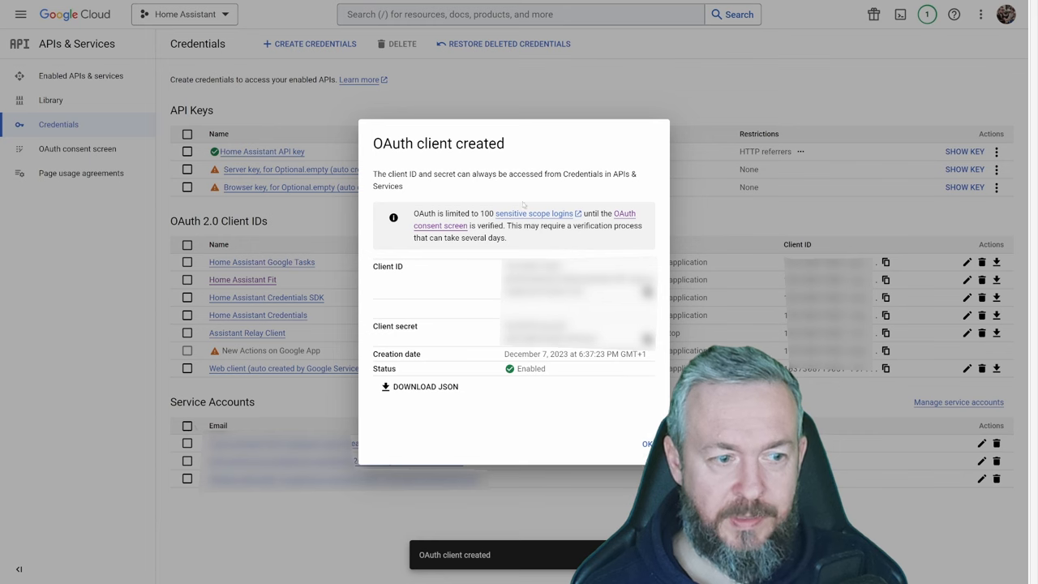
pyautogui.moveTo(444, 349)
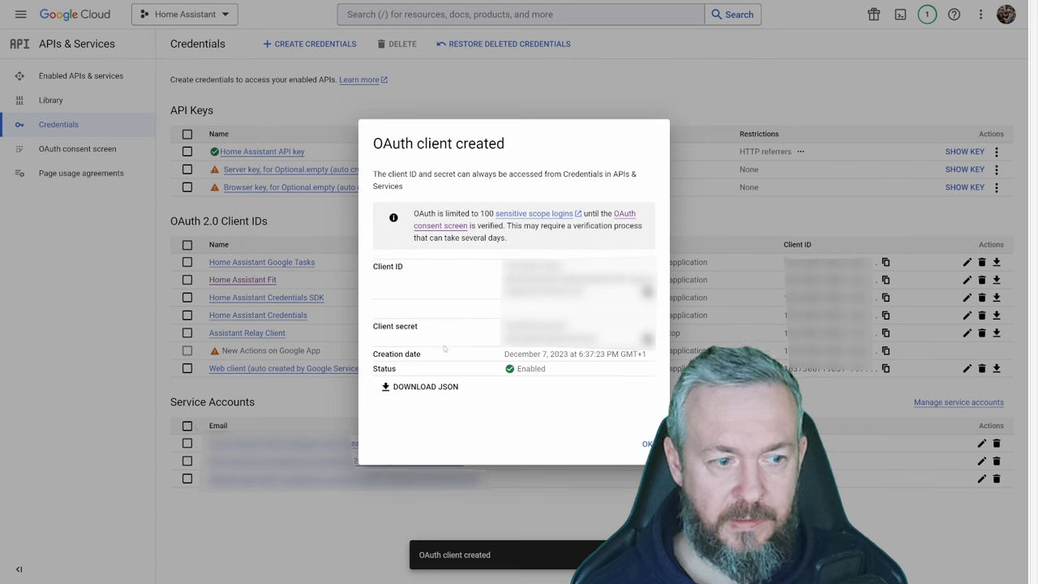
pyautogui.moveTo(538, 370)
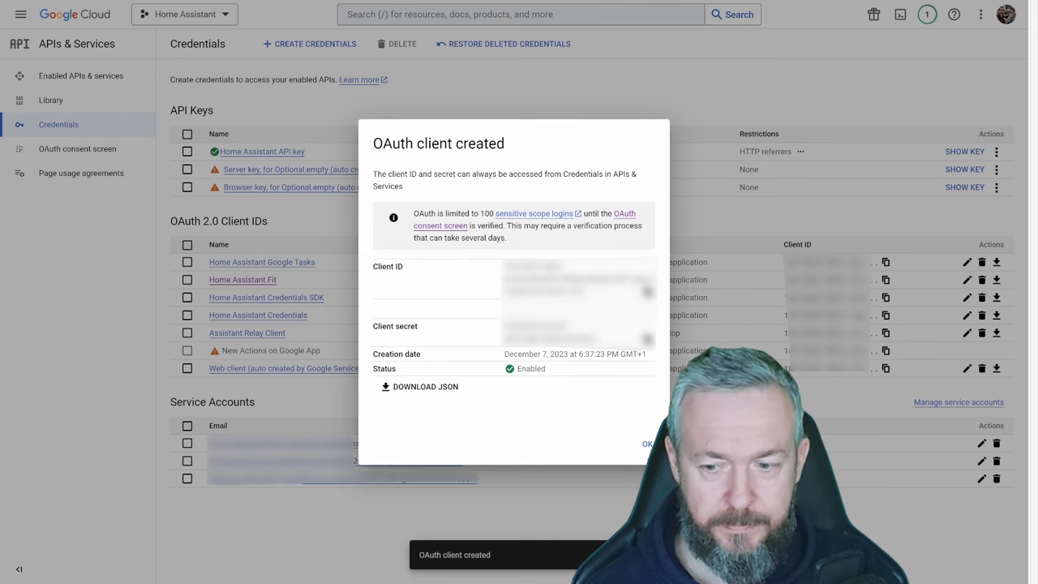
# Step: Note the new OAuth client's ID and secret from the 'OAuth client created' dialog
pyautogui.click(645, 445)
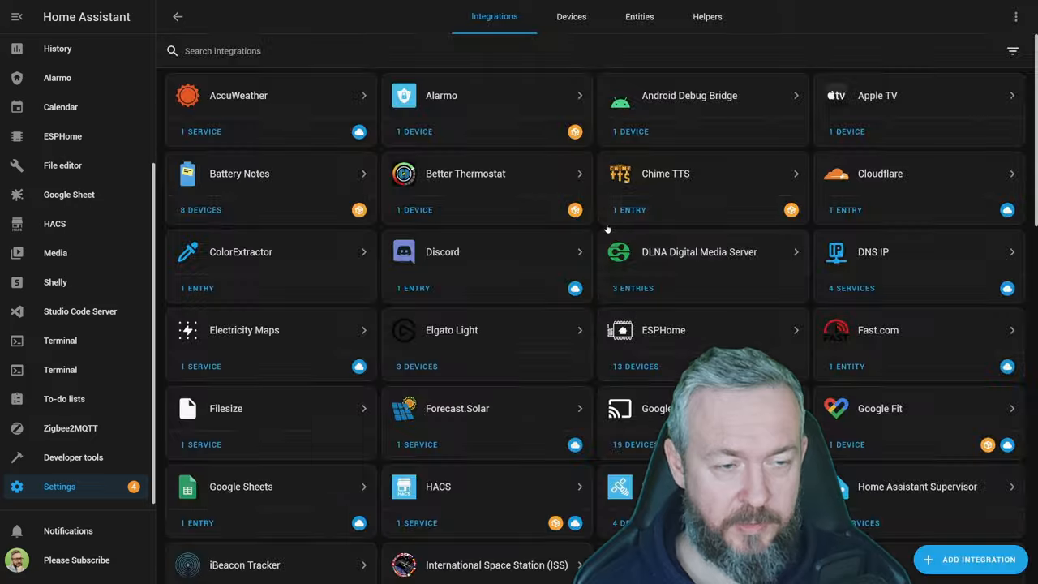
# Step: Add the Google Tasks integration with application credentials named 'Google Tasks', the client ID and secret
pyautogui.click(970, 560)
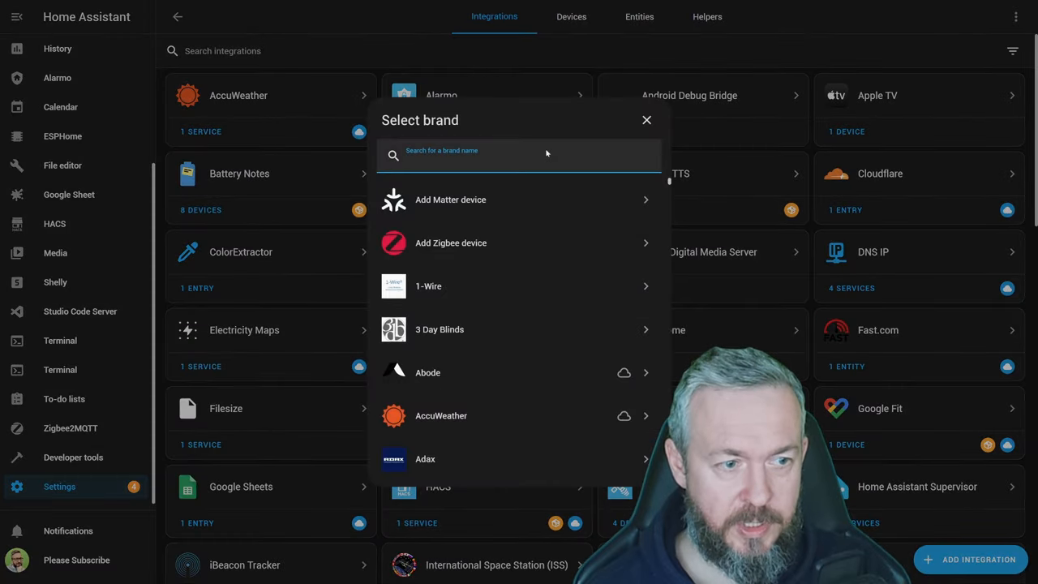
pyautogui.write('task')
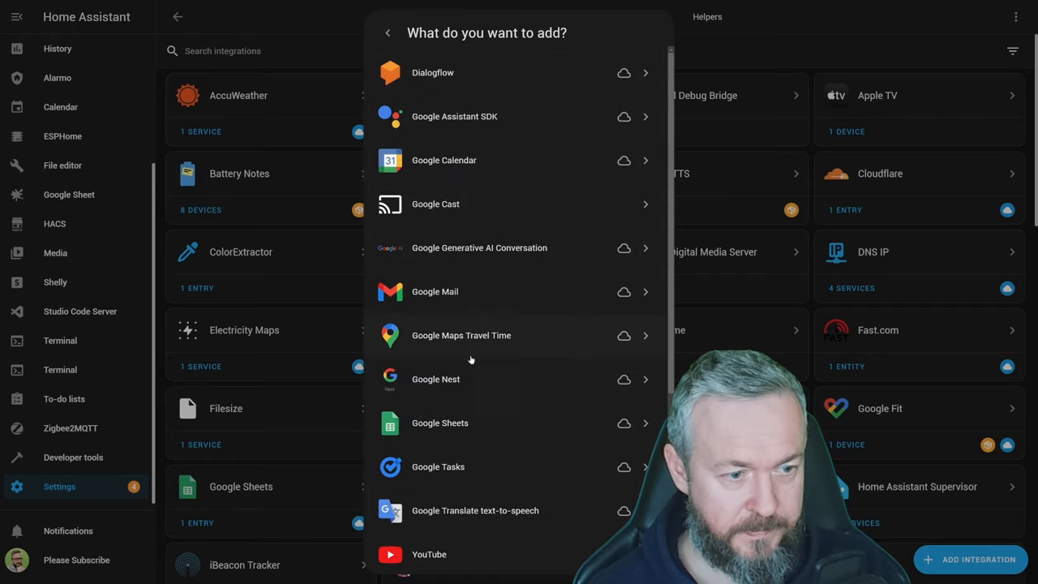
pyautogui.click(437, 467)
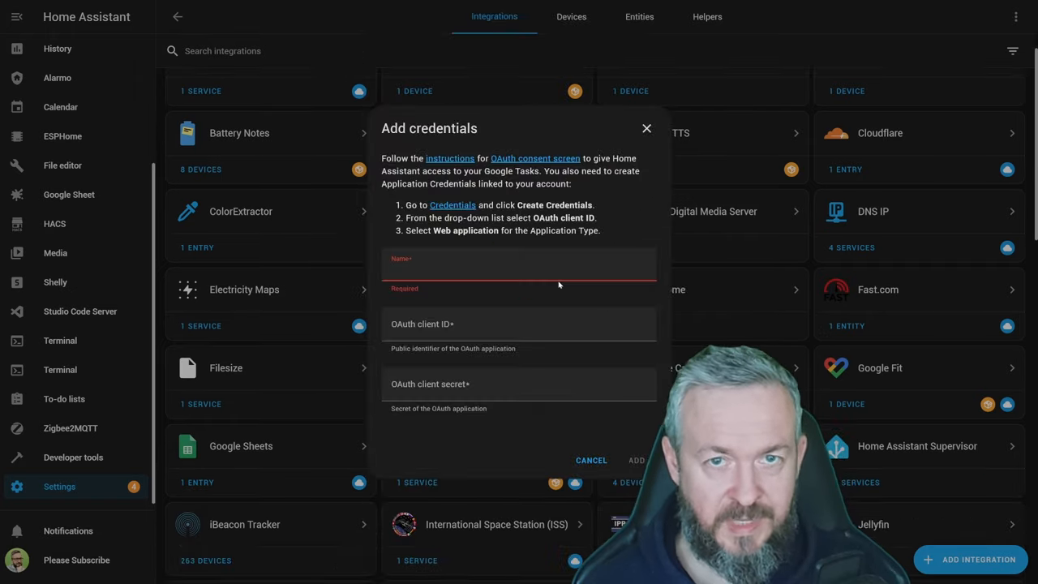
pyautogui.write('Google Tasks')
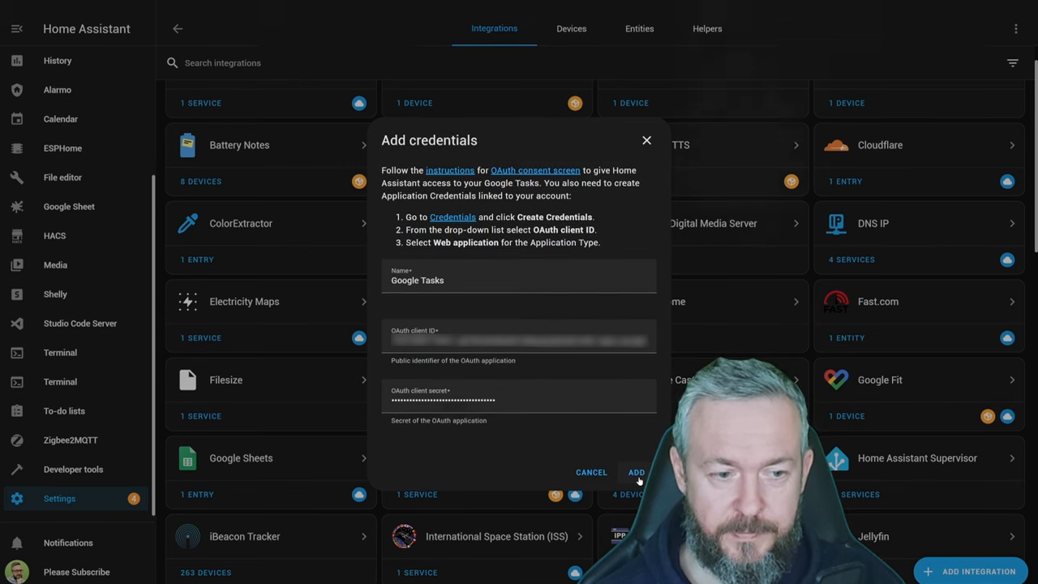
pyautogui.click(636, 472)
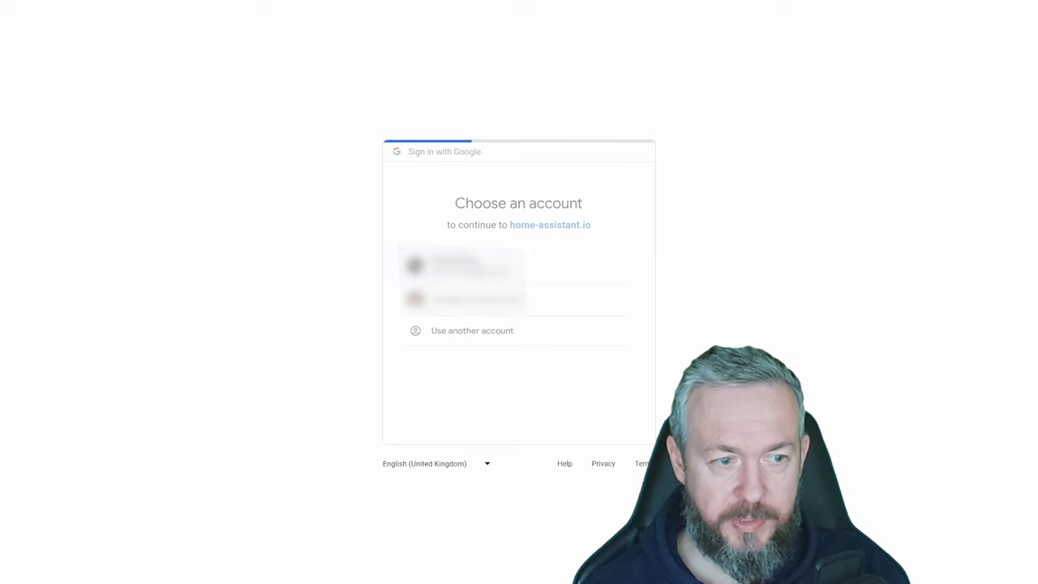
# Step: Choose the Google account, pass the unverified-app warning and grant Home Assistant tasks access
pyautogui.click(462, 268)
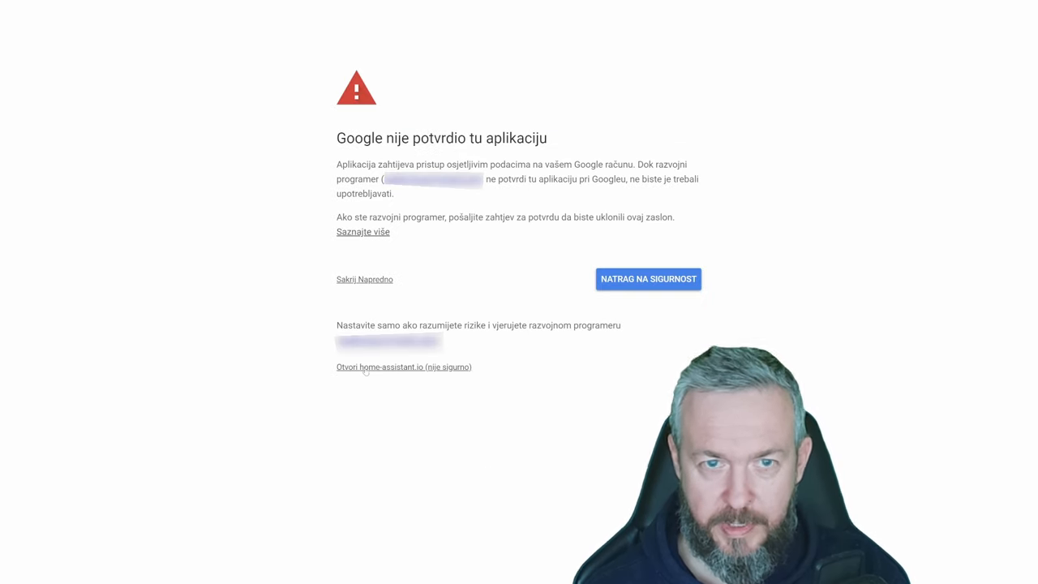
pyautogui.click(404, 367)
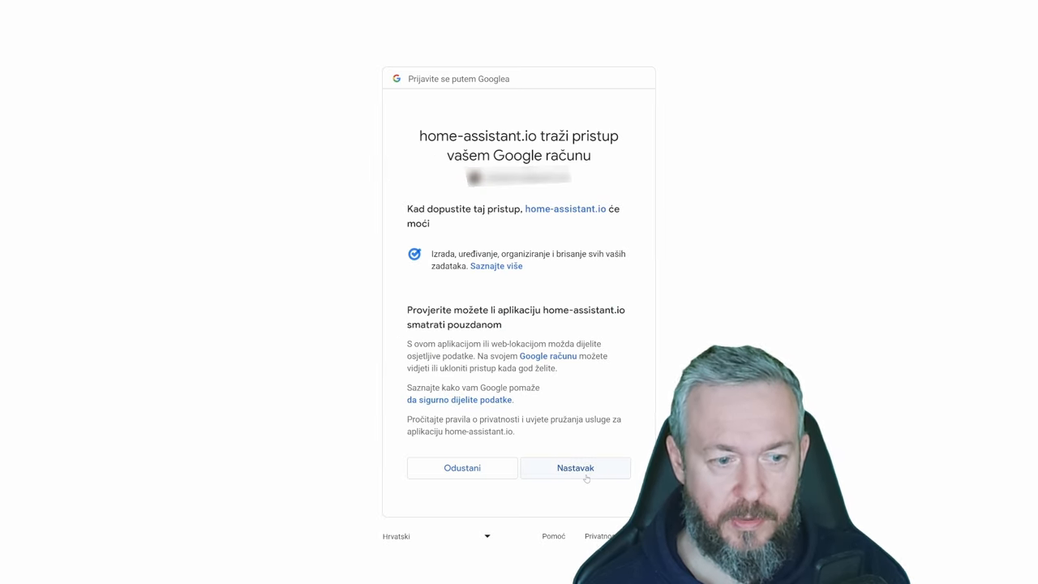
pyautogui.click(574, 468)
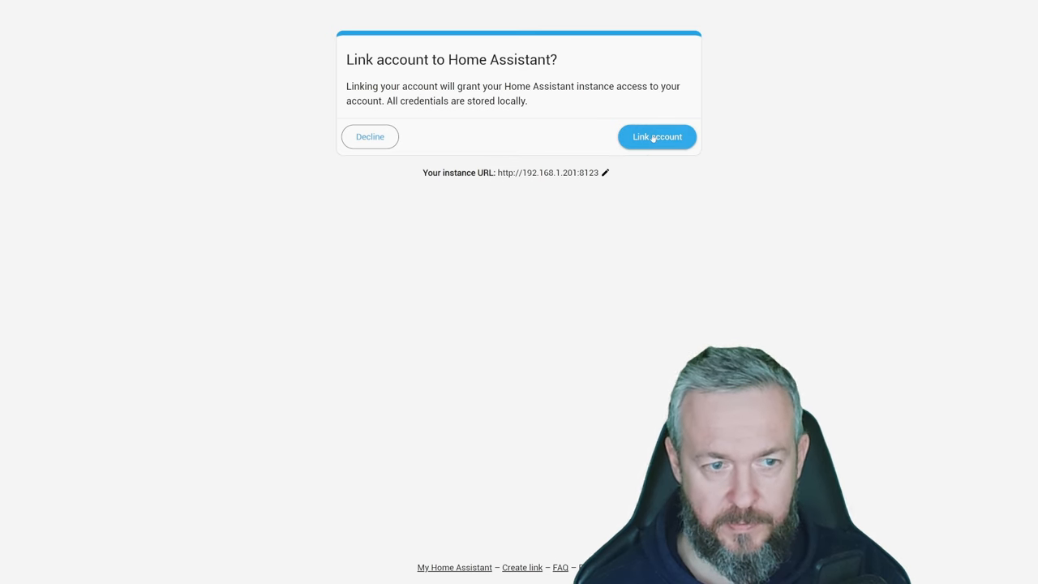
# Step: Link the account to Home Assistant, finish the success dialog and view the Google Tasks integration
pyautogui.click(657, 136)
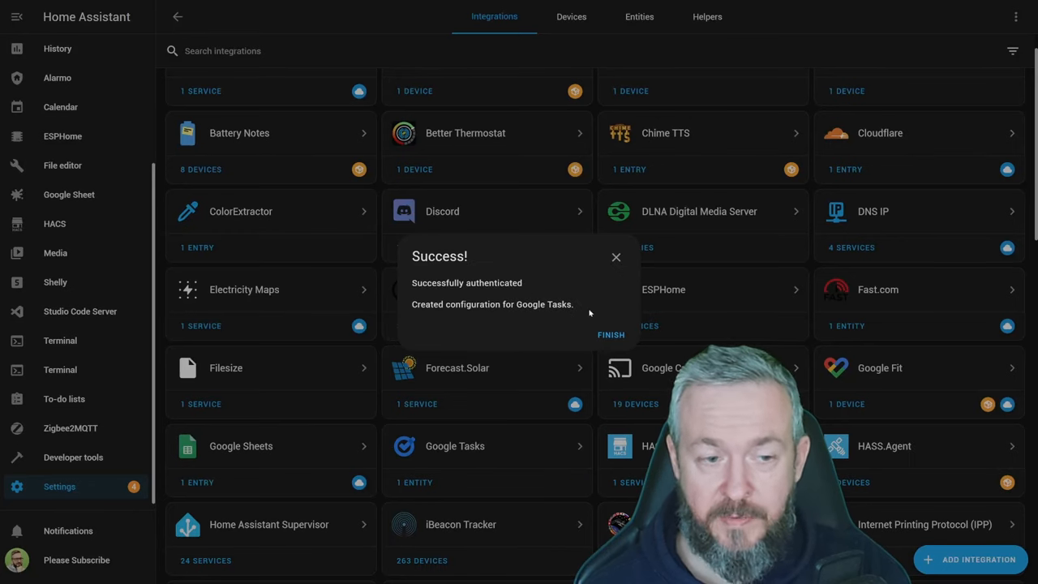
pyautogui.click(610, 334)
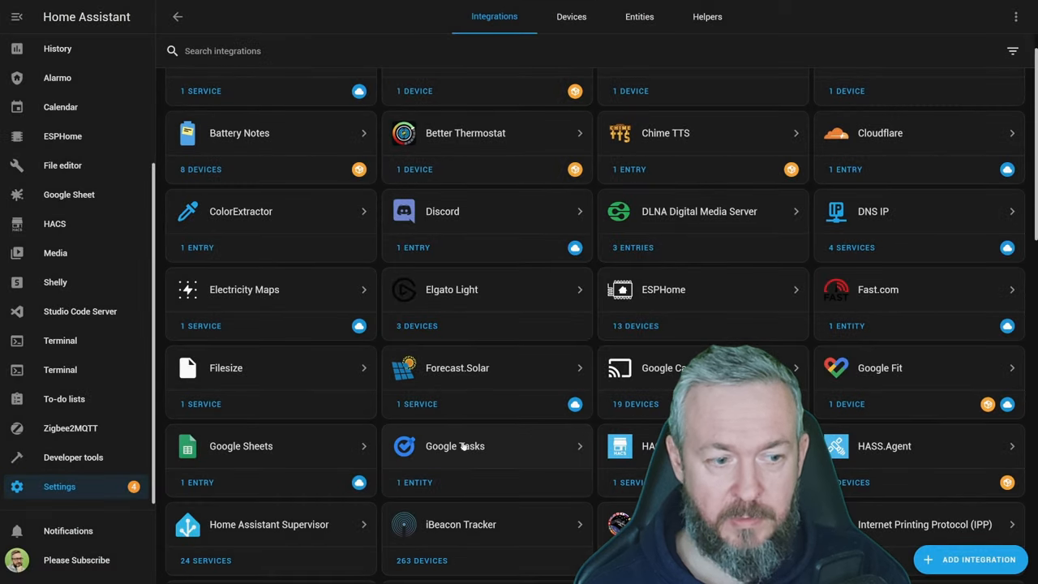
pyautogui.click(415, 482)
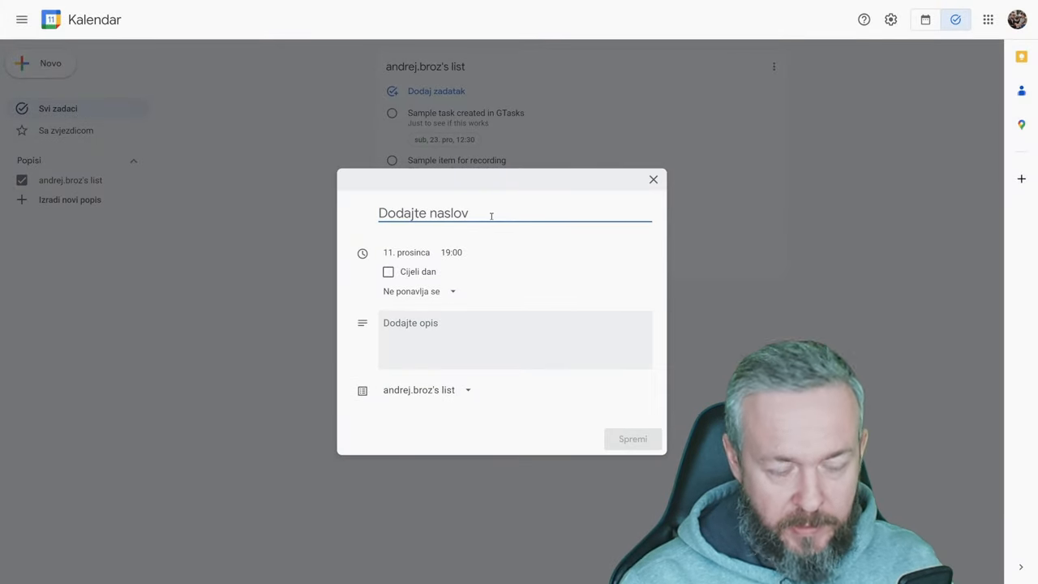
# Step: Title the task 'New task from GTasks' and set its due date to 16 December
pyautogui.write('New ta')
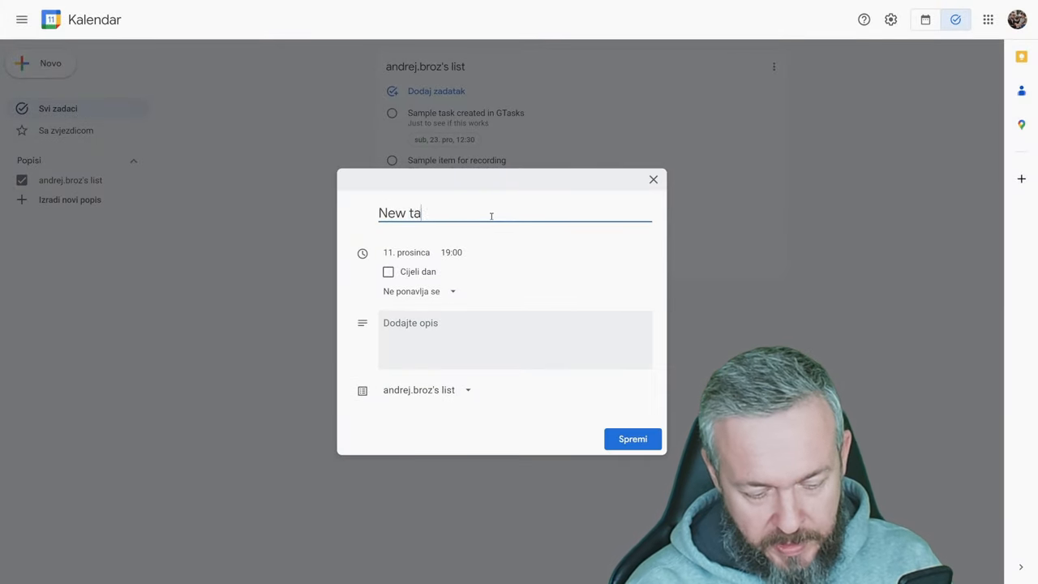
pyautogui.write('sk from GTa')
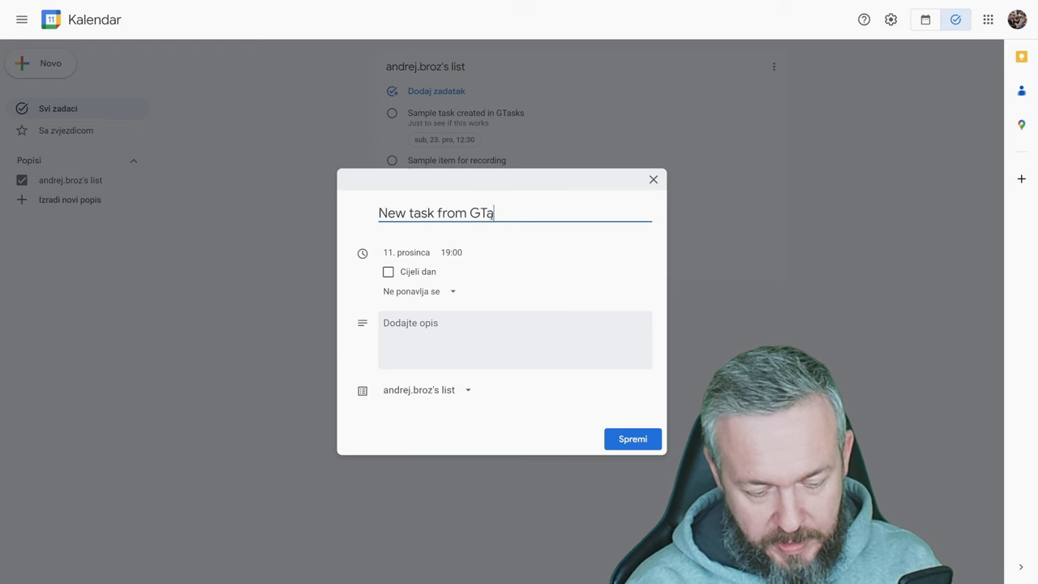
pyautogui.write('sks')
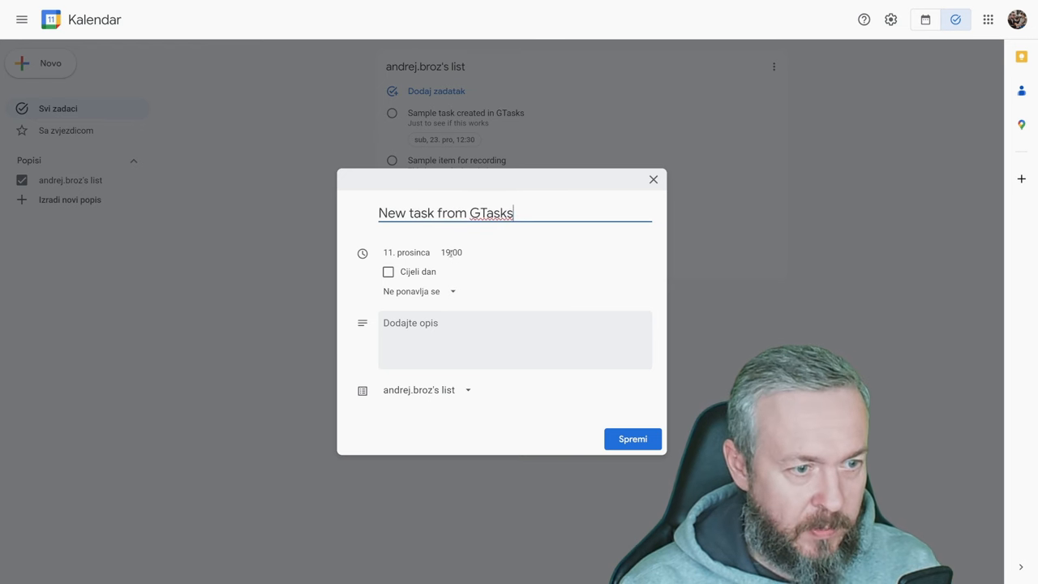
pyautogui.click(406, 253)
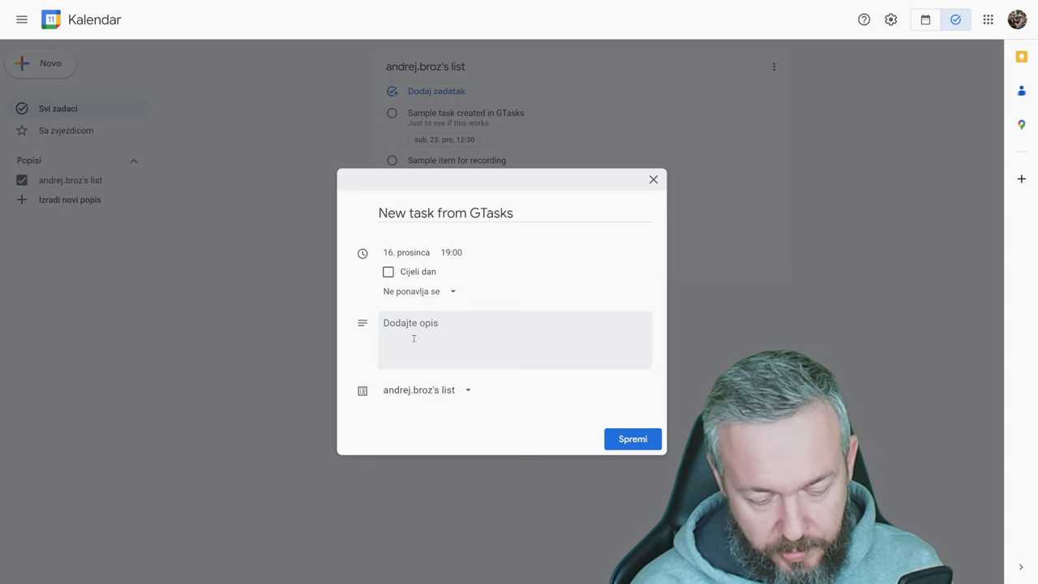
# Step: Add the description 'This is GTask des...' and save the new task
pyautogui.write('This is G')
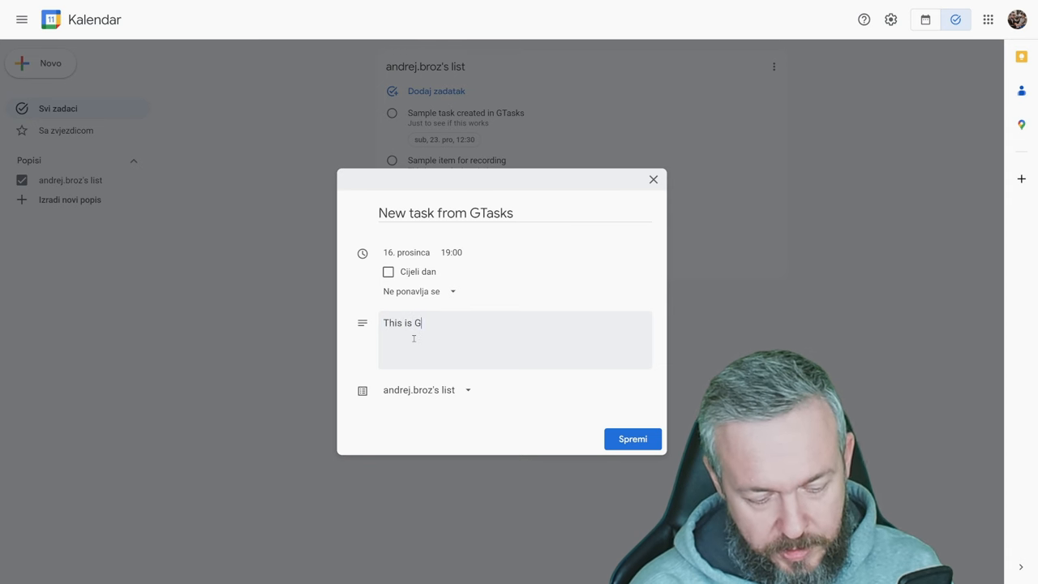
pyautogui.write('Task description')
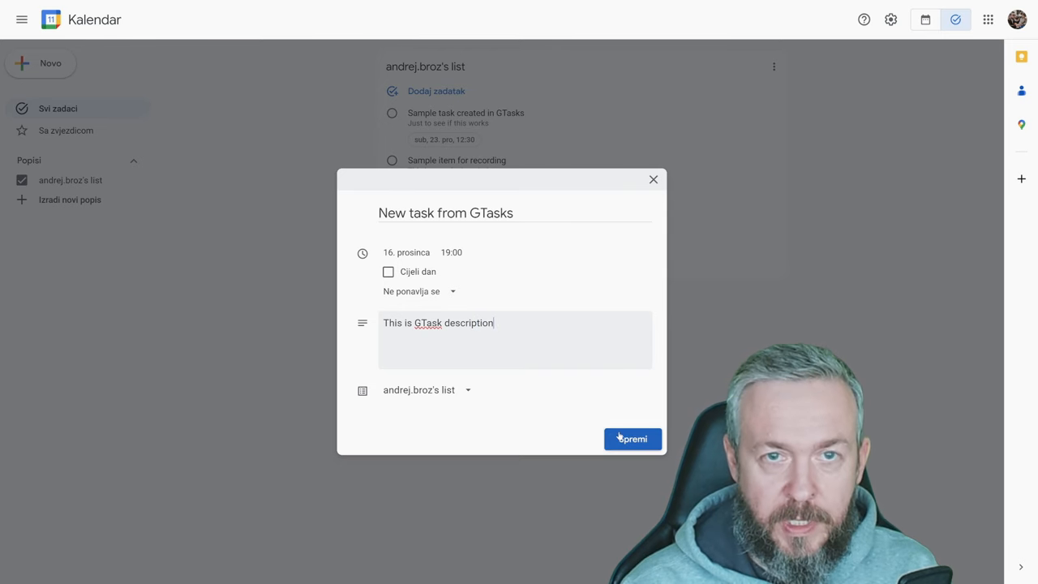
pyautogui.click(632, 438)
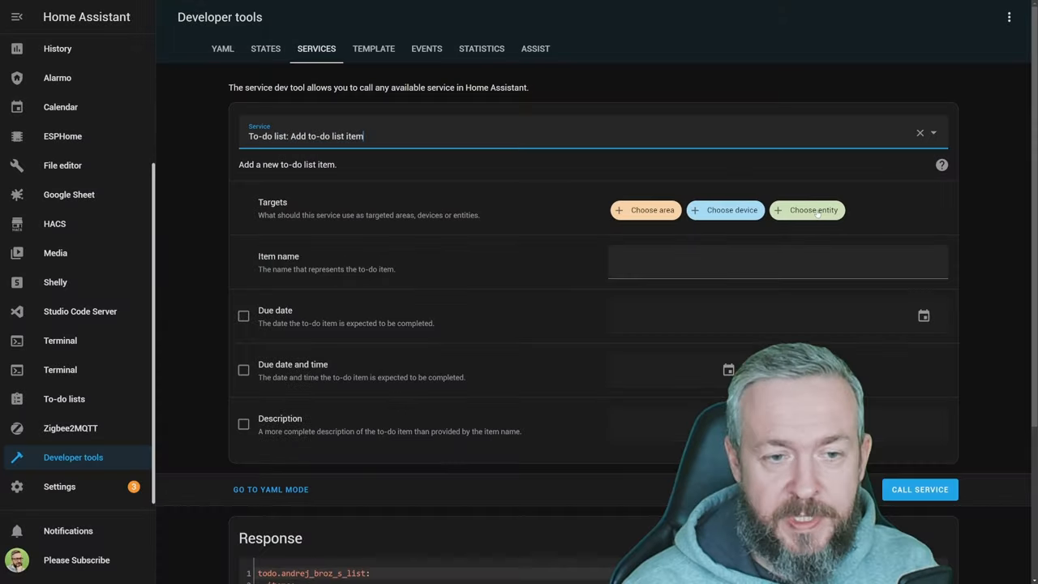
# Step: Fill todo.add_item with item 'GTask', due date 17 December 2023 and a sample description
pyautogui.click(812, 211)
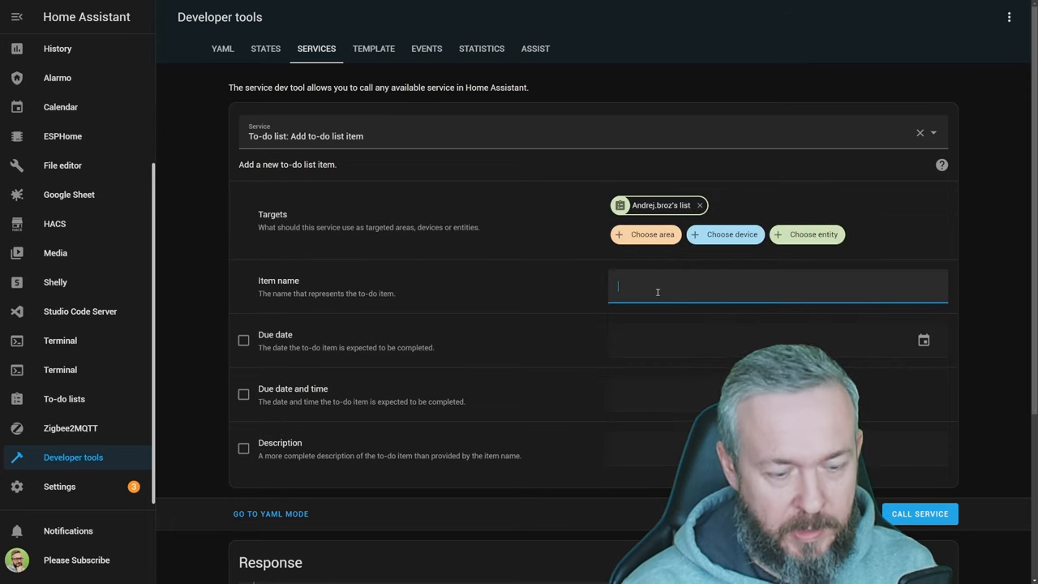
pyautogui.write('GTask fro HA')
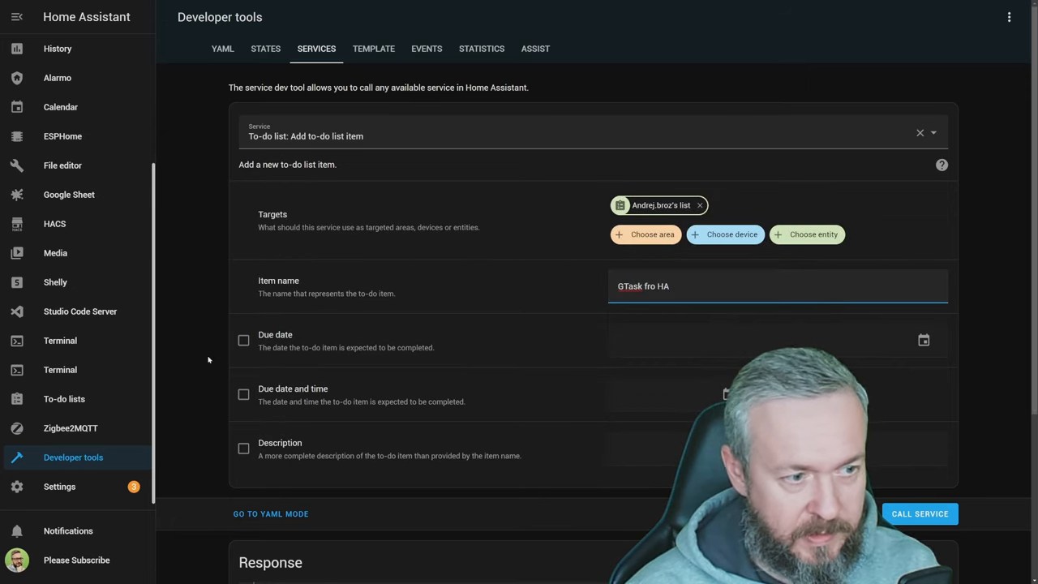
pyautogui.click(244, 340)
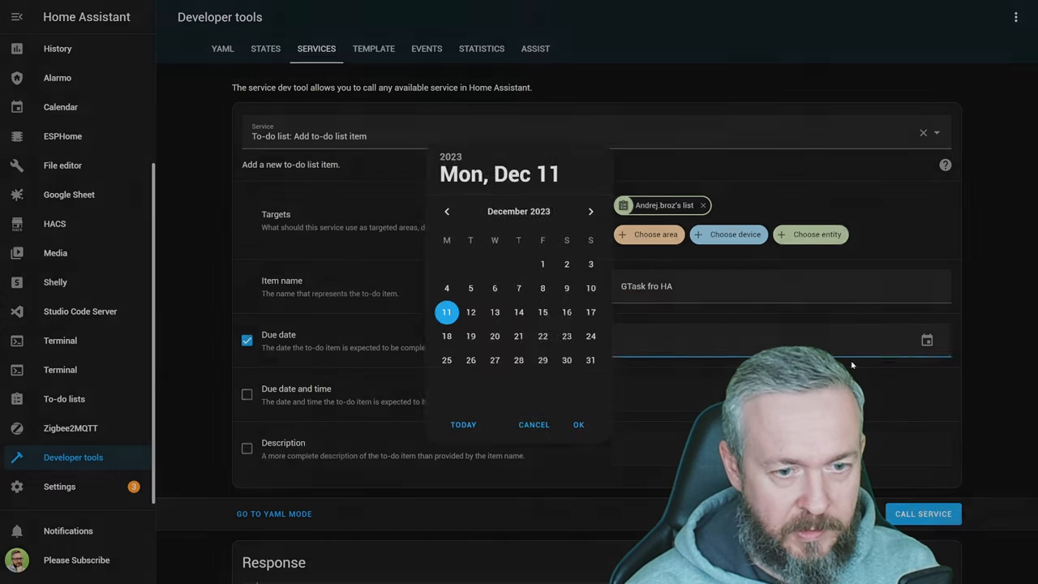
pyautogui.click(590, 312)
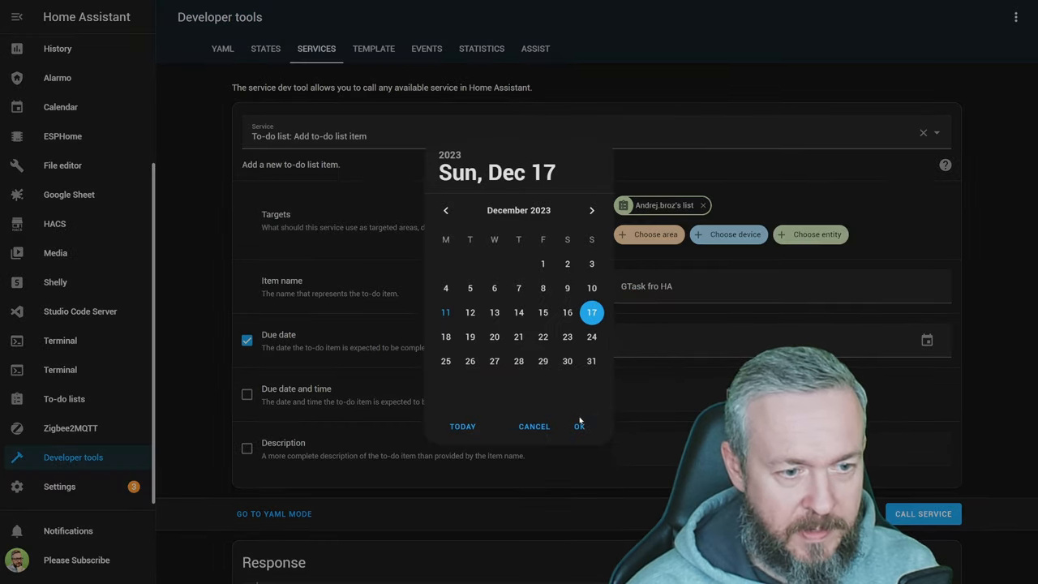
pyautogui.click(579, 425)
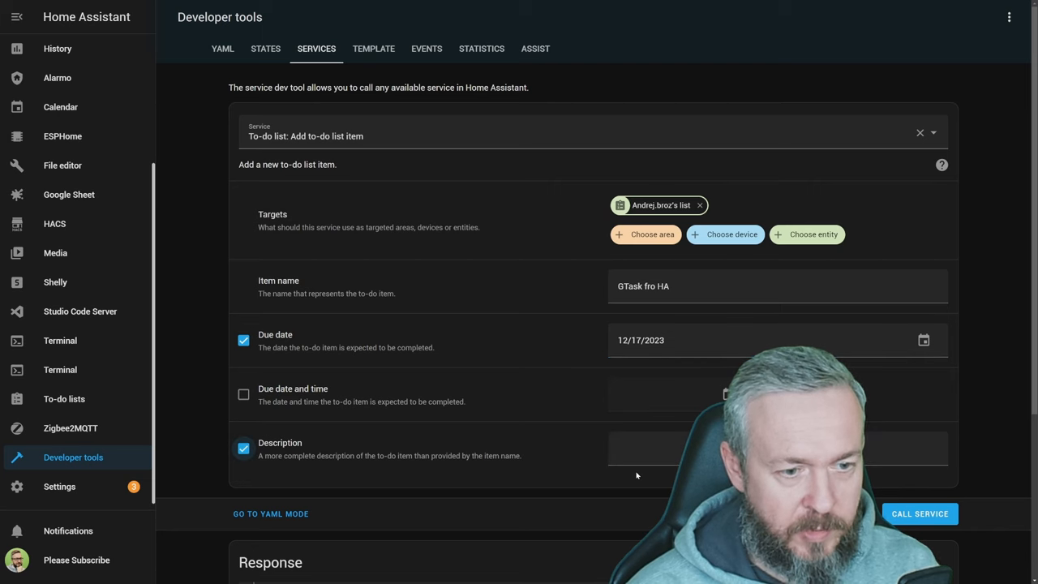
pyautogui.write('Smaple d')
pyautogui.write('todo.')
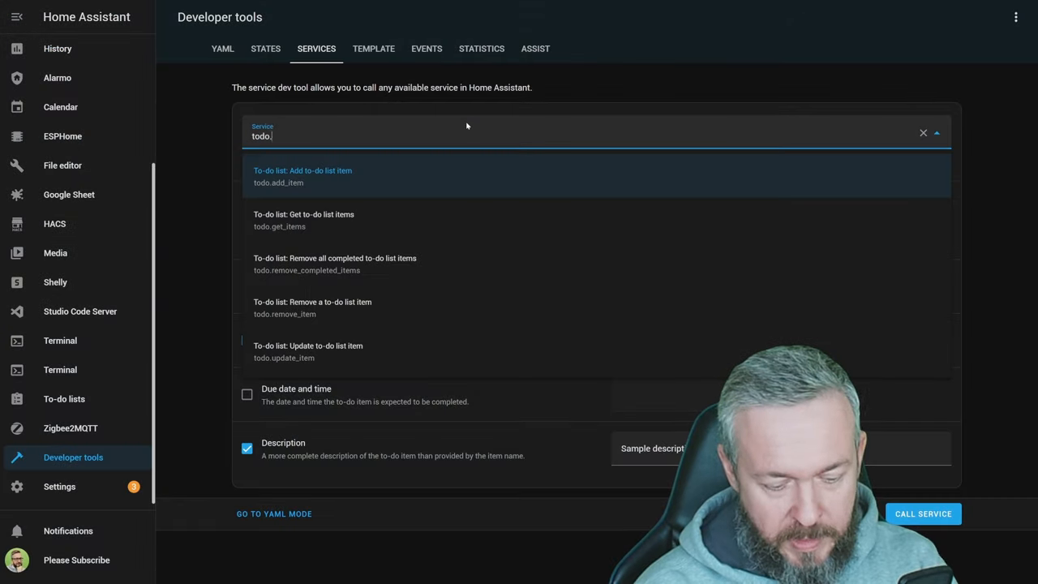
# Step: Run todo.get_items including completed items, then go to the To-do lists page
pyautogui.click(303, 215)
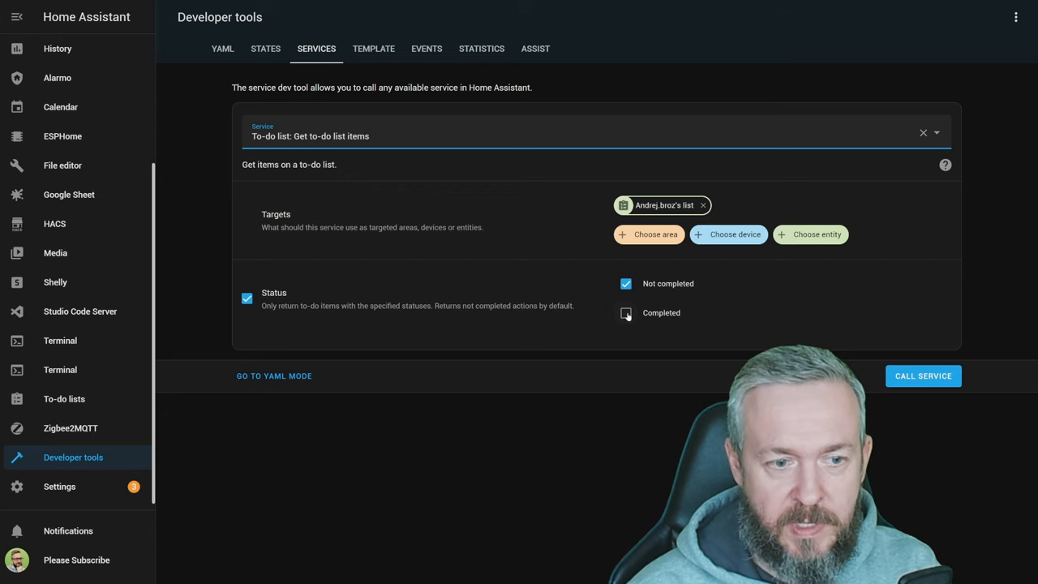
pyautogui.click(923, 376)
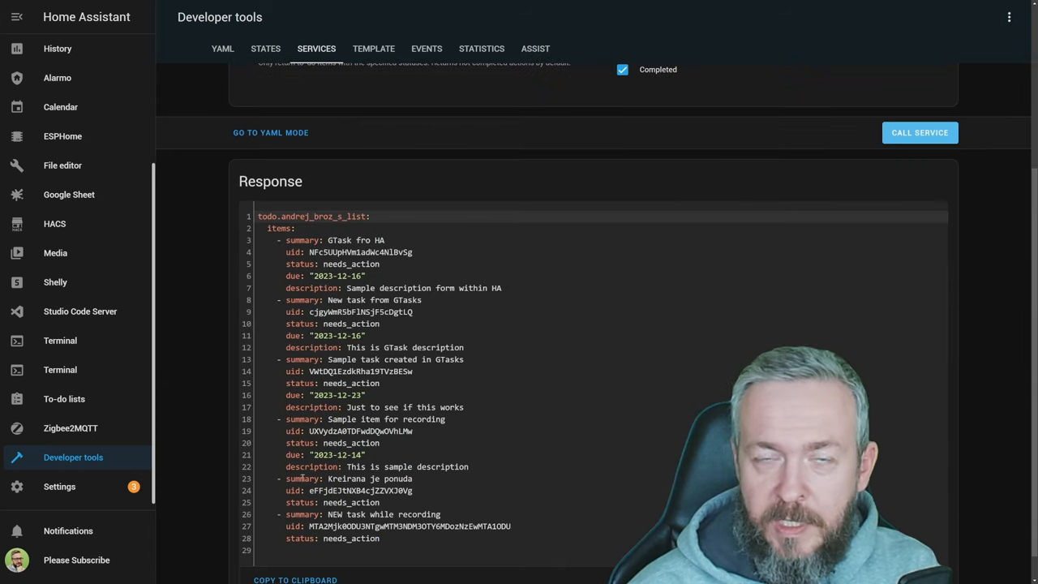
pyautogui.click(65, 399)
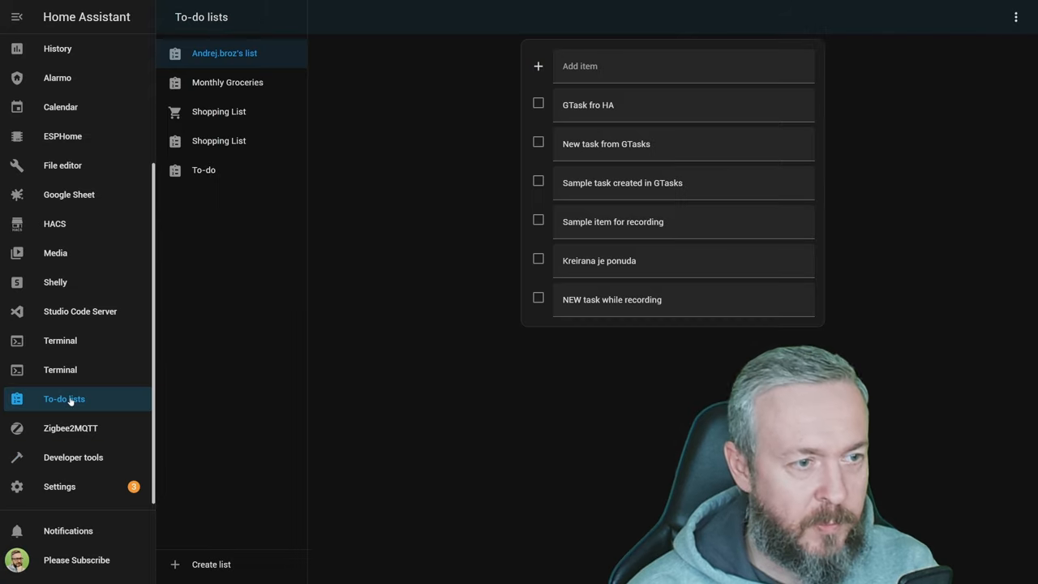
# Step: Check off the GTask fro HA item on the to-do list
pyautogui.click(538, 104)
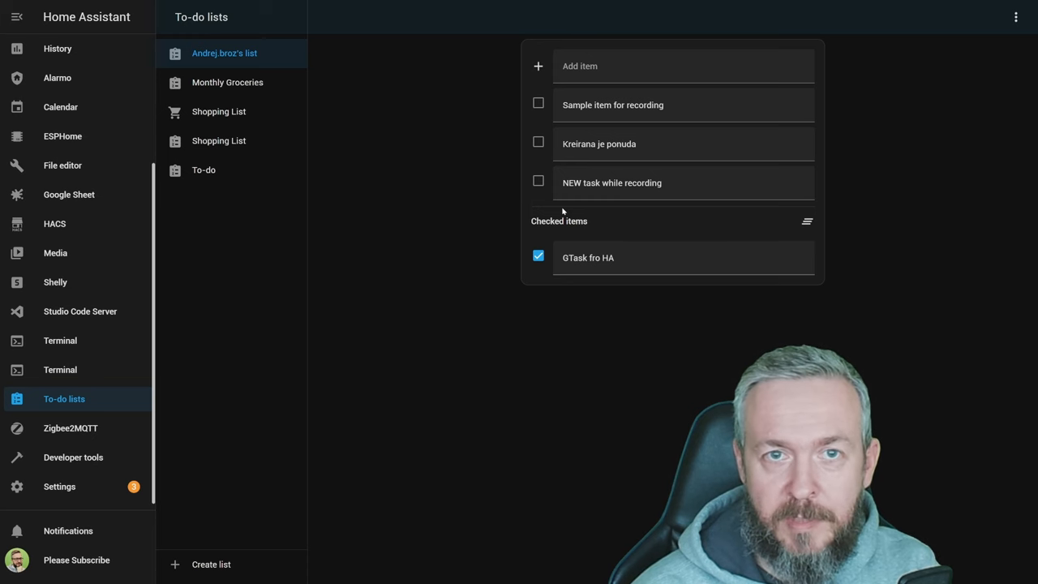
pyautogui.click(17, 17)
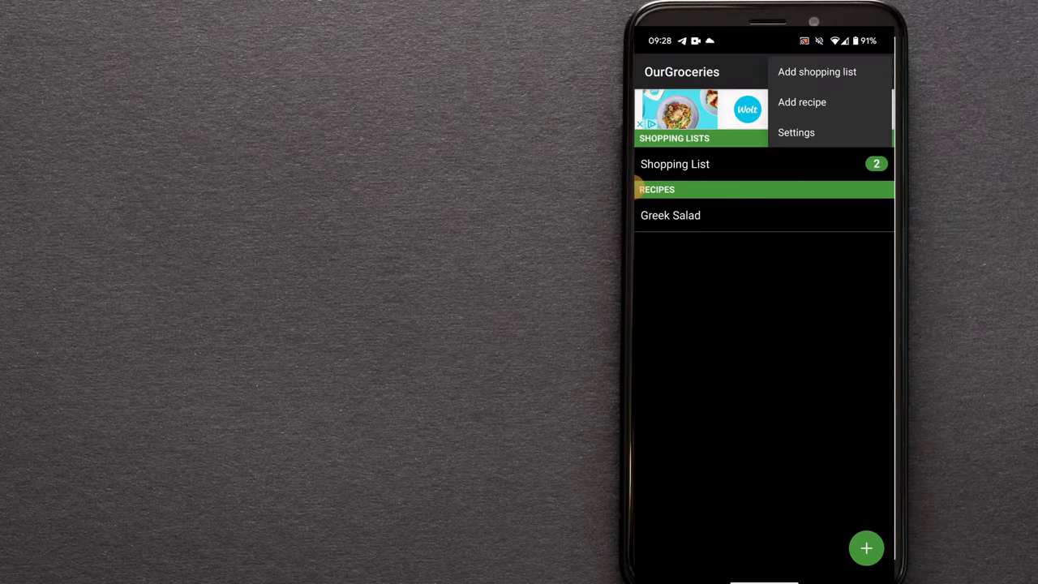
# Step: From Settings > Share your lists, continue and submit the account email address
pyautogui.click(794, 133)
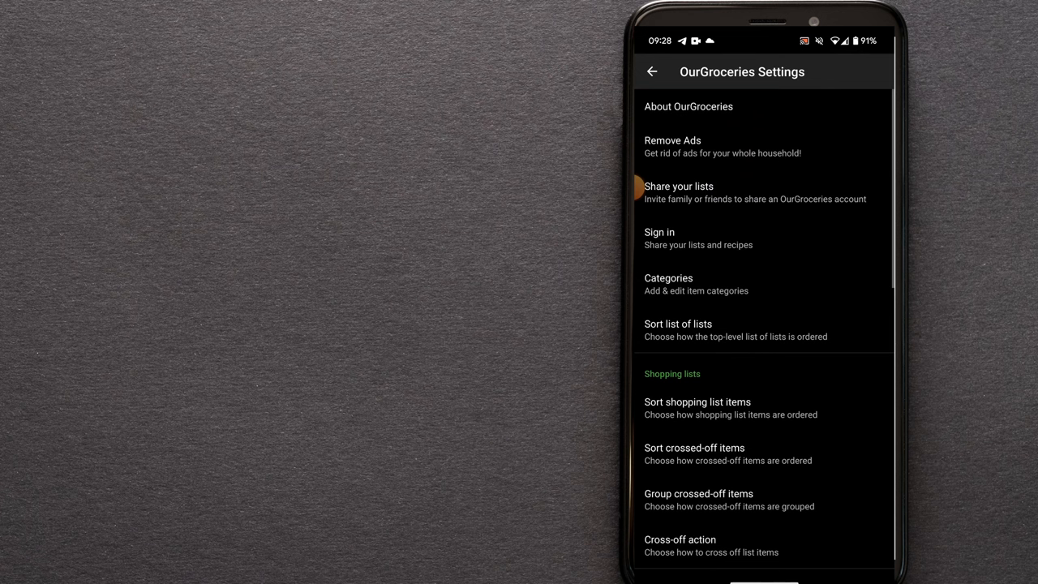
pyautogui.click(678, 191)
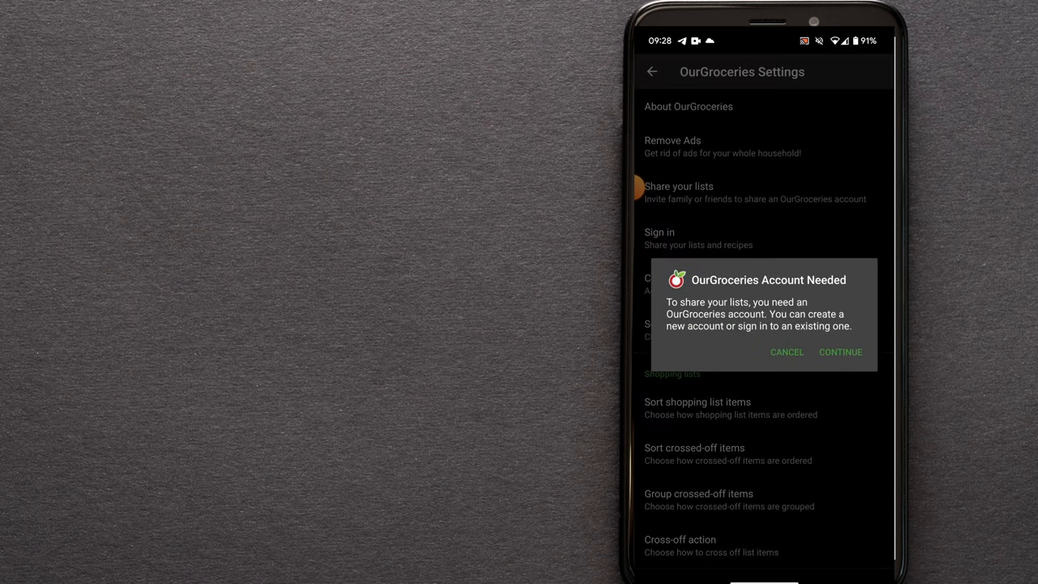
pyautogui.click(840, 350)
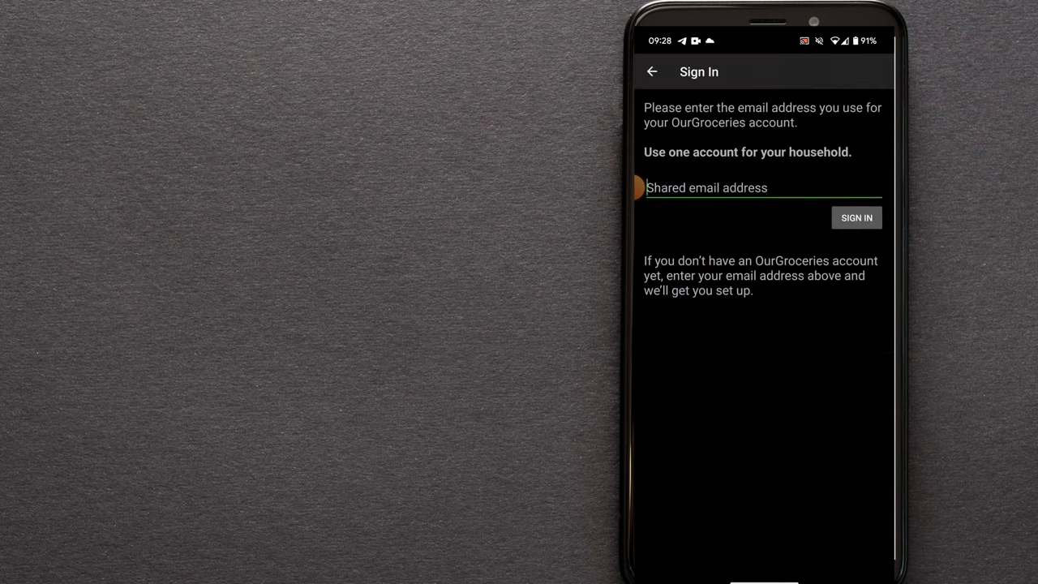
pyautogui.click(856, 217)
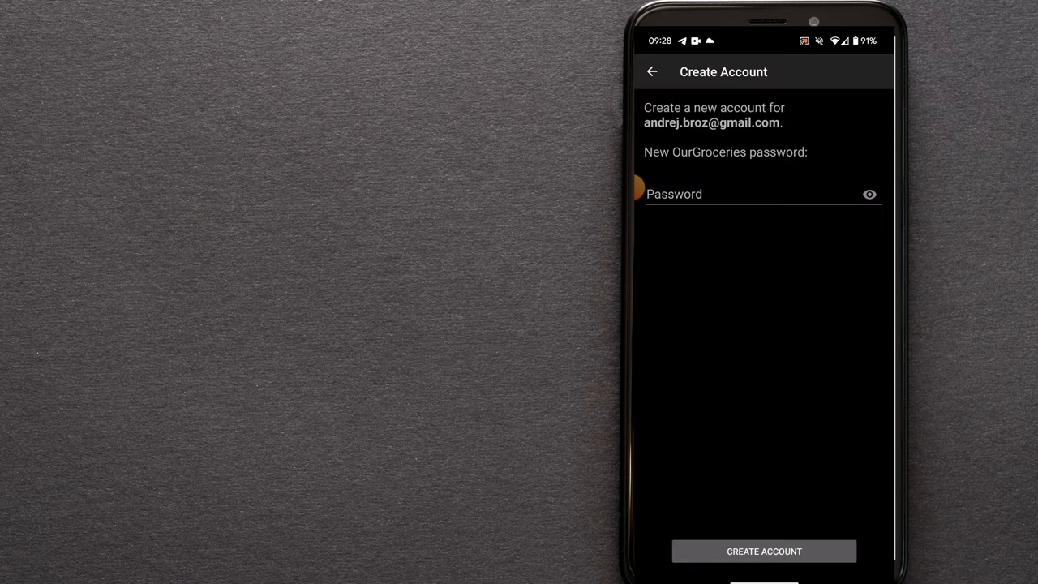
# Step: Create the OurGroceries account, acknowledge the copied lists and return to the main screen
pyautogui.click(762, 551)
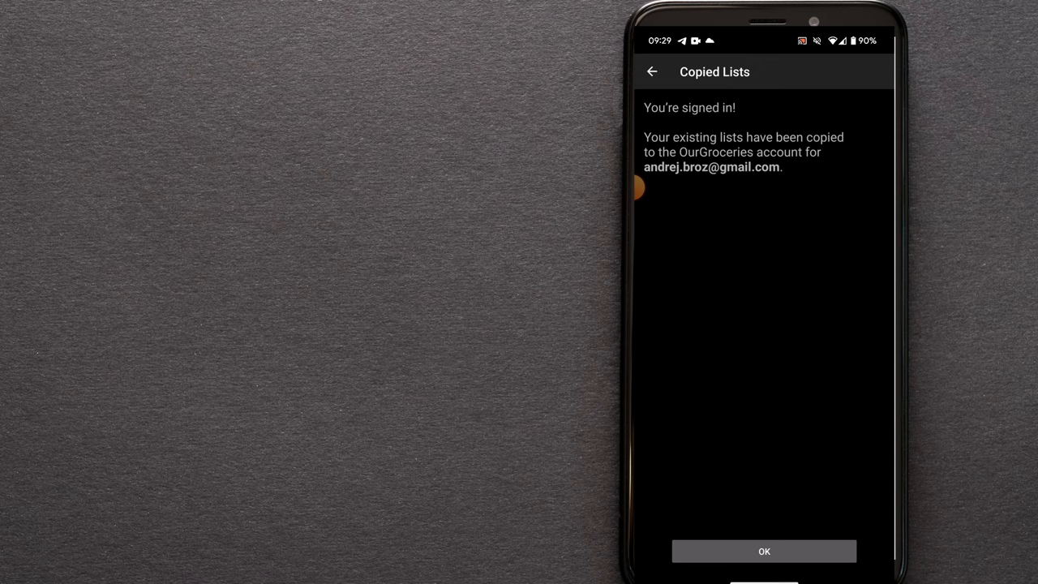
pyautogui.click(763, 552)
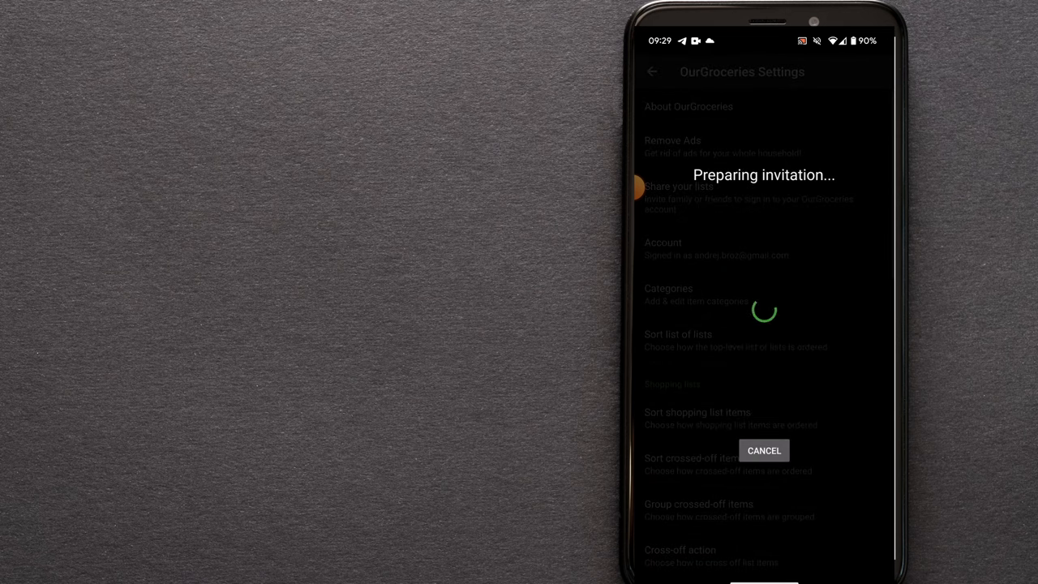
pyautogui.click(762, 451)
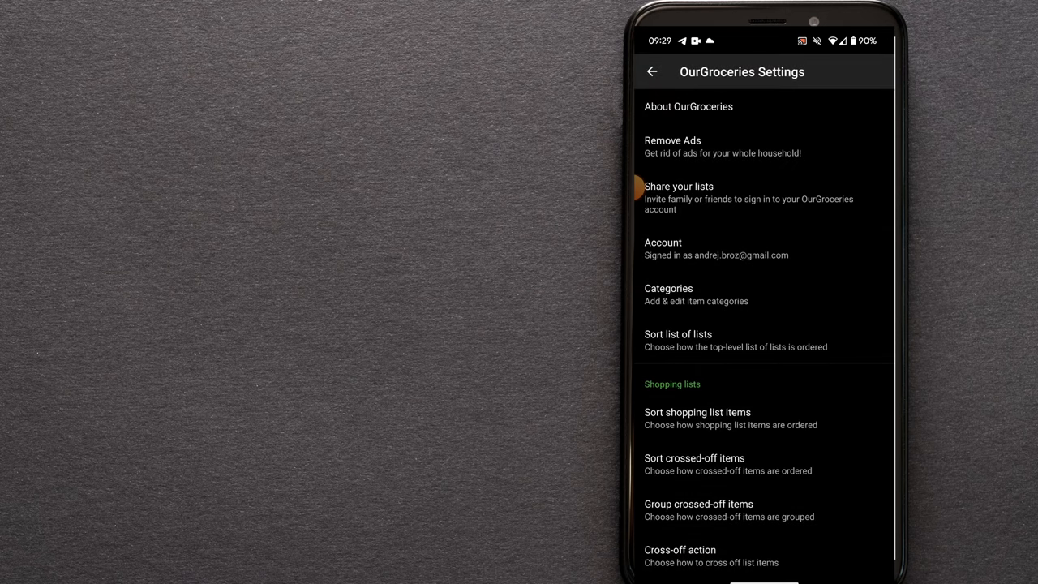
pyautogui.click(652, 71)
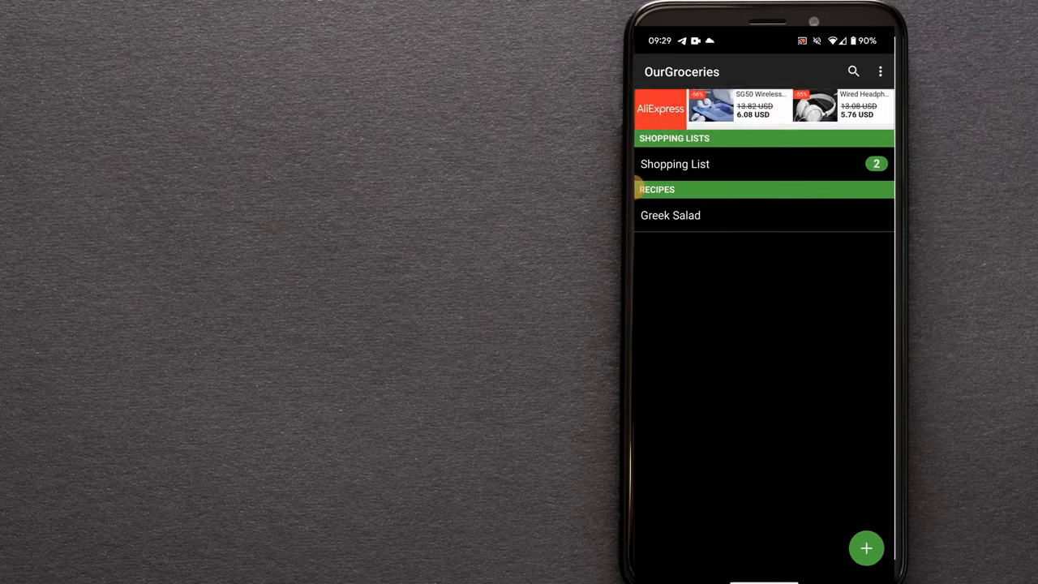
# Step: Delete all crossed-off items from the Shopping List and return to the lists overview
pyautogui.click(675, 164)
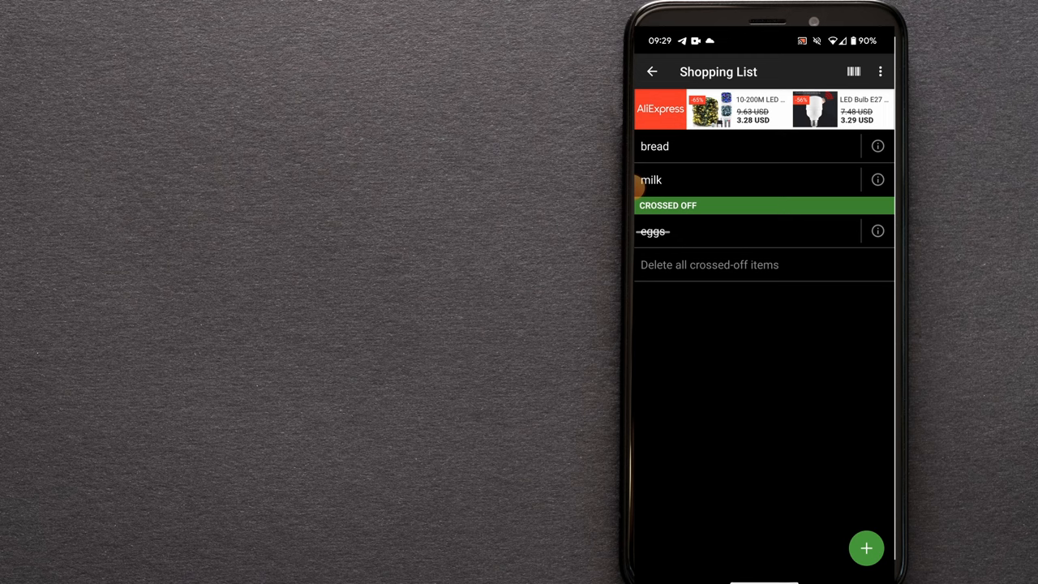
pyautogui.click(708, 264)
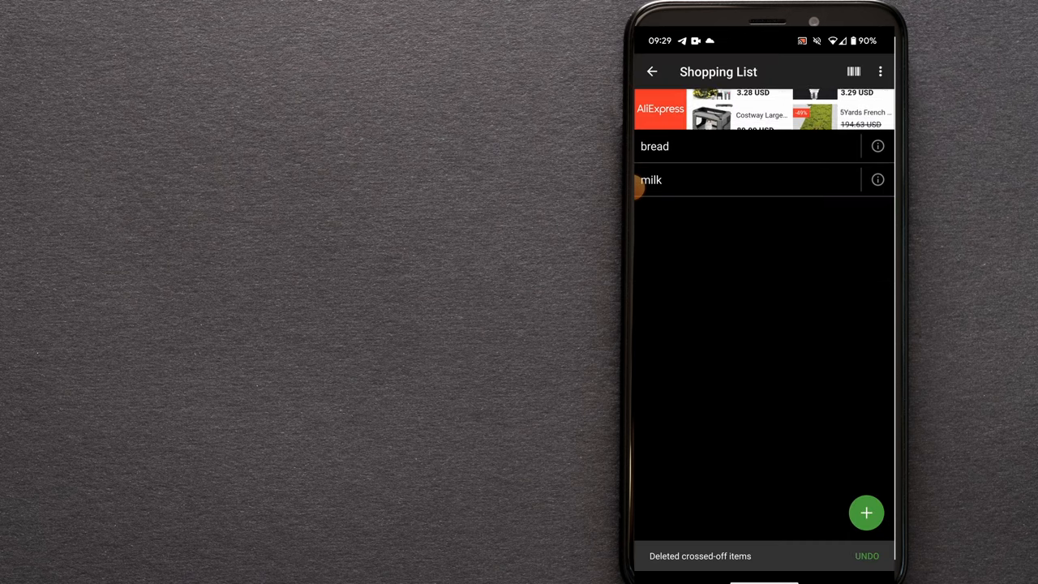
pyautogui.click(652, 72)
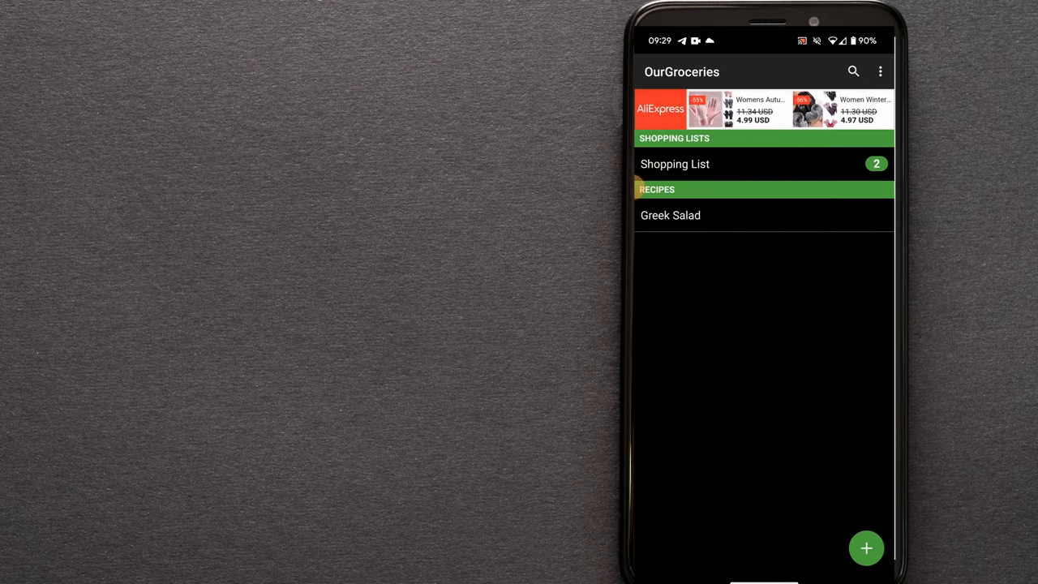
# Step: Start a new shopping list named 'Month...' via the + button
pyautogui.click(866, 548)
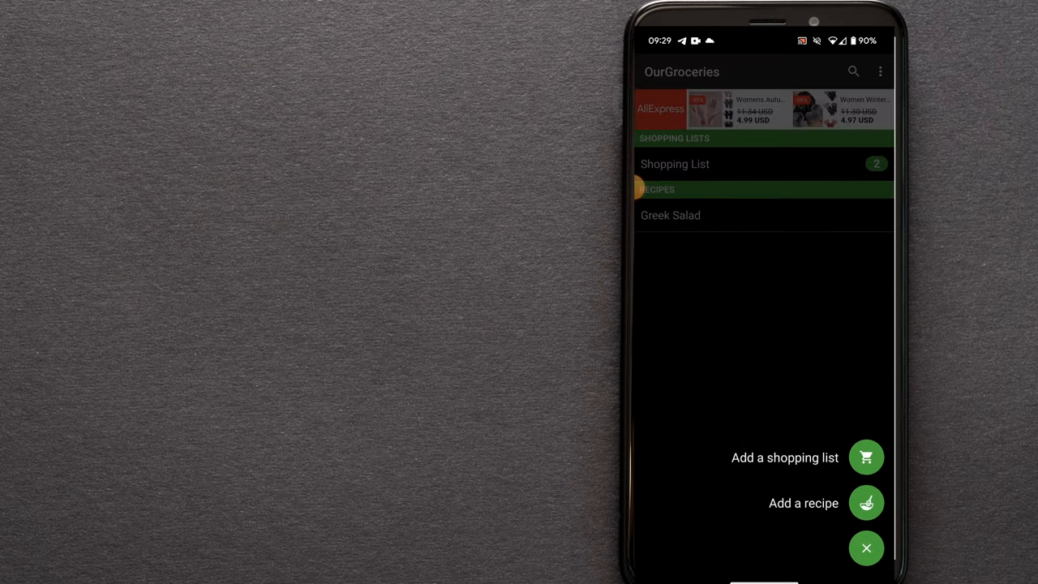
pyautogui.click(866, 457)
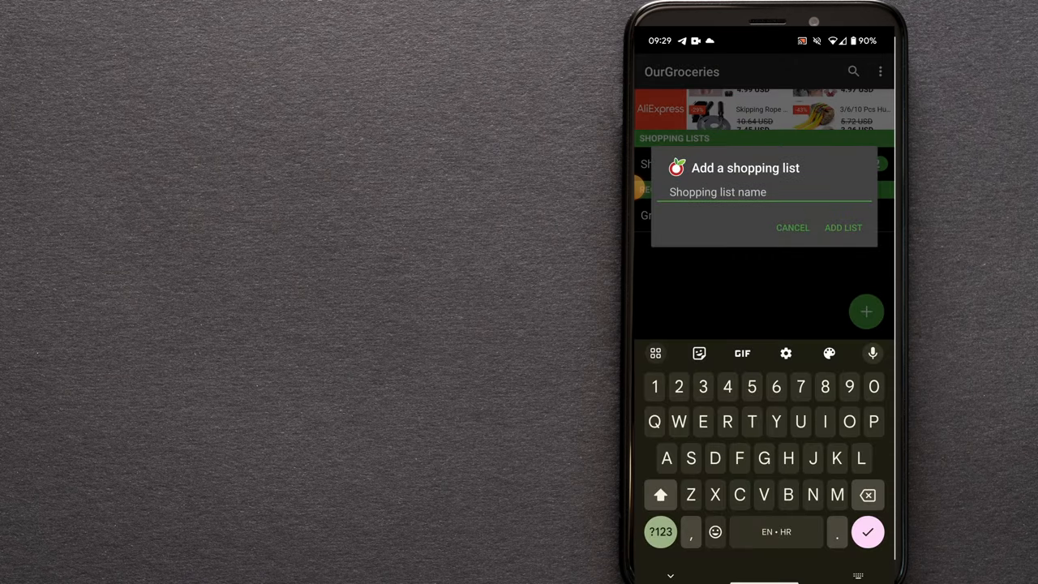
pyautogui.write('Month')
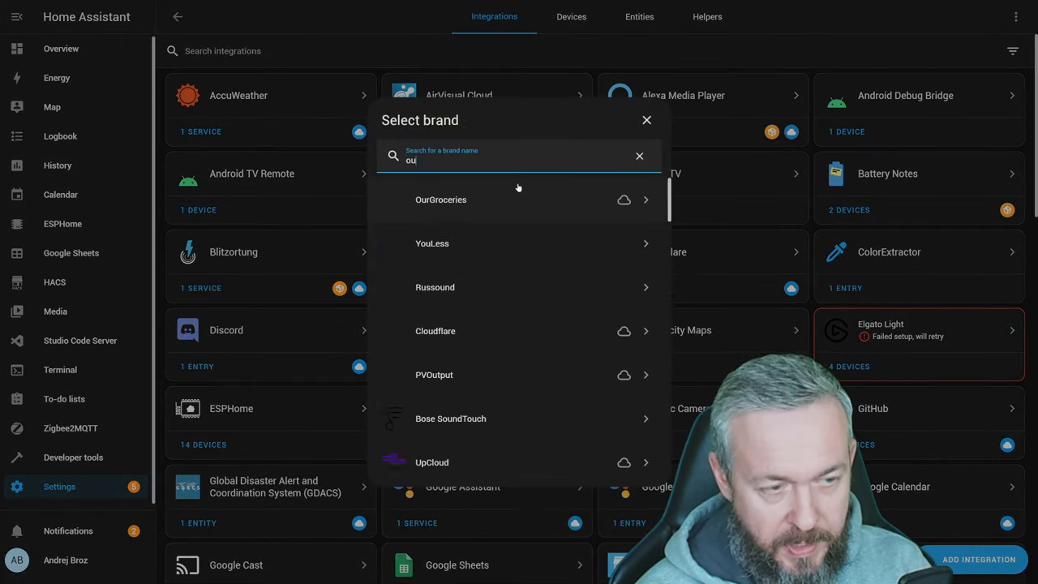
# Step: Select the OurGroceries integration and fill in its username and password fields
pyautogui.click(442, 199)
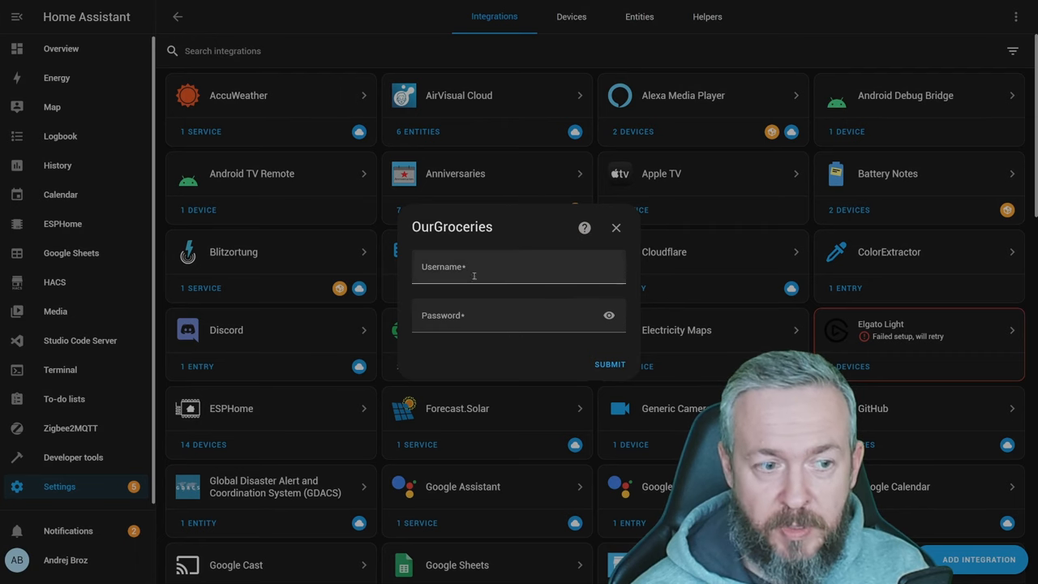
pyautogui.click(519, 315)
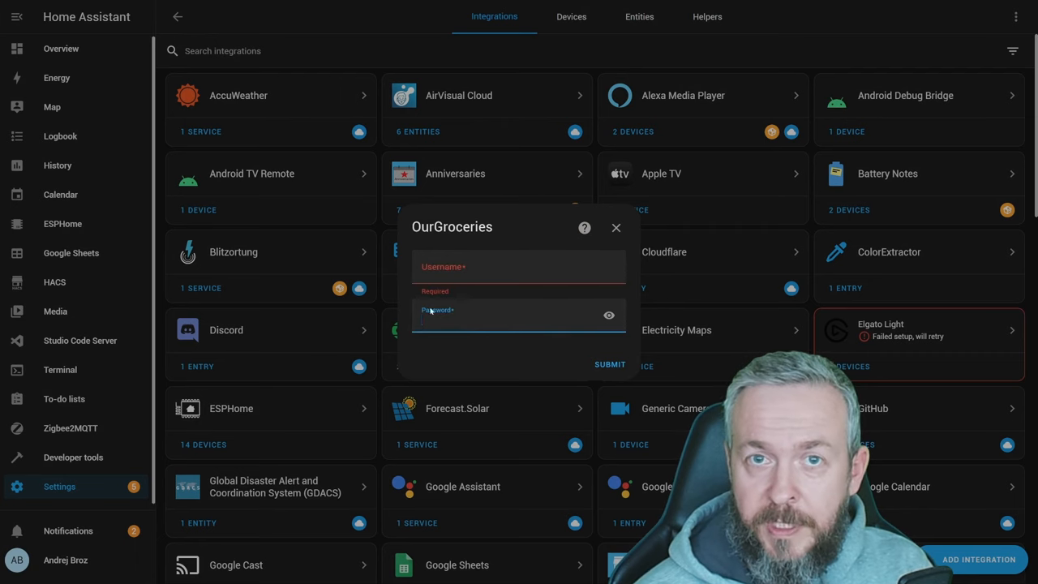
pyautogui.click(519, 321)
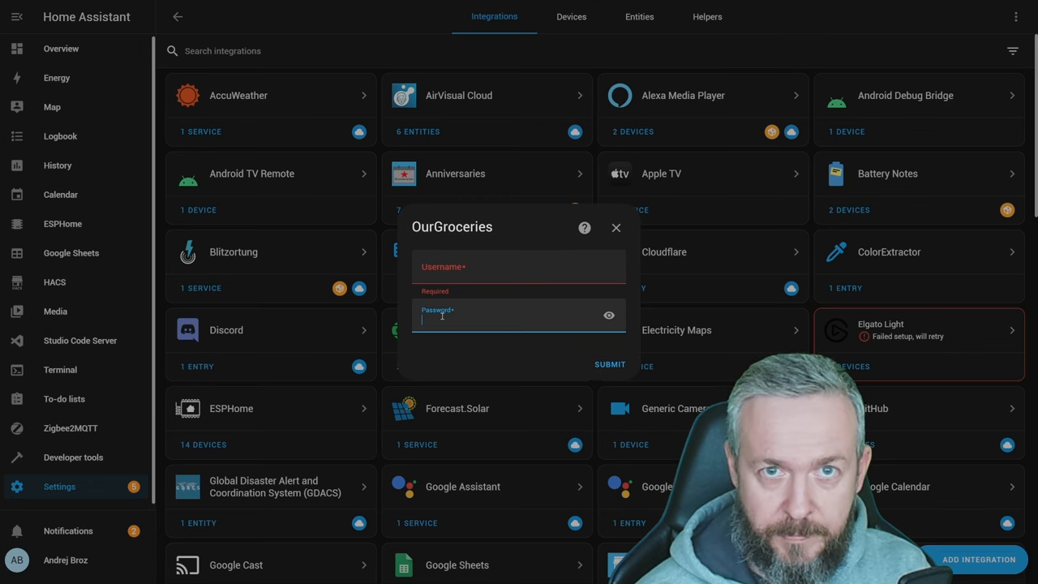
pyautogui.click(63, 399)
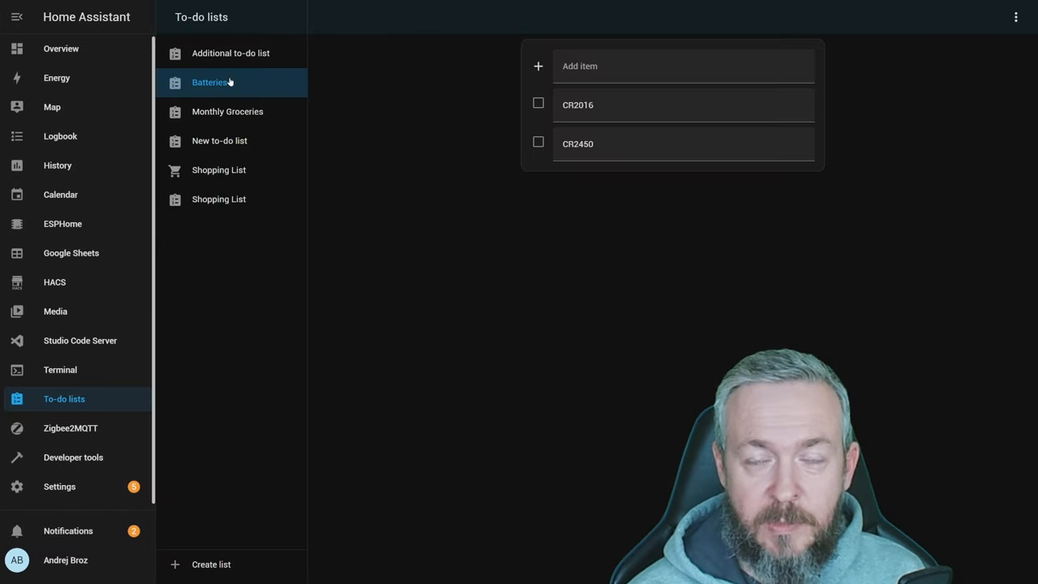
# Step: Open the second Shopping List and add the item 'tea'
pyautogui.click(227, 110)
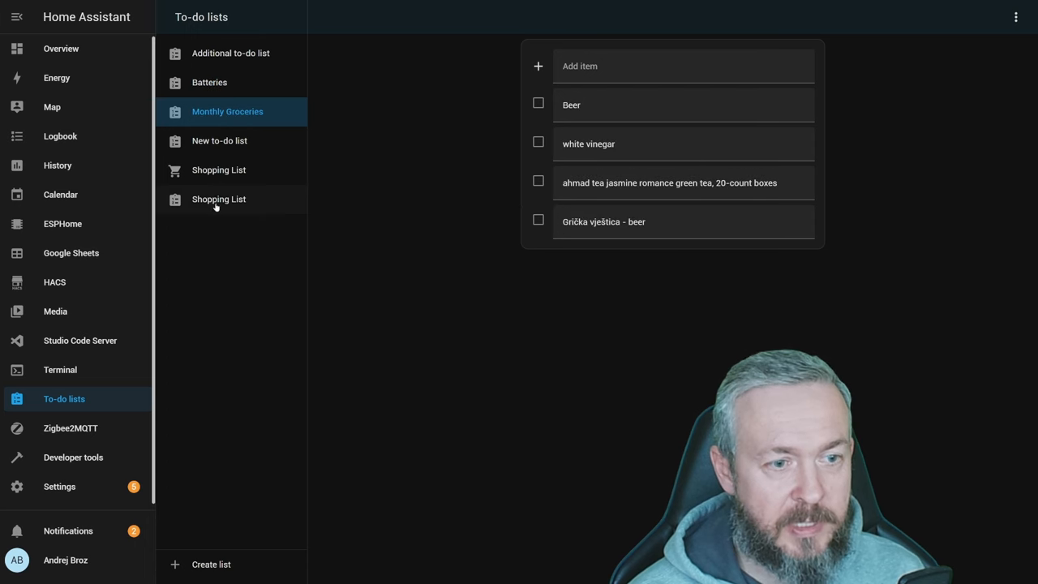
pyautogui.click(217, 198)
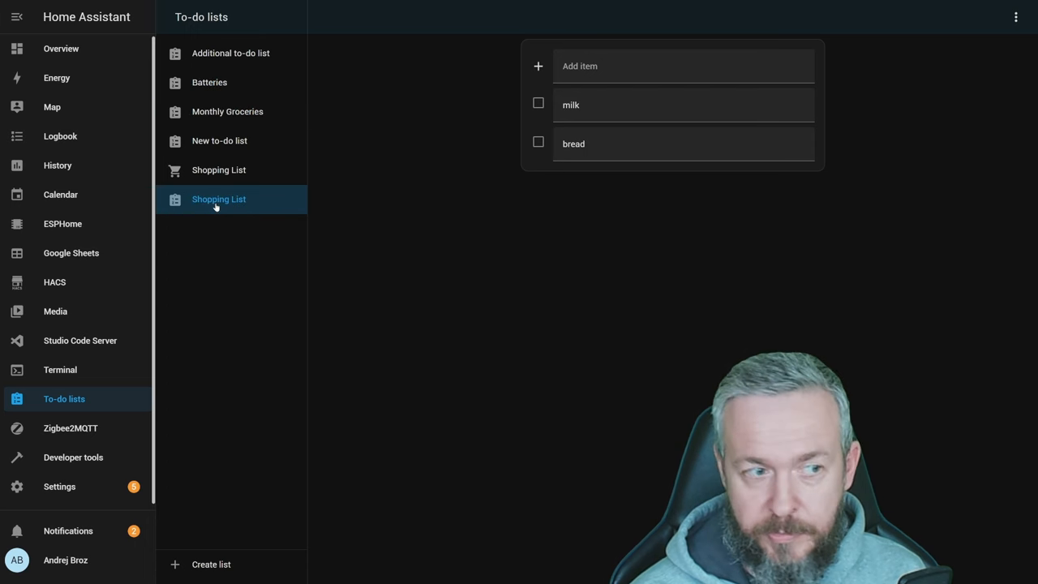
pyautogui.click(684, 65)
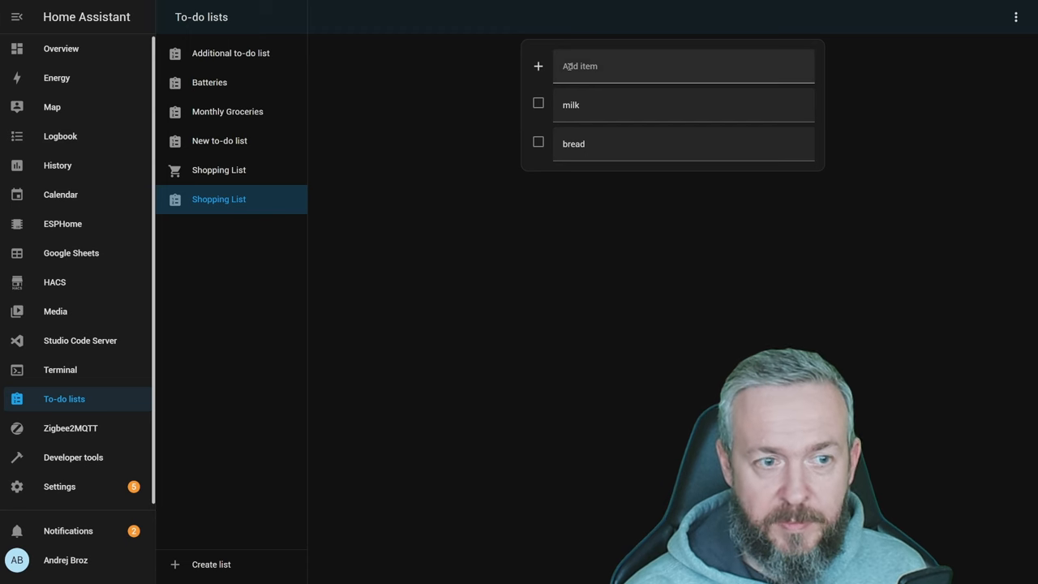
pyautogui.write('tea')
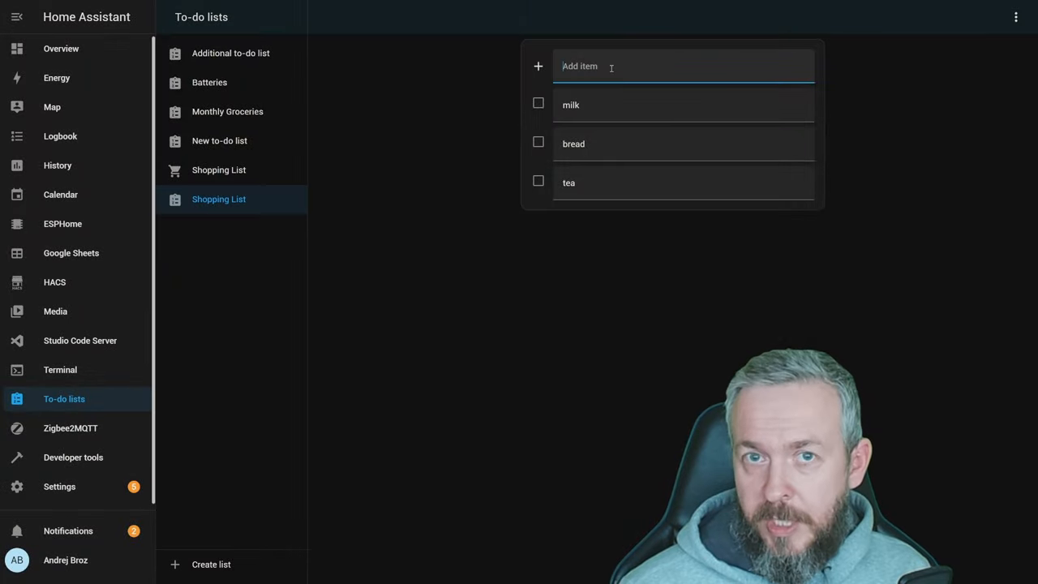
pyautogui.click(58, 486)
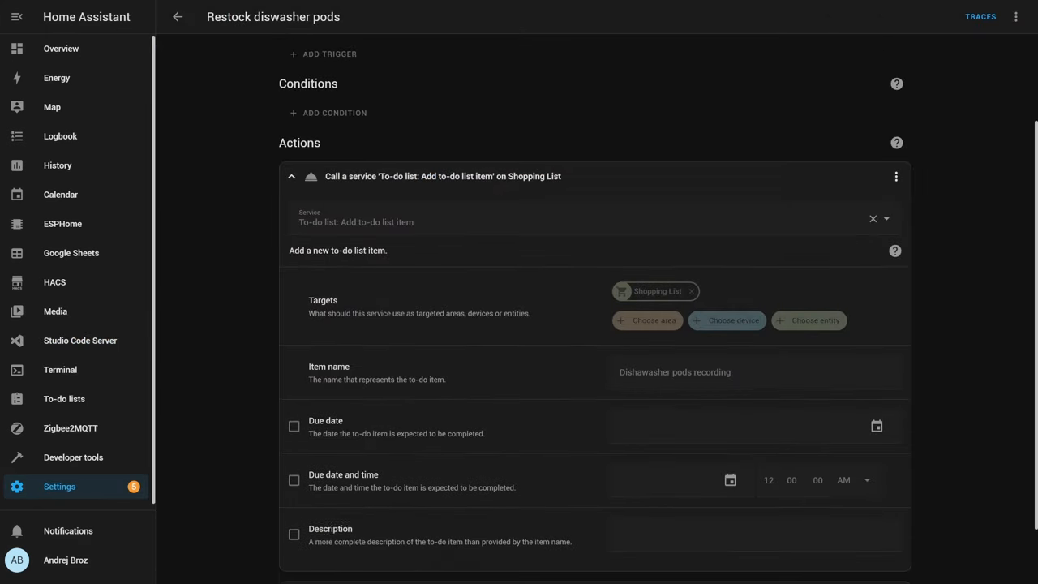
# Step: Scroll the Restock diswasher pods automation down to its Actions section
pyautogui.scroll(-3)
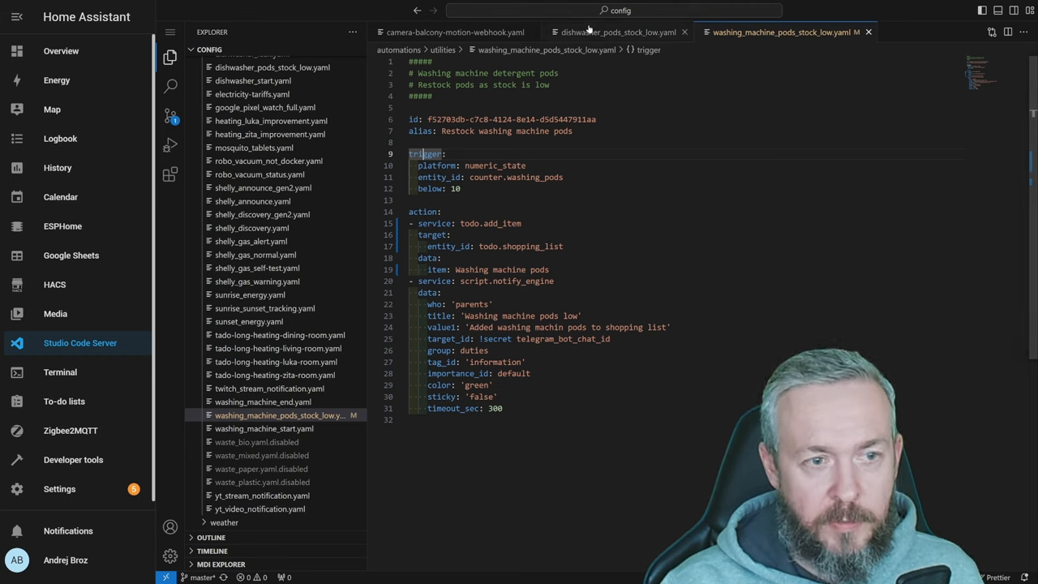
# Step: Review the automation's trigger block, view the empty Shopping List and go to the Overview dashboard
pyautogui.click(616, 33)
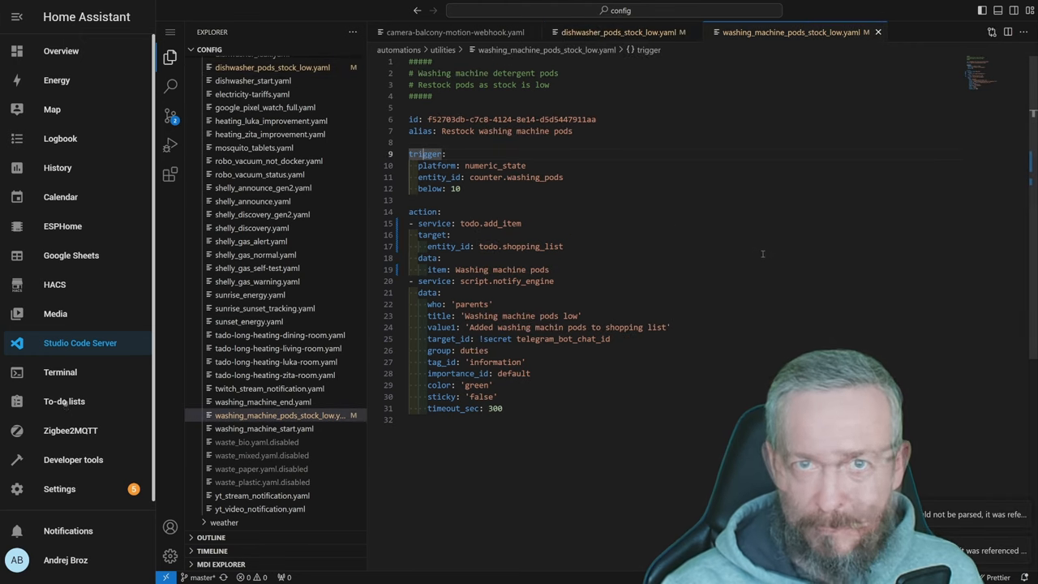
pyautogui.click(65, 400)
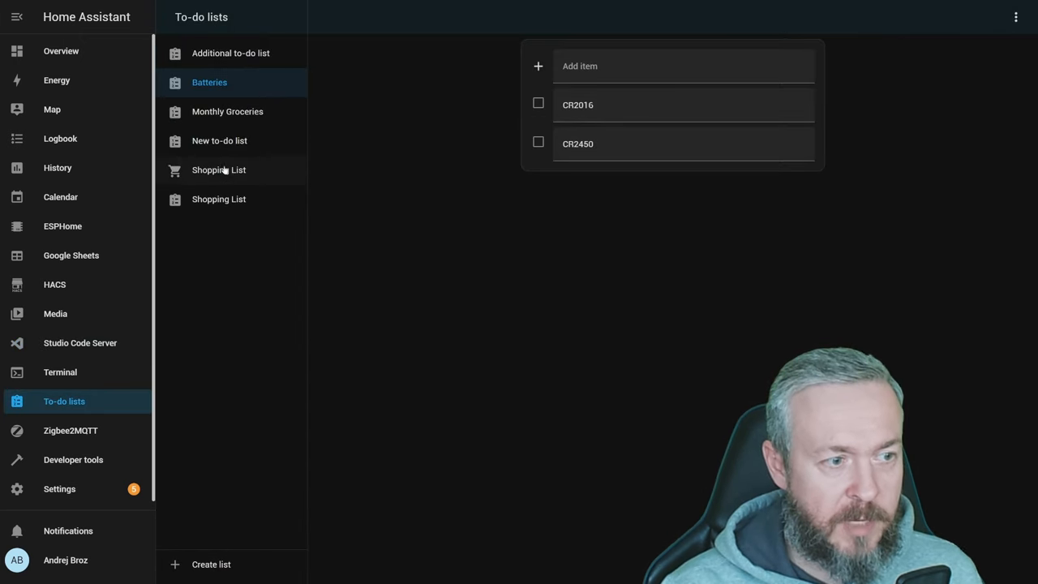
pyautogui.click(219, 170)
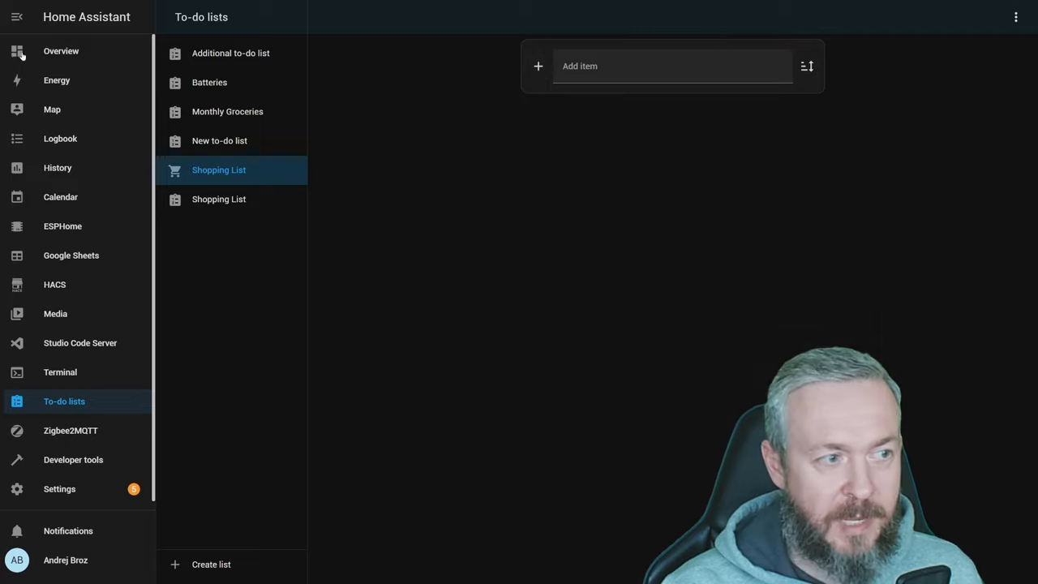
pyautogui.click(62, 50)
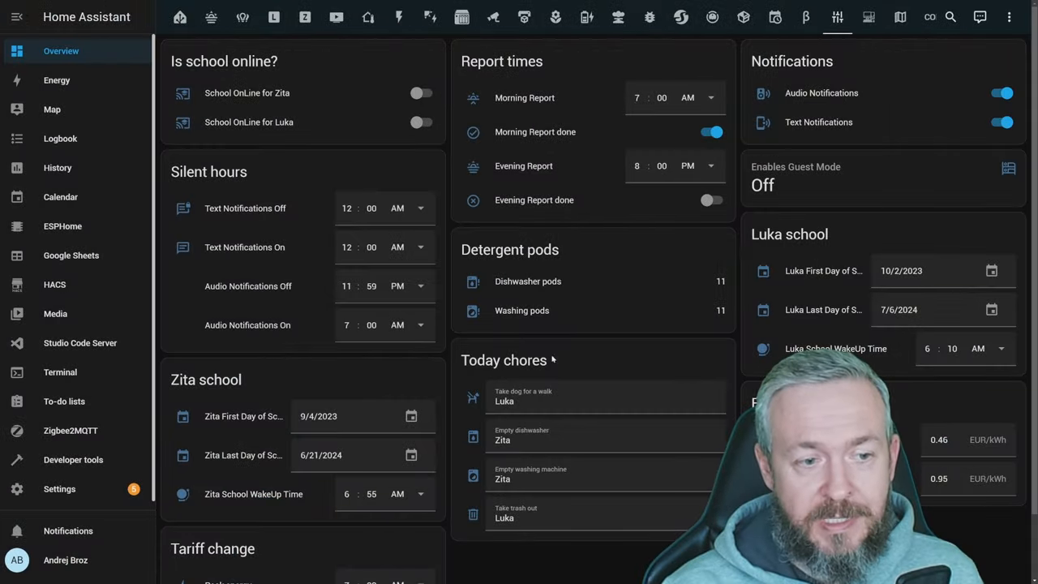
pyautogui.moveTo(632, 286)
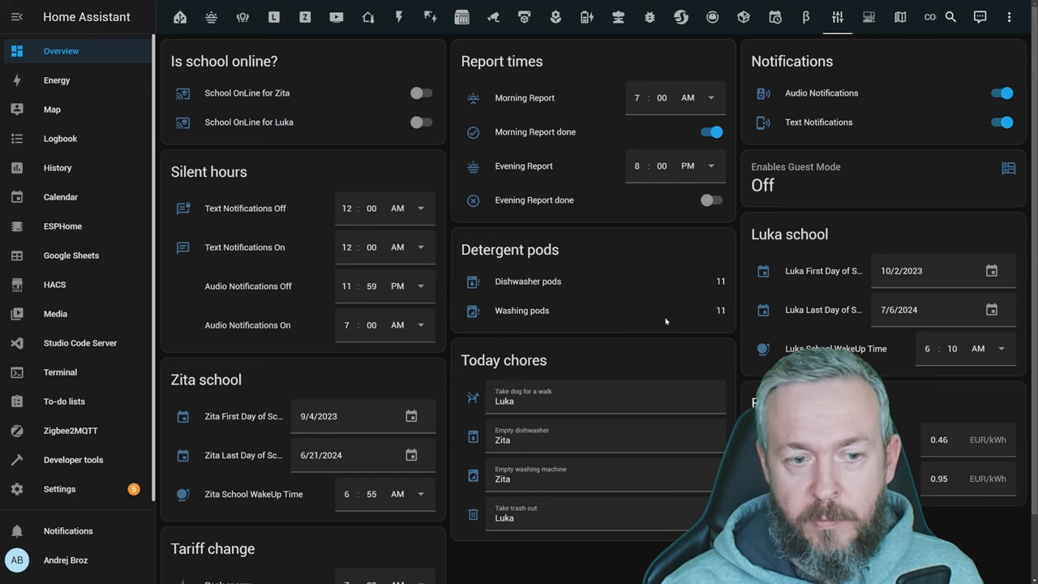
pyautogui.moveTo(626, 295)
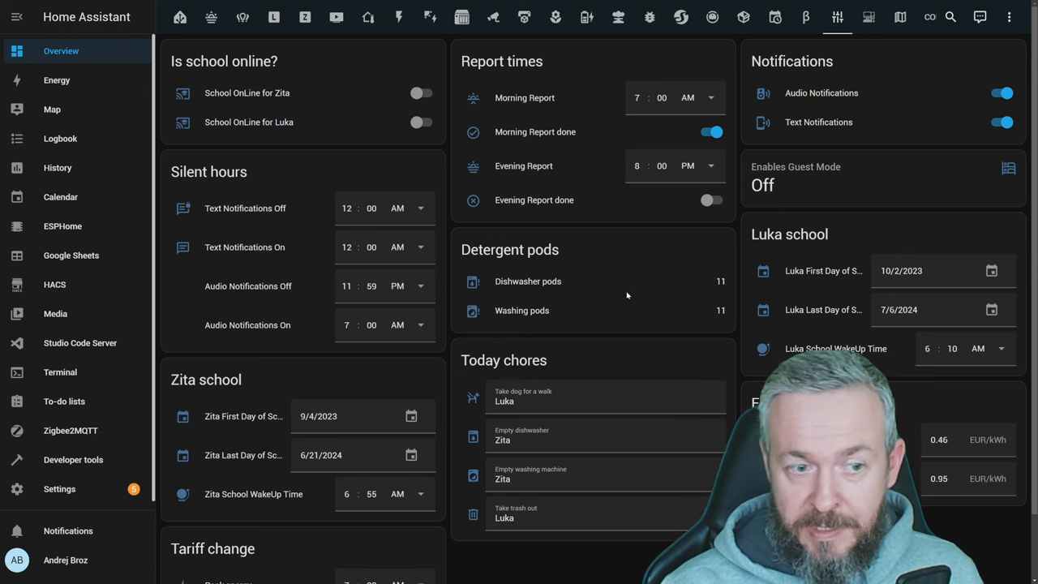
# Step: Decrement the Dishwasher pods and Washing pods counters to 9, then open To-do lists
pyautogui.click(529, 282)
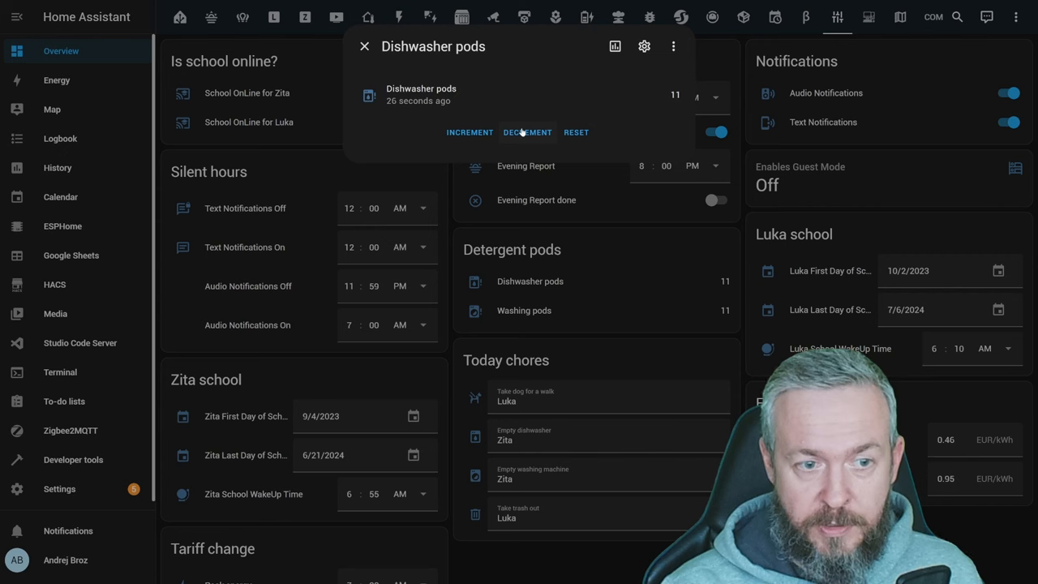
pyautogui.click(527, 133)
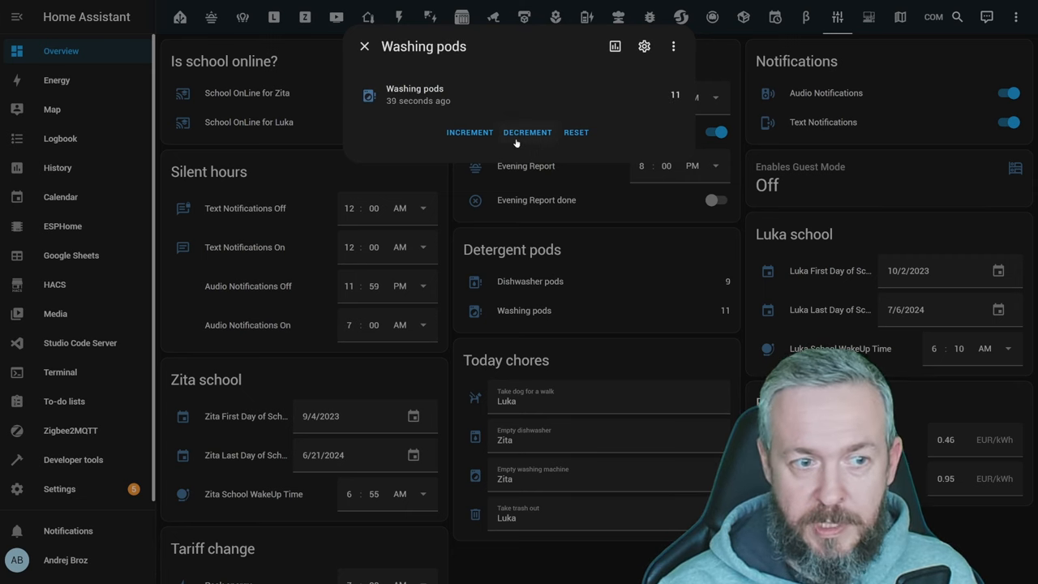
pyautogui.click(527, 133)
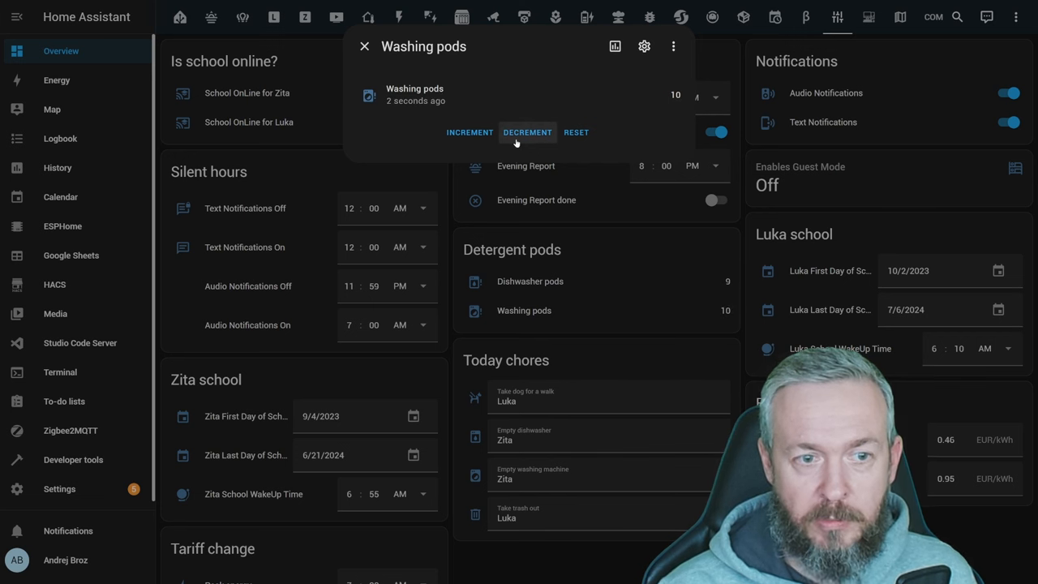
pyautogui.click(525, 133)
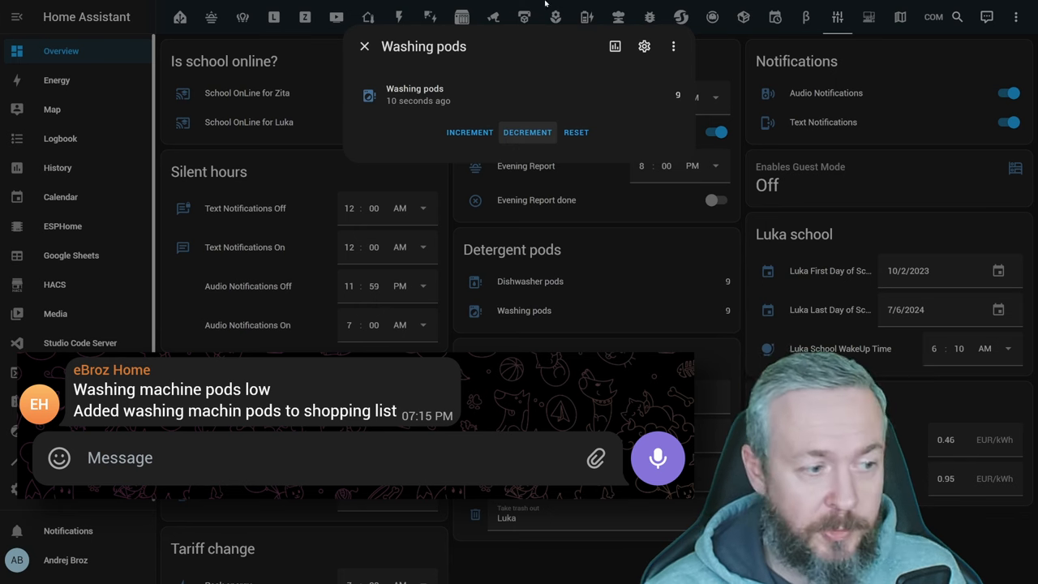
pyautogui.click(65, 400)
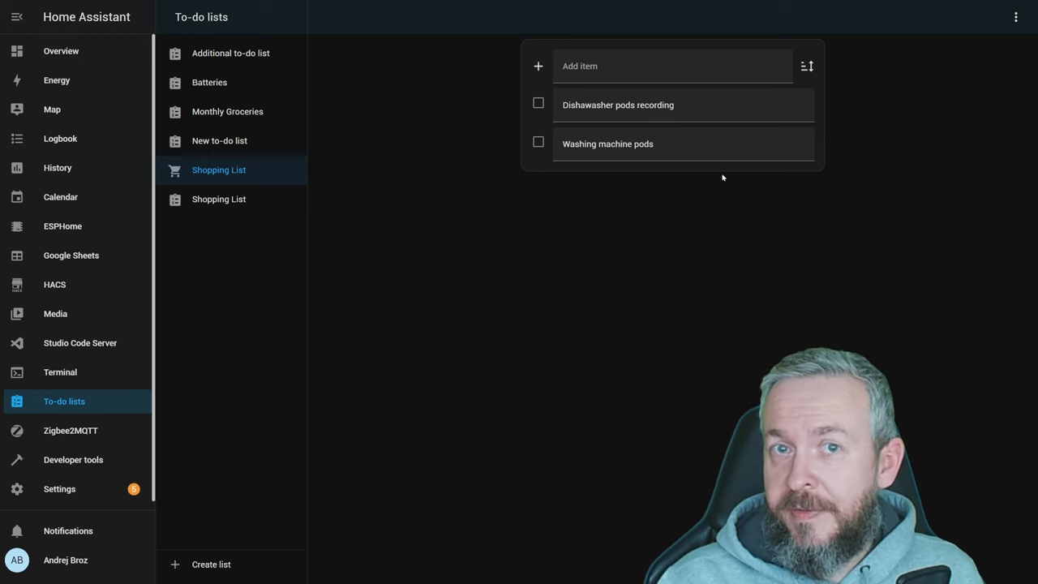
# Step: Check off Dishwasher pods recording and Washing machine pods on the Shopping List
pyautogui.click(538, 104)
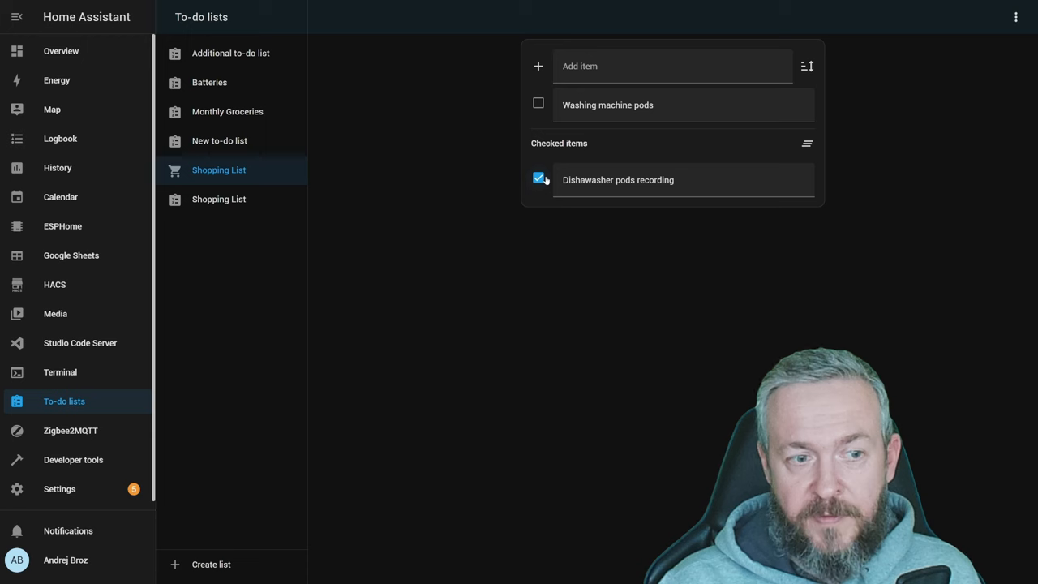
pyautogui.click(538, 102)
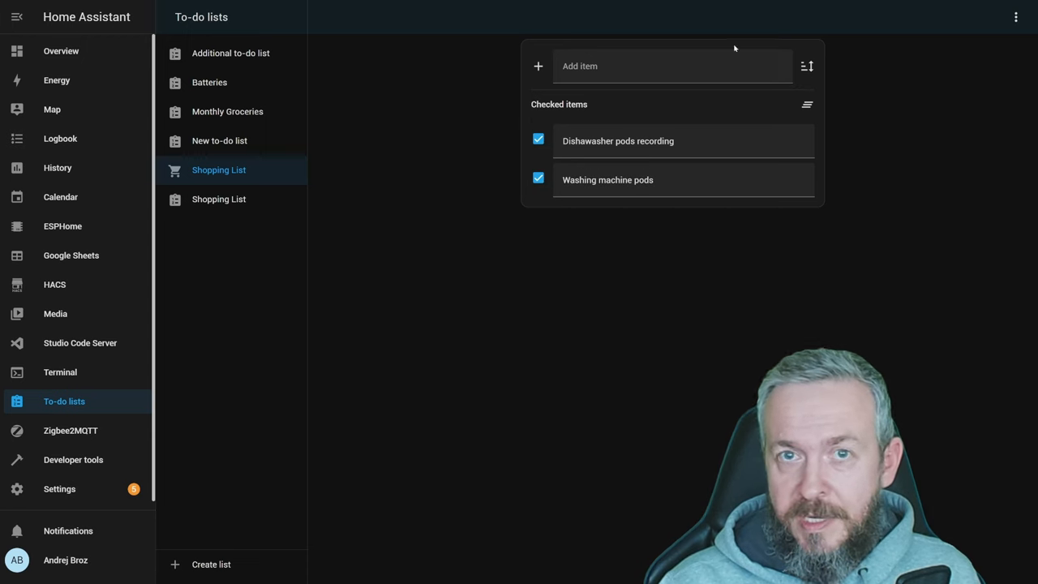
pyautogui.moveTo(795, 219)
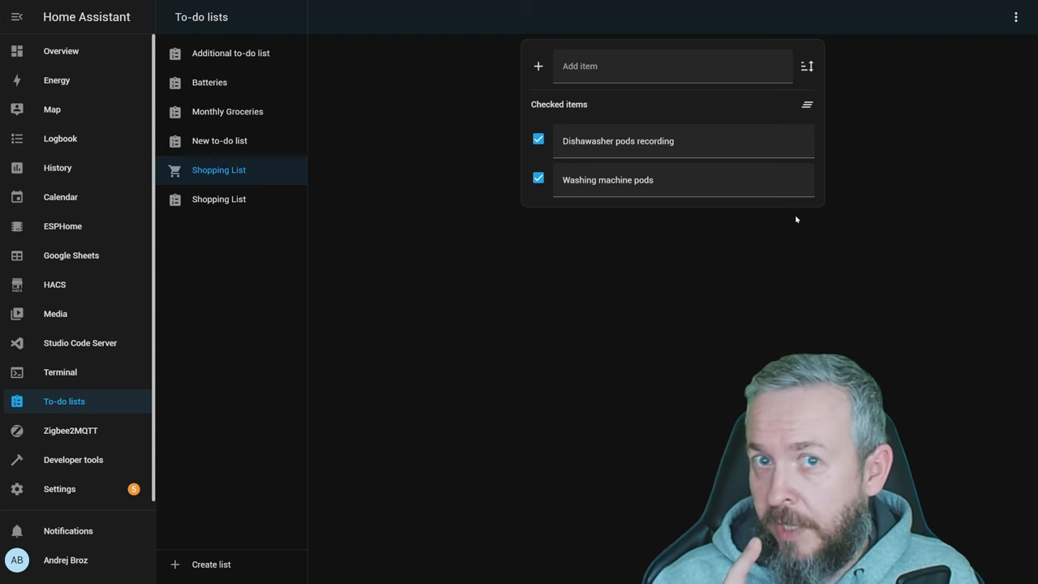
pyautogui.moveTo(78, 460)
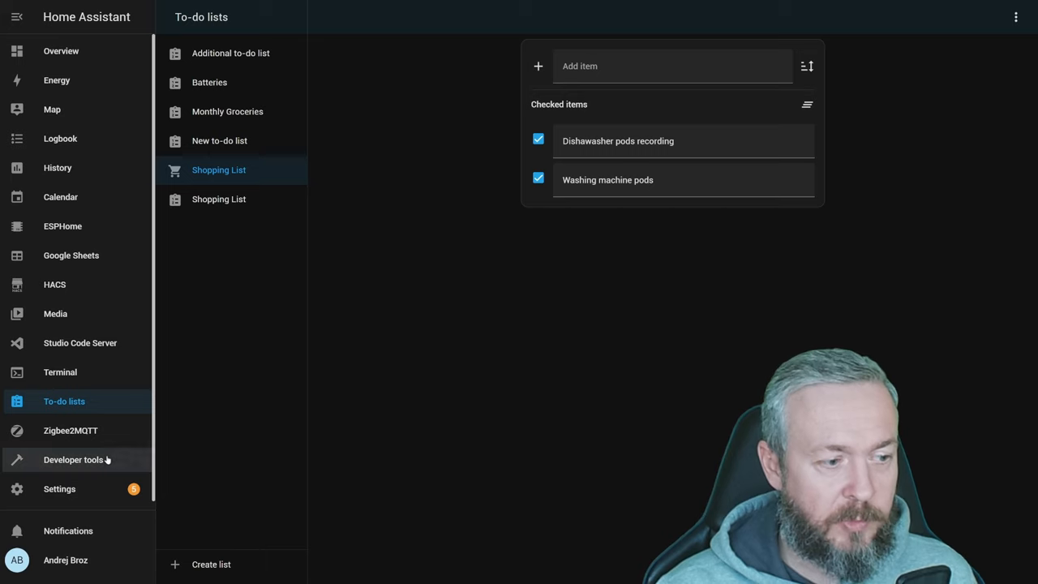
# Step: In Developer tools Services, target Shopping List with 'Remove all completed to-do list items', then head to HACS
pyautogui.click(73, 461)
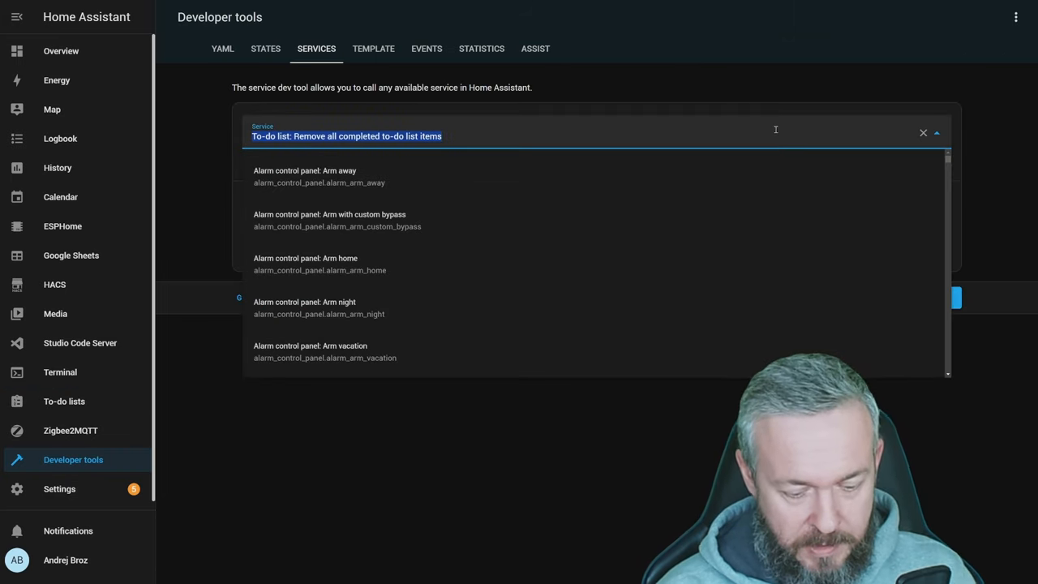
pyautogui.write('todo.')
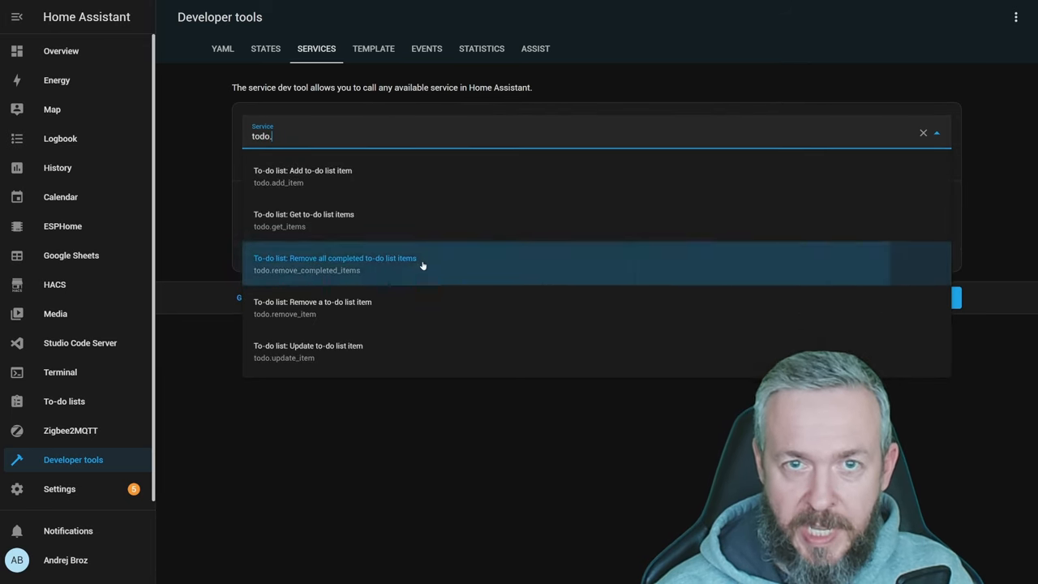
pyautogui.click(334, 263)
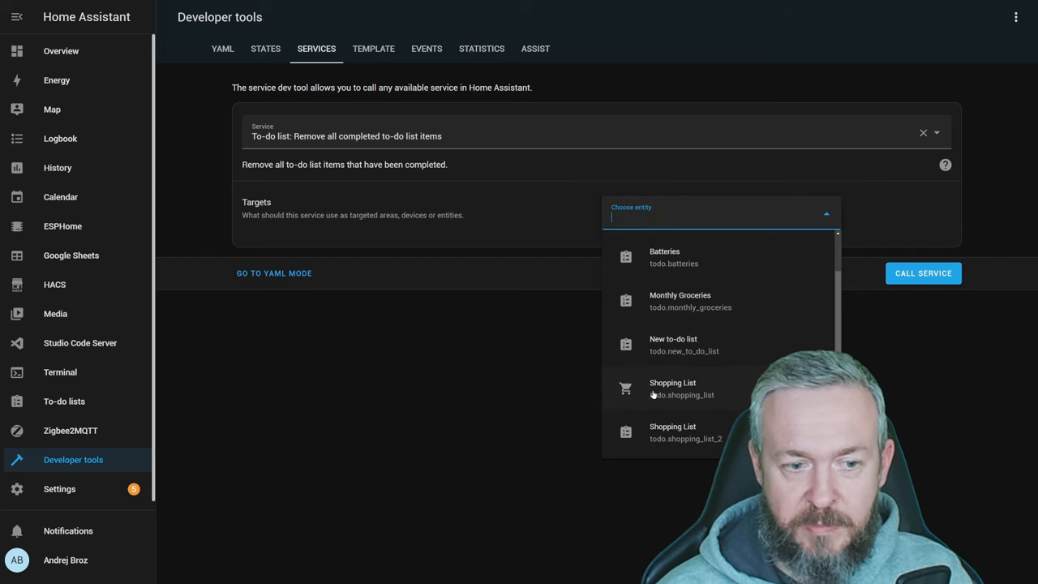
pyautogui.click(671, 389)
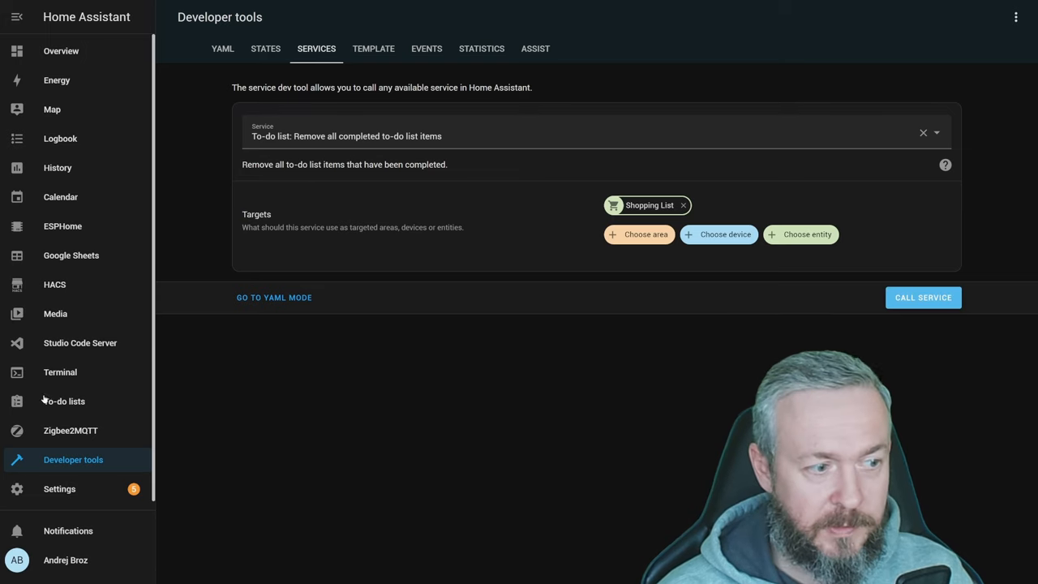
pyautogui.click(64, 401)
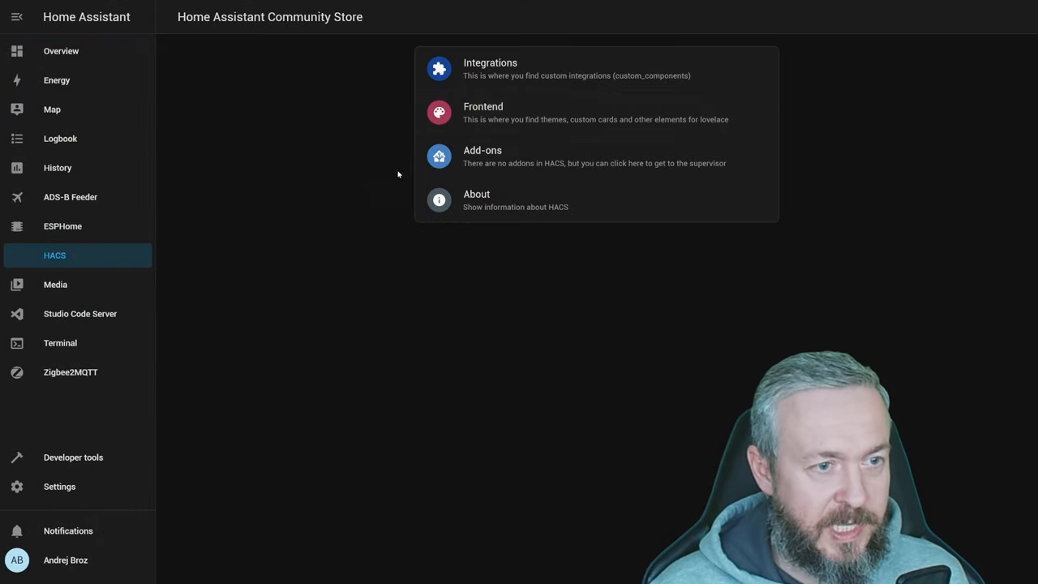
# Step: Search the HACS integrations repositories for 'batter' to find Battery Notes
pyautogui.click(490, 68)
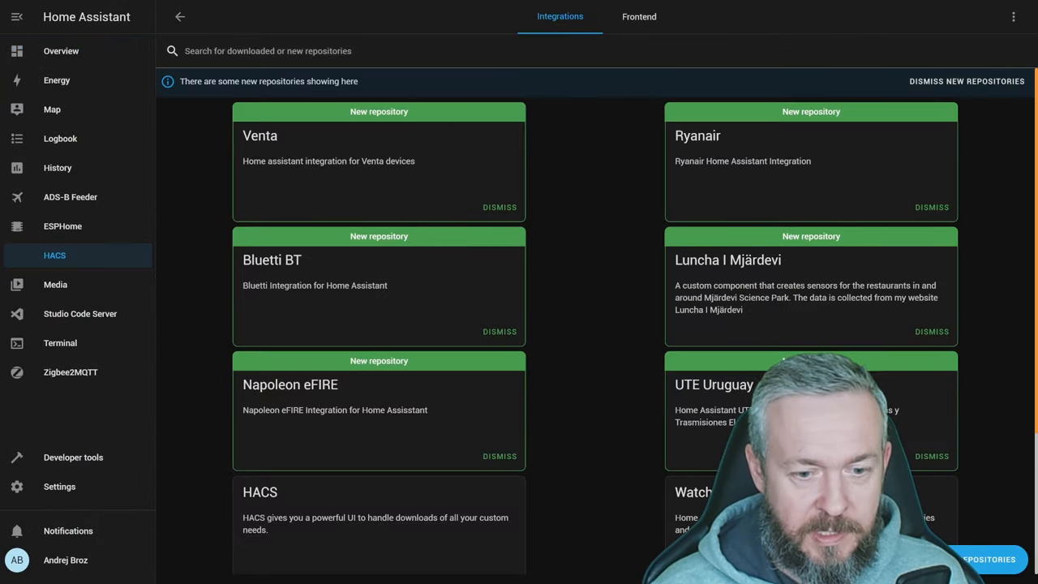
pyautogui.write('simple')
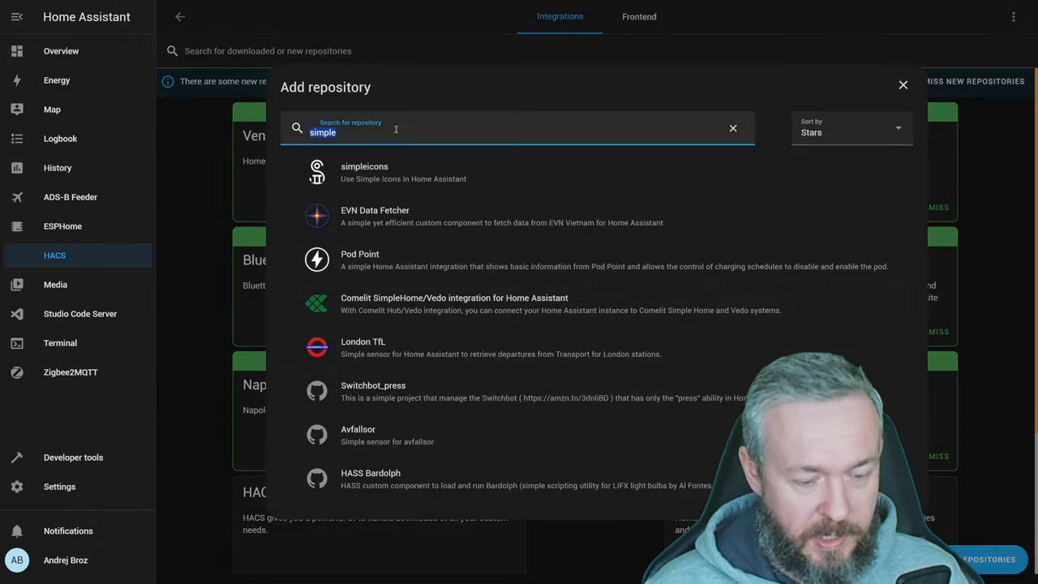
pyautogui.write('batter')
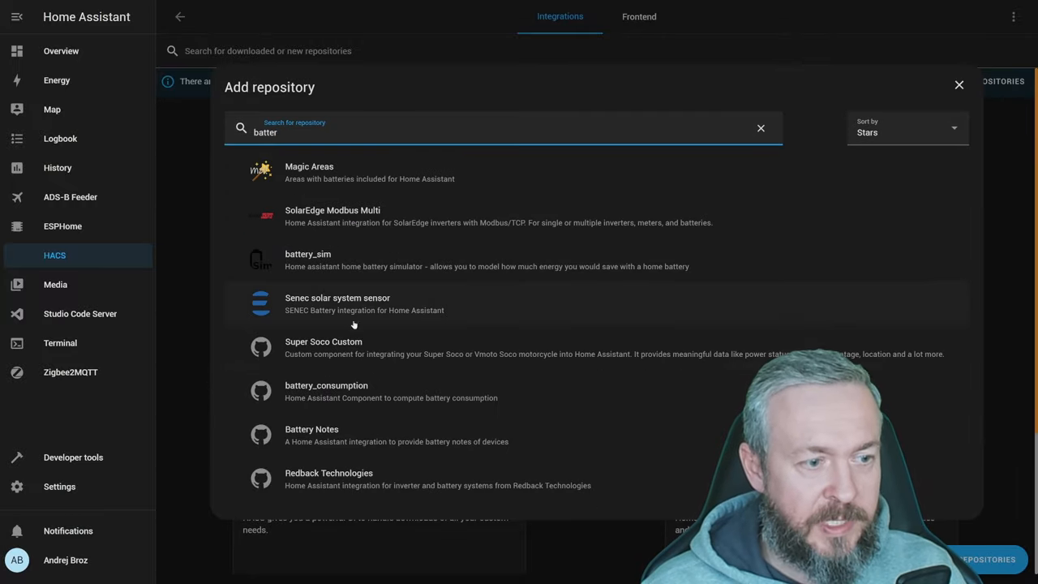
pyautogui.moveTo(349, 451)
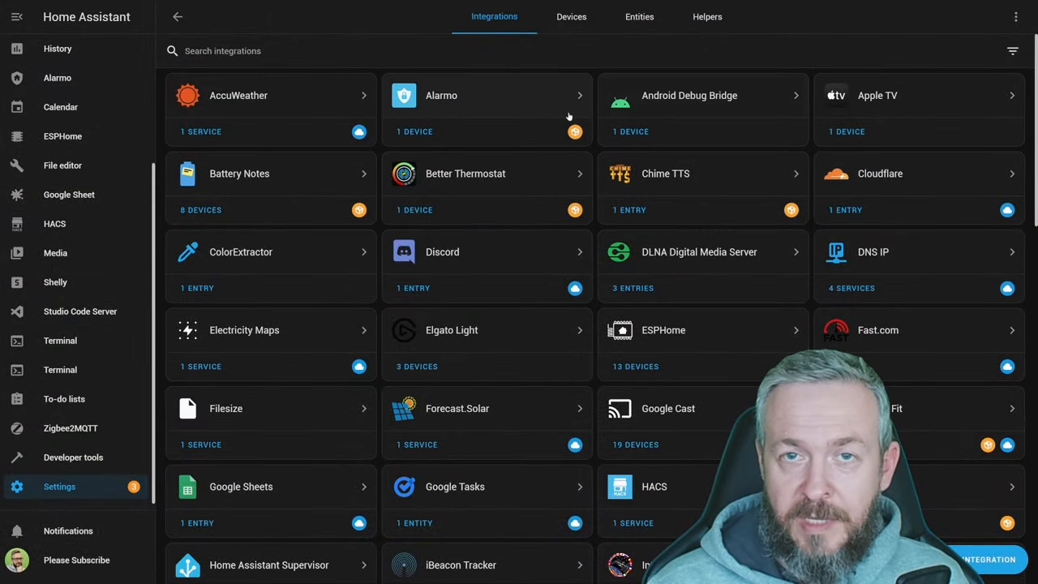
# Step: In Battery Notes, review the battery types of Balcony Aqara temp and a radiator TRV
pyautogui.click(269, 172)
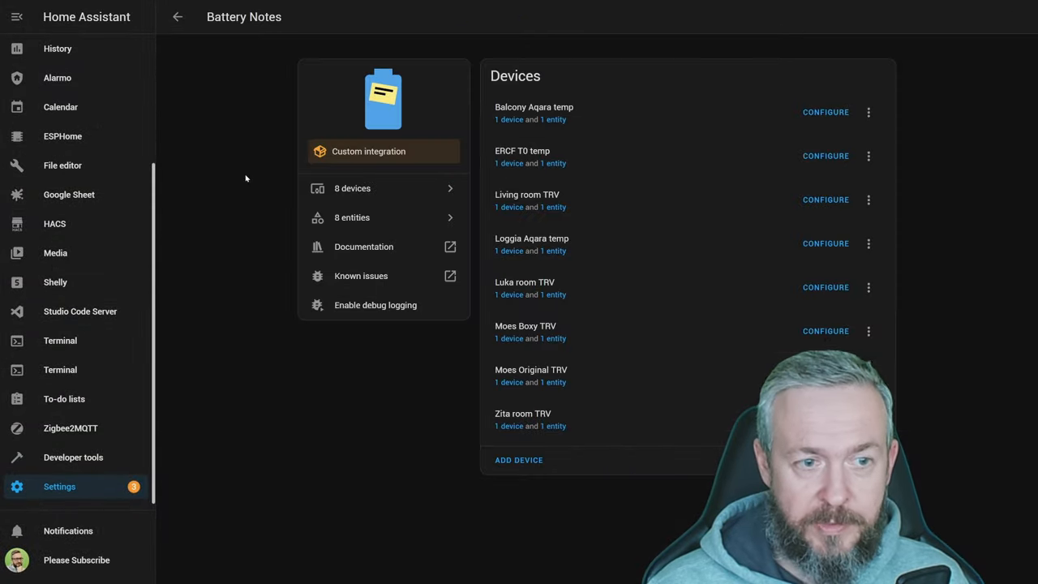
pyautogui.moveTo(498, 185)
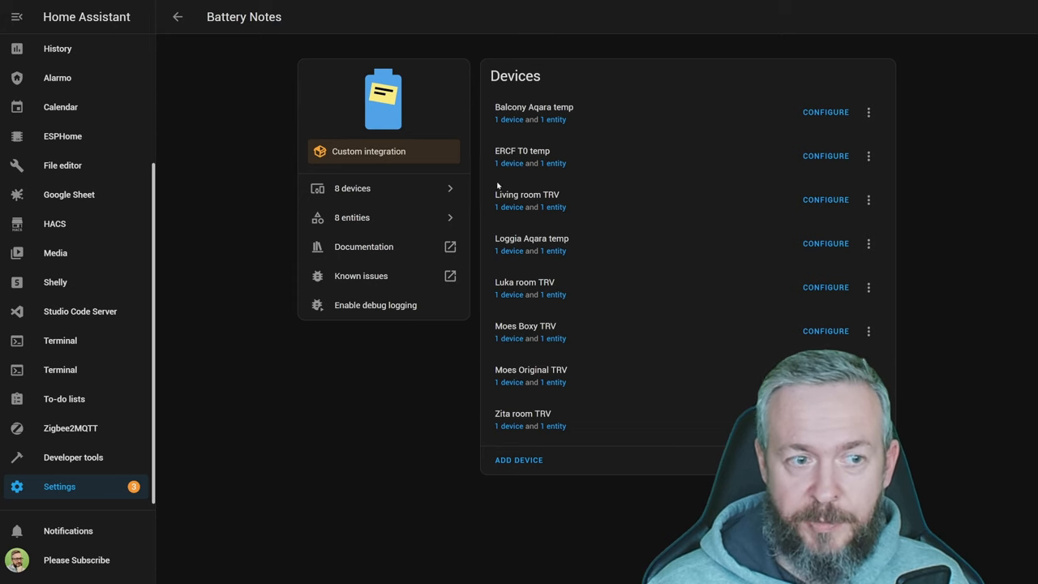
pyautogui.moveTo(512, 120)
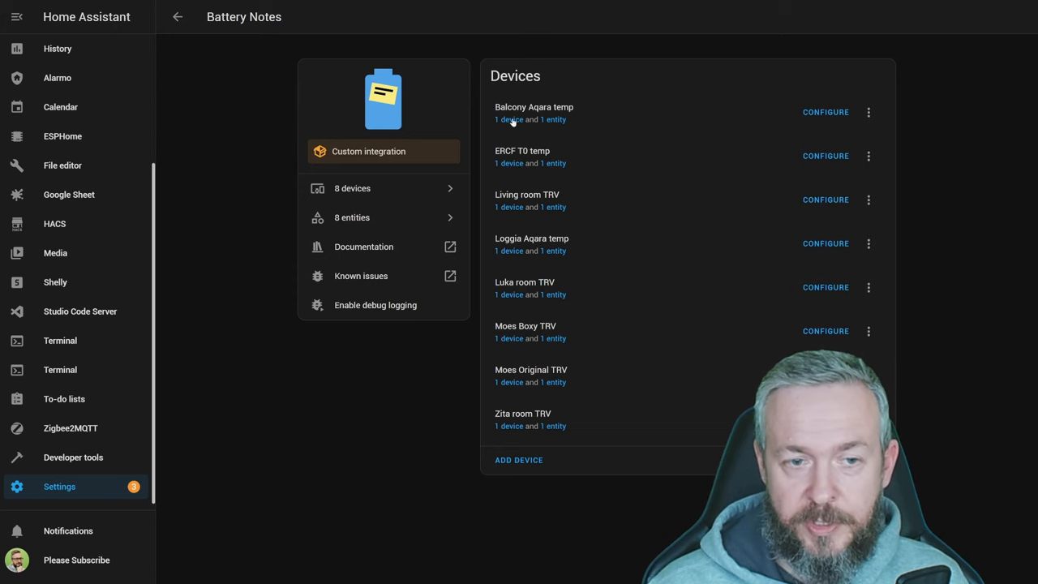
pyautogui.click(533, 107)
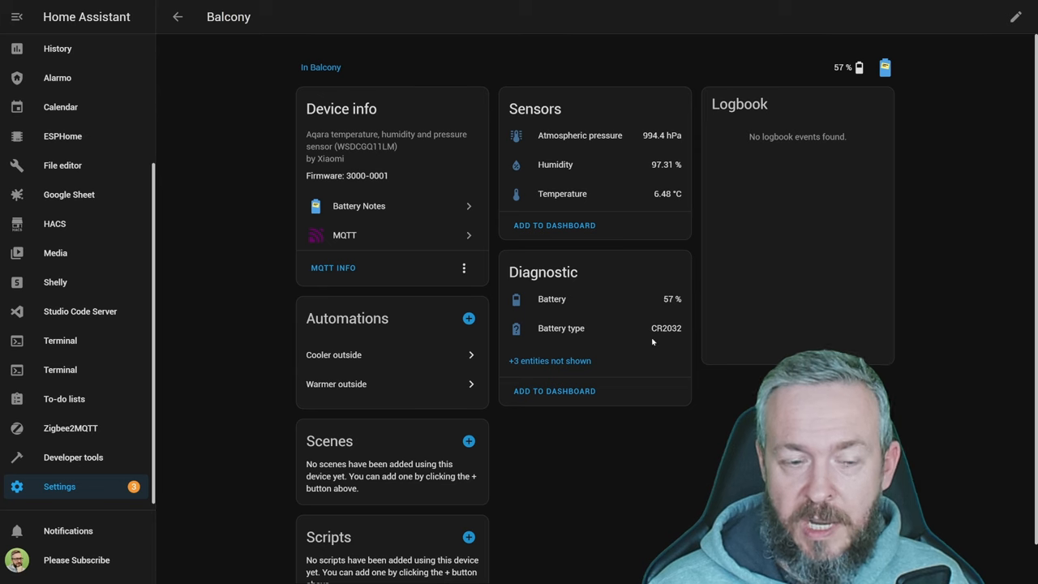
pyautogui.click(358, 204)
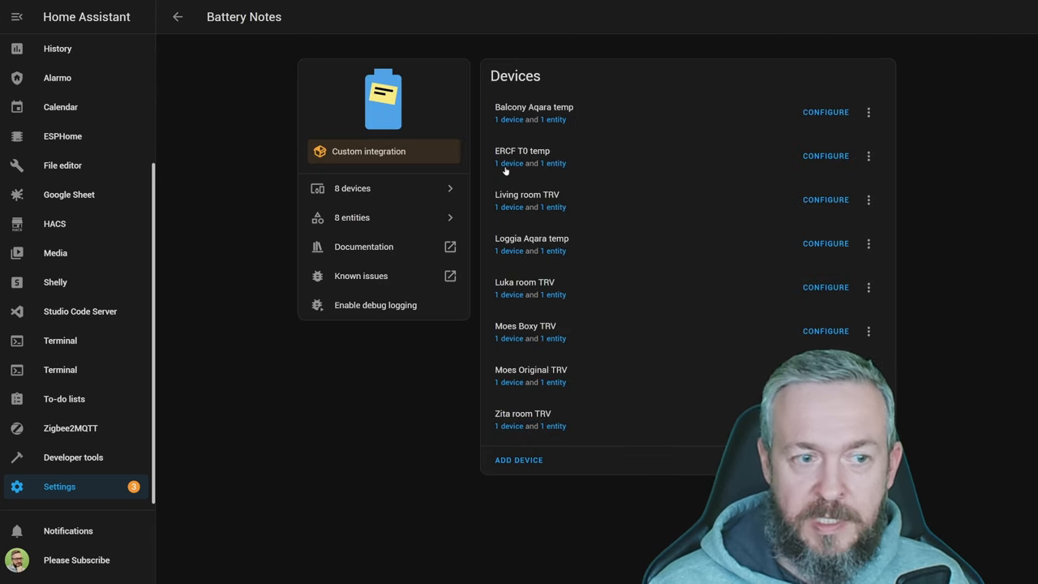
pyautogui.click(506, 162)
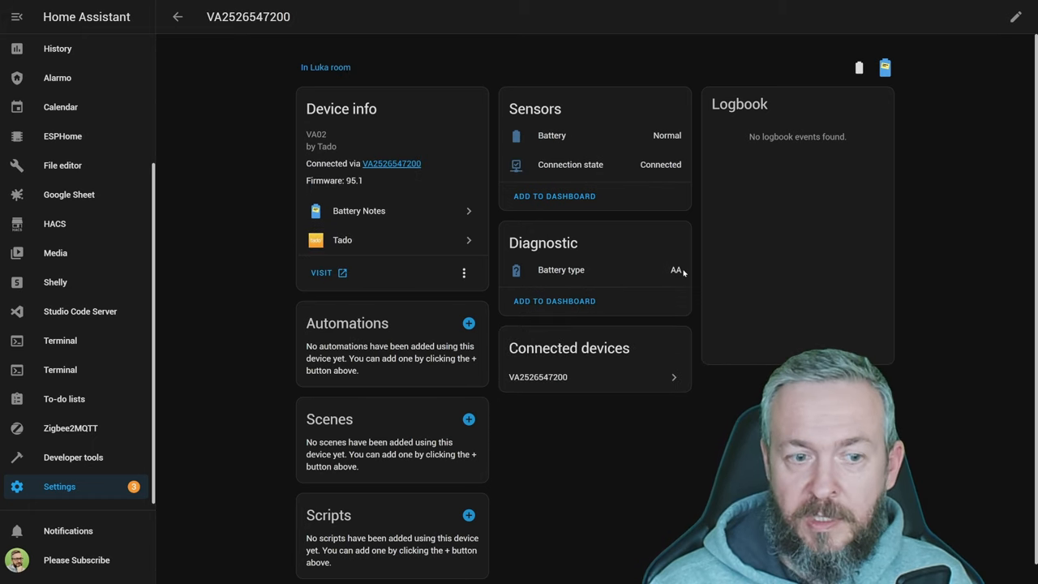
pyautogui.click(358, 211)
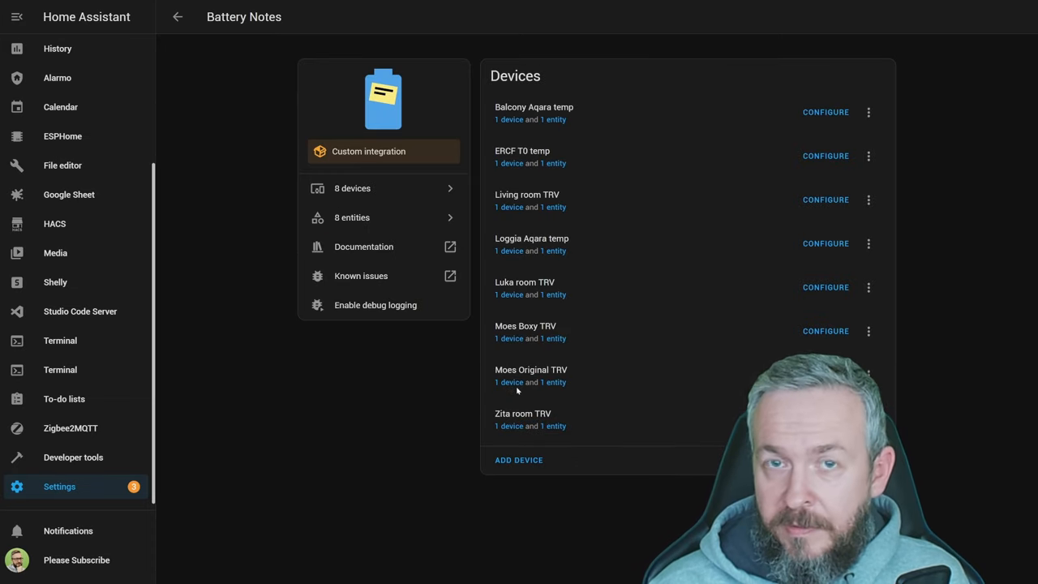
# Step: Add ERCF Filament T1 to Battery Notes as 'ERCF T1 temp' with battery type AAA(2)
pyautogui.click(519, 461)
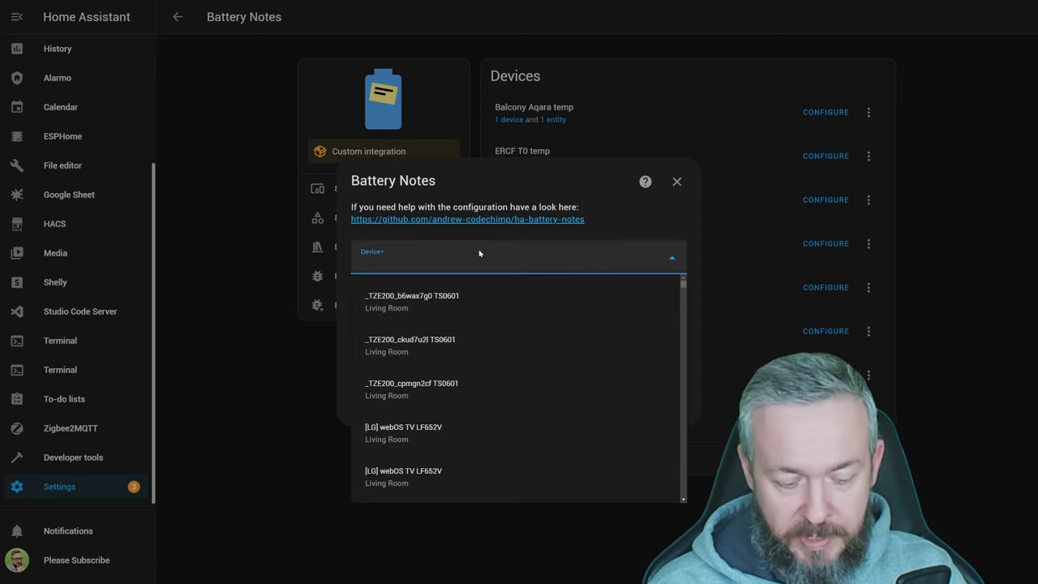
pyautogui.write('erct')
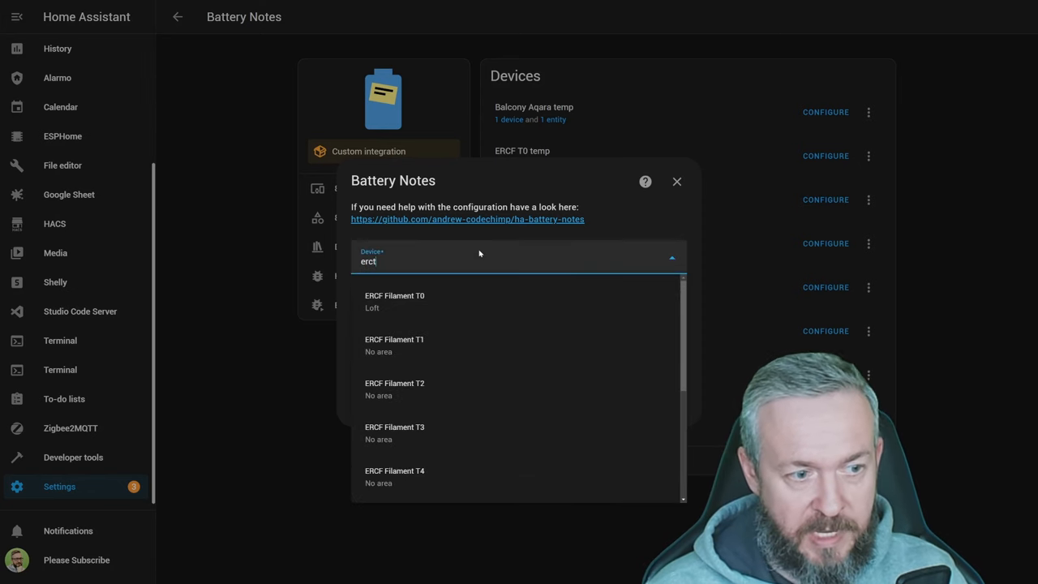
pyautogui.click(396, 344)
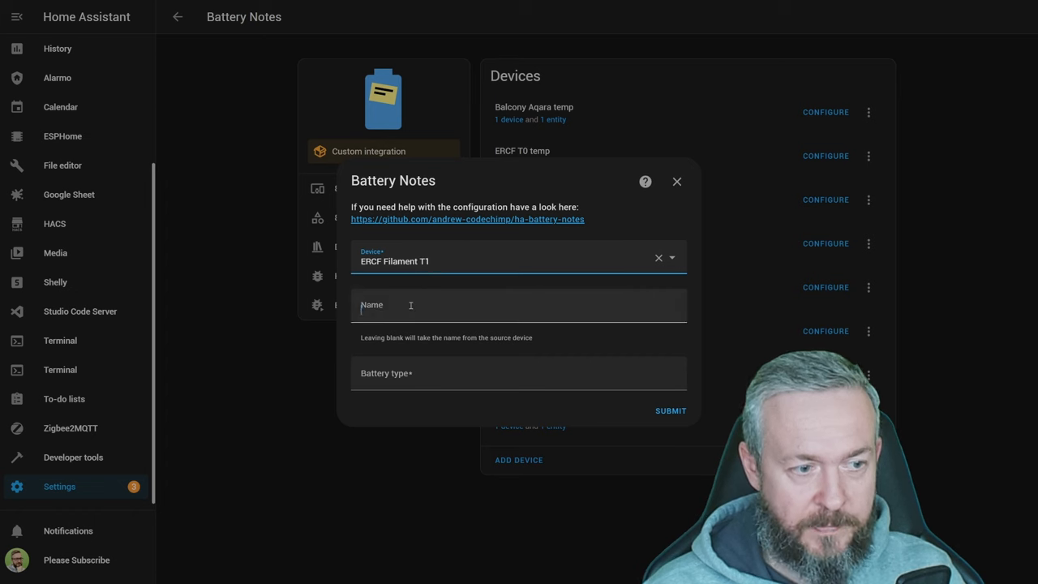
pyautogui.write('ERCF T1 te')
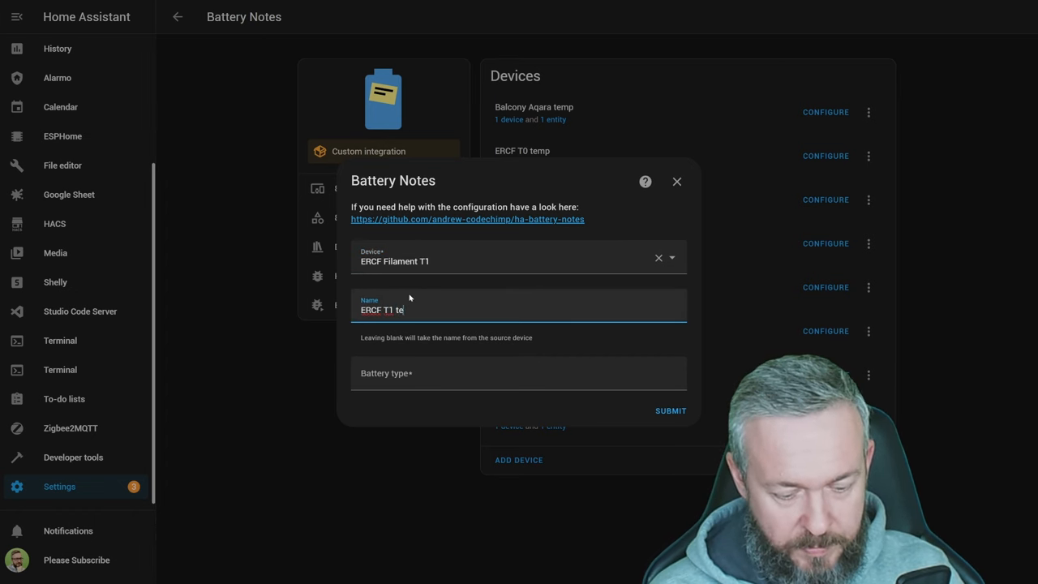
pyautogui.write('mp')
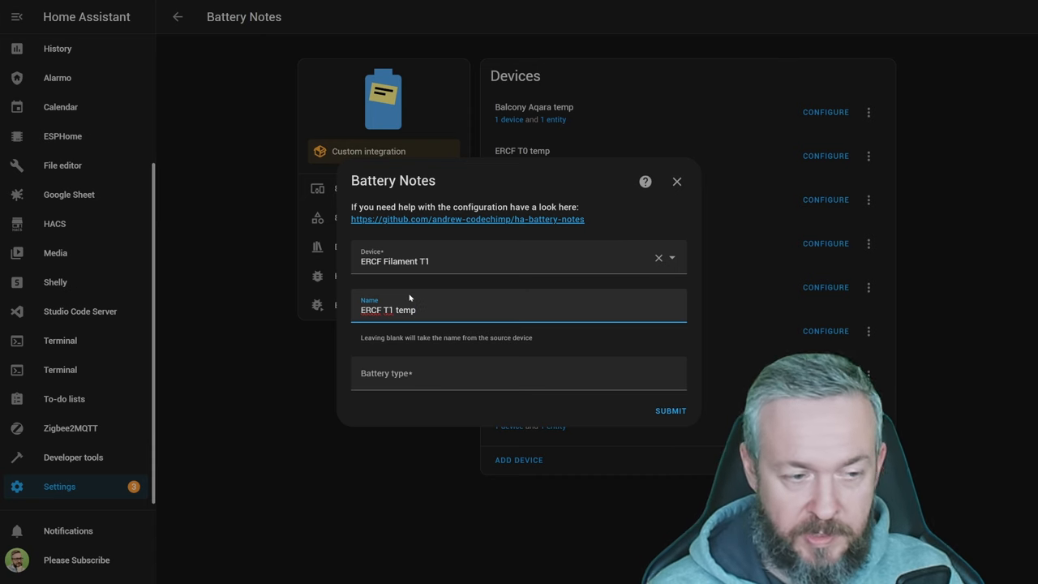
pyautogui.write('AAA')
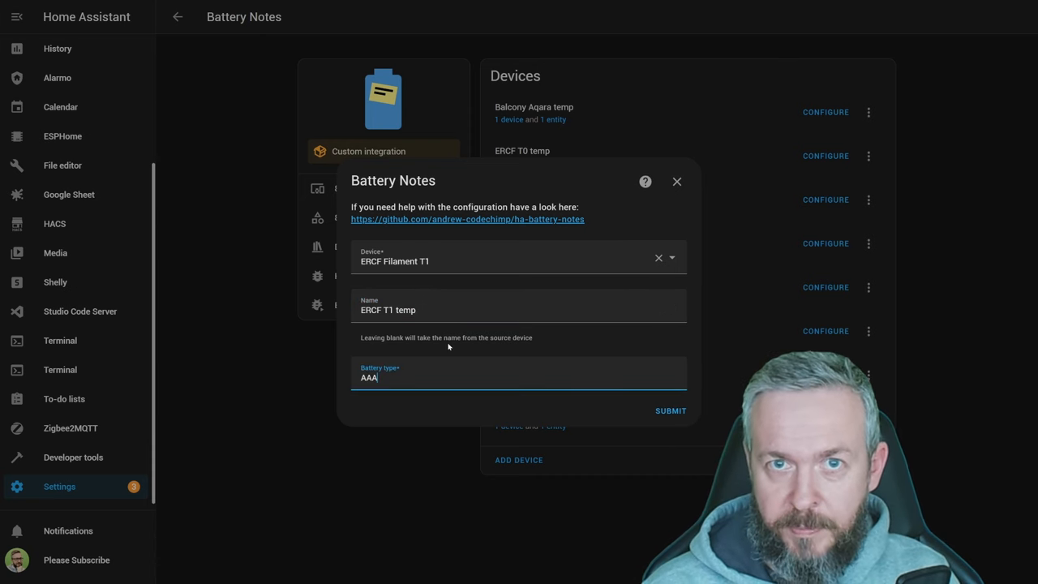
pyautogui.write('(2)')
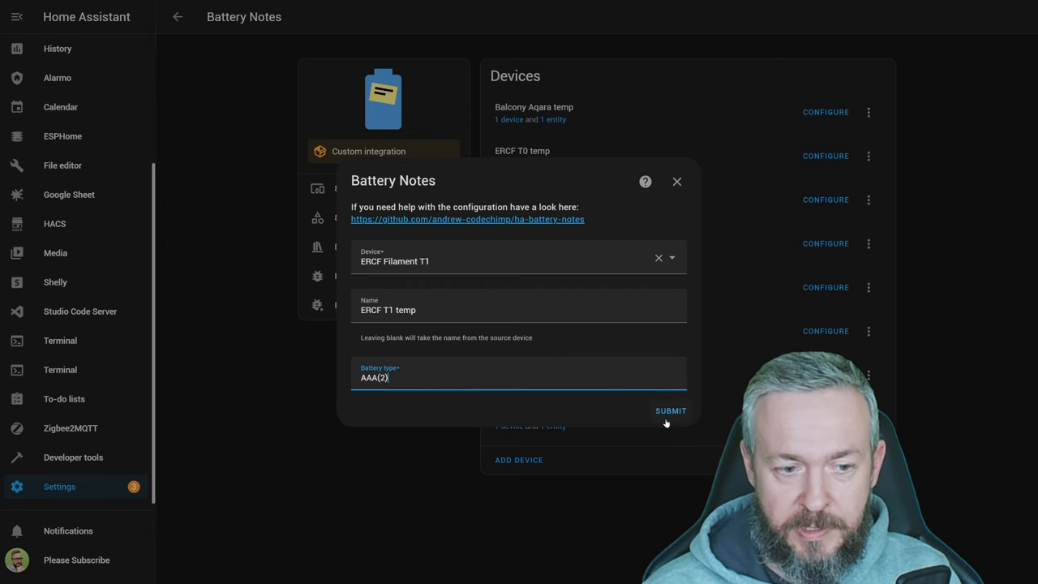
pyautogui.click(671, 411)
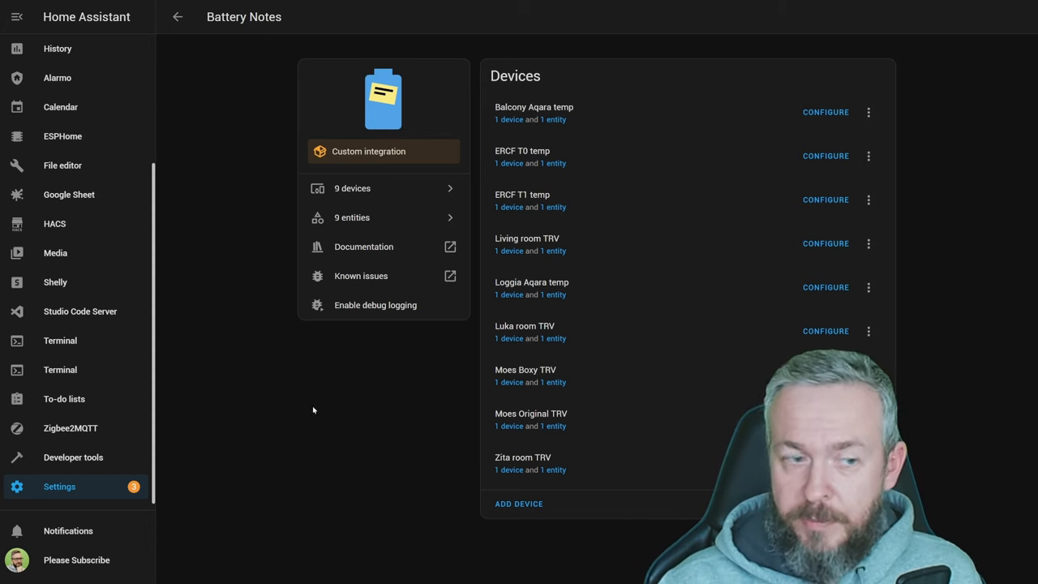
# Step: Run the test automation's 'Add to-do list item' action and view the resulting Shopping List entry
pyautogui.click(179, 16)
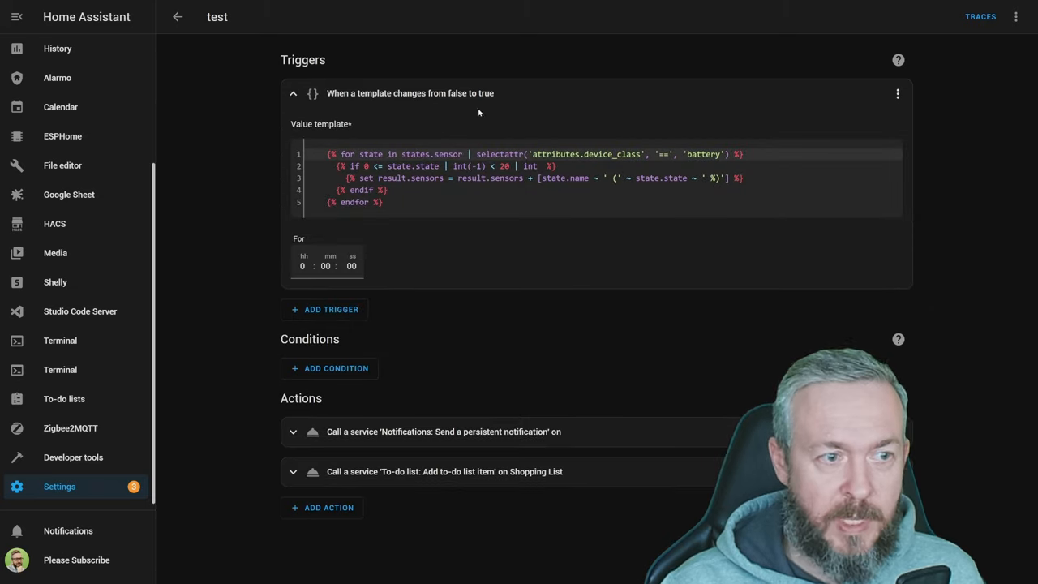
pyautogui.moveTo(502, 96)
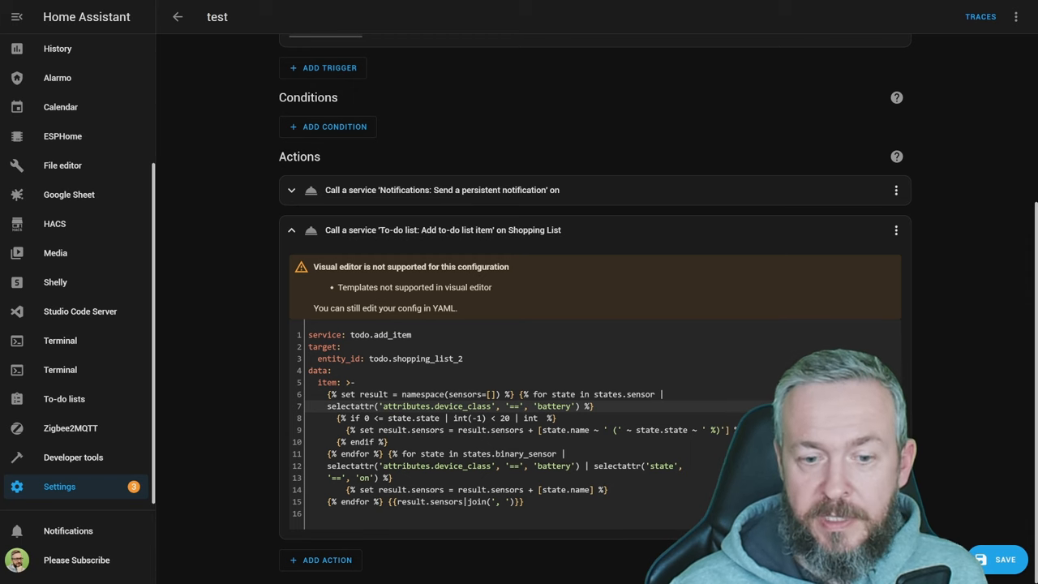
pyautogui.click(895, 231)
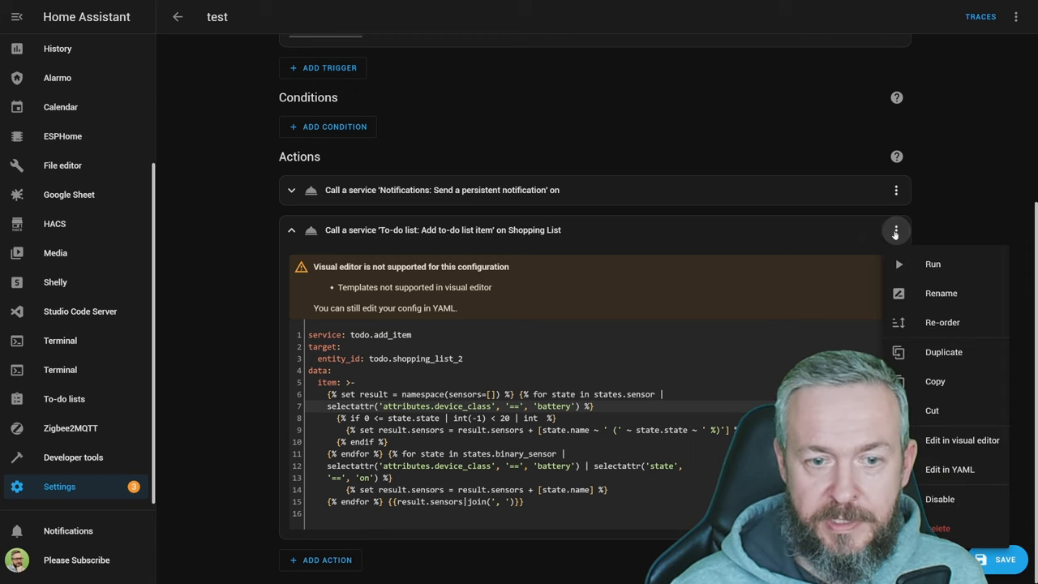
pyautogui.click(932, 263)
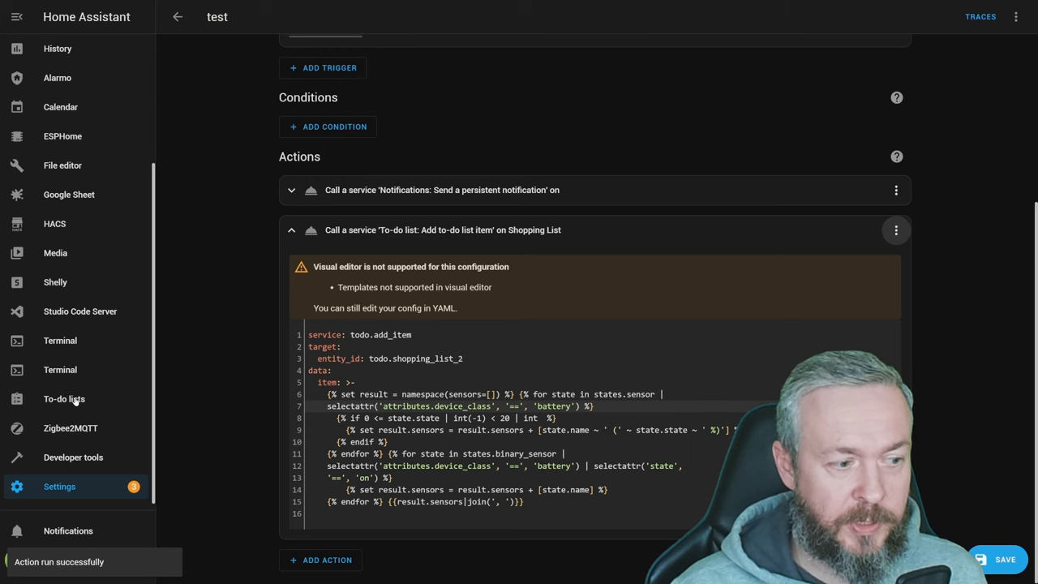
pyautogui.click(63, 399)
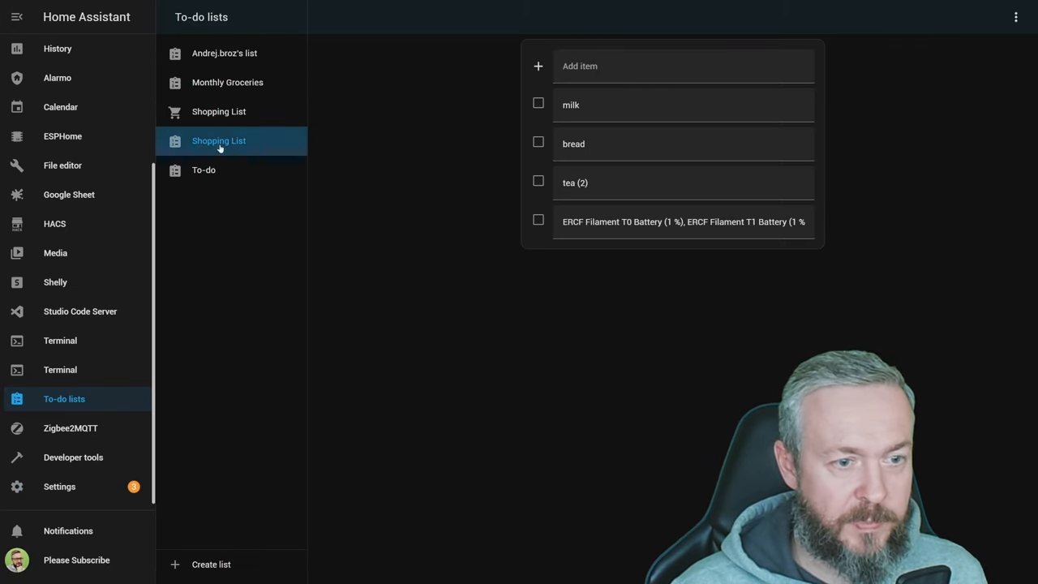